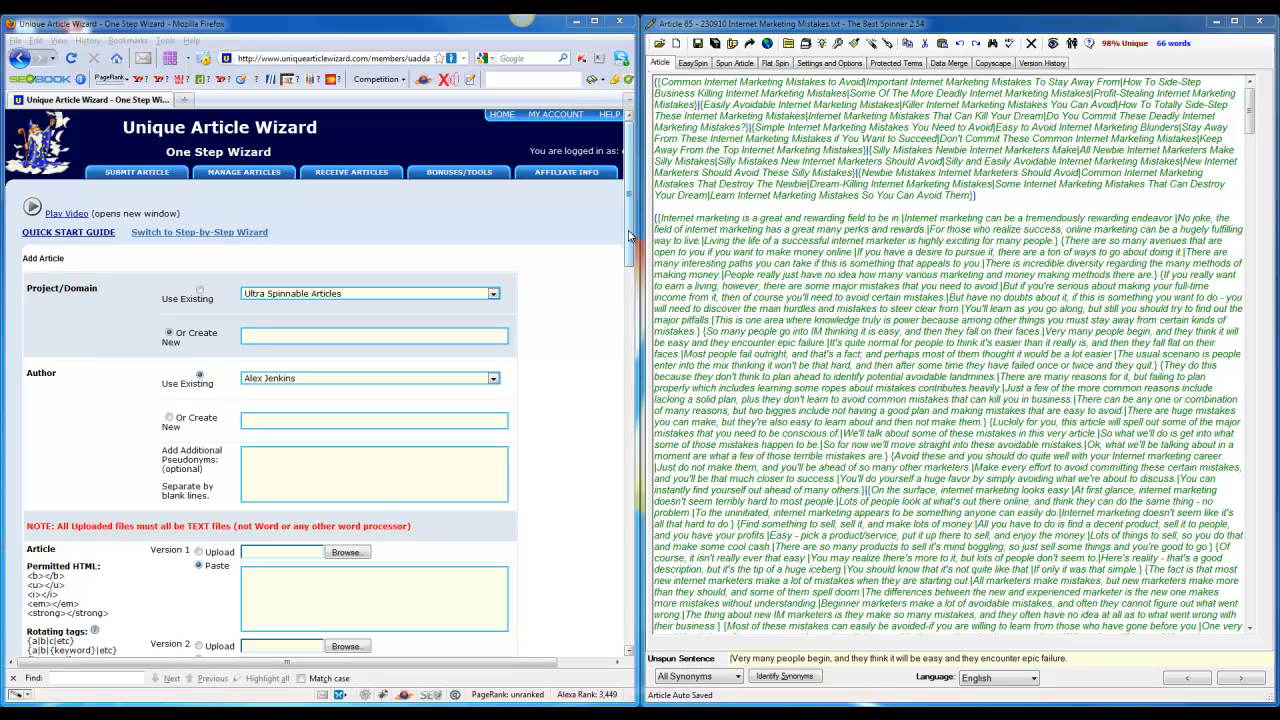
mouse_move(294, 218)
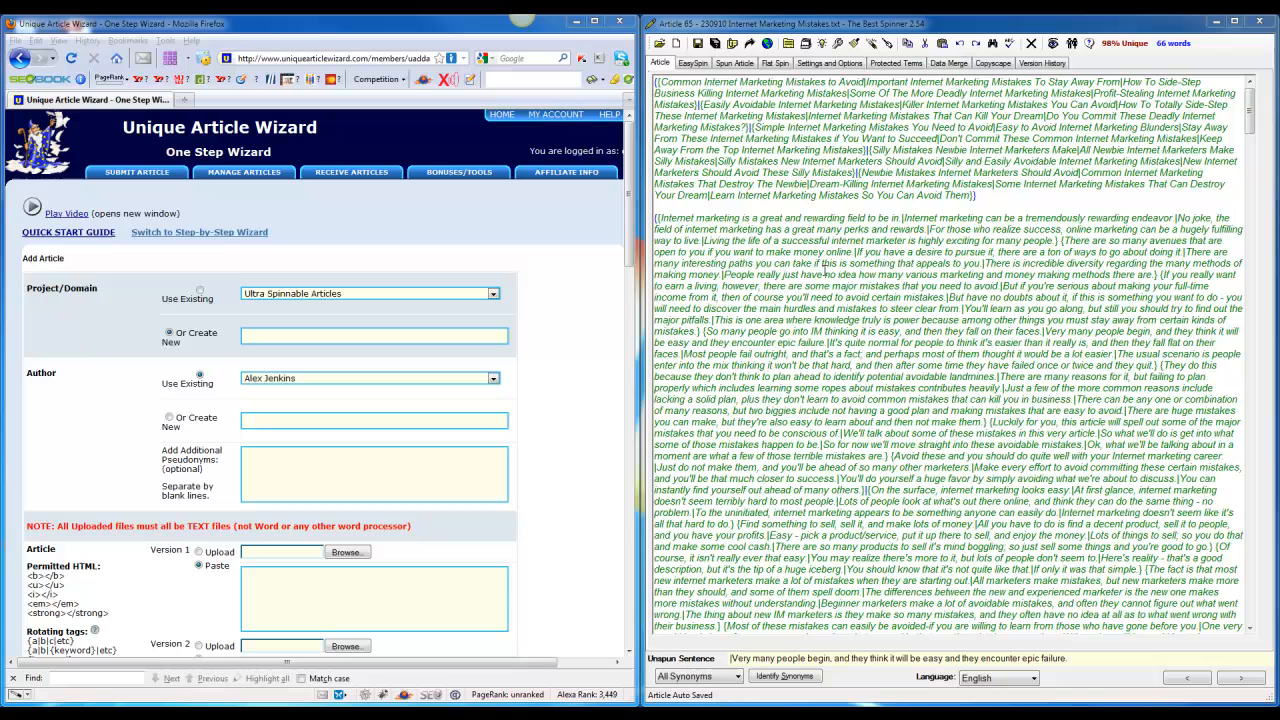
mouse_move(356, 268)
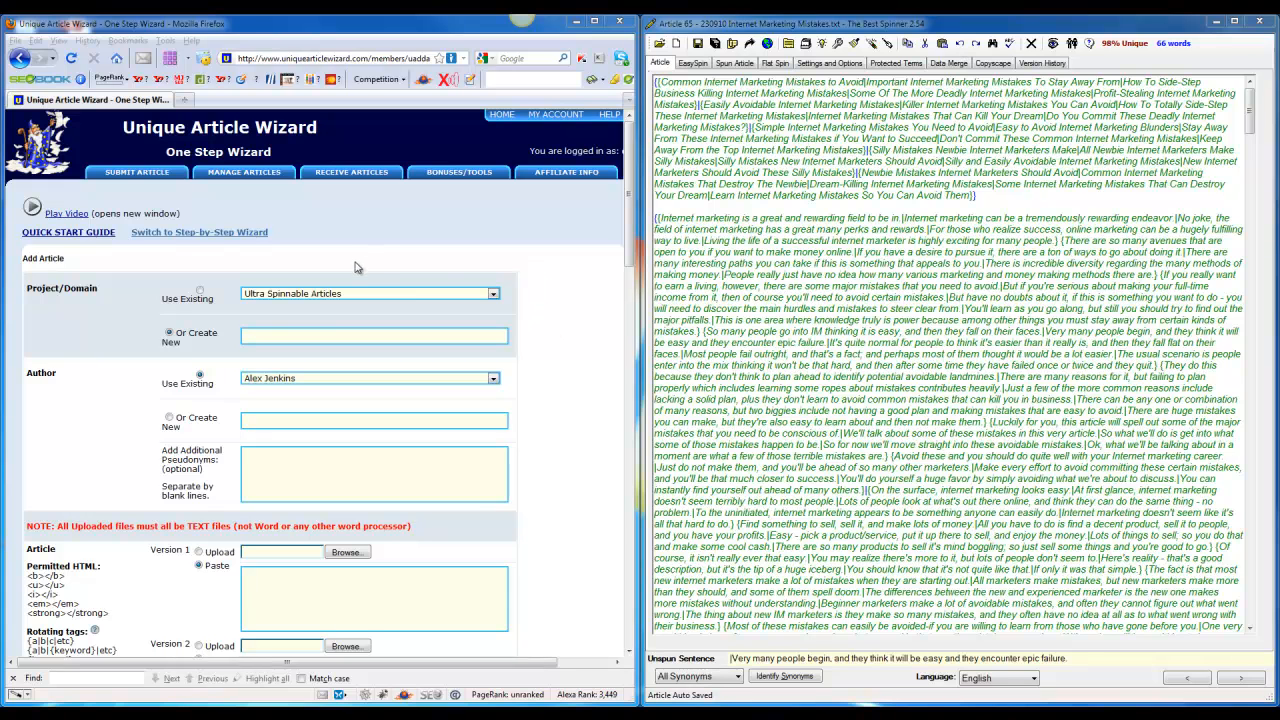
Create a new project/domain named 'Test' on the one-step submission form.
click(136, 172)
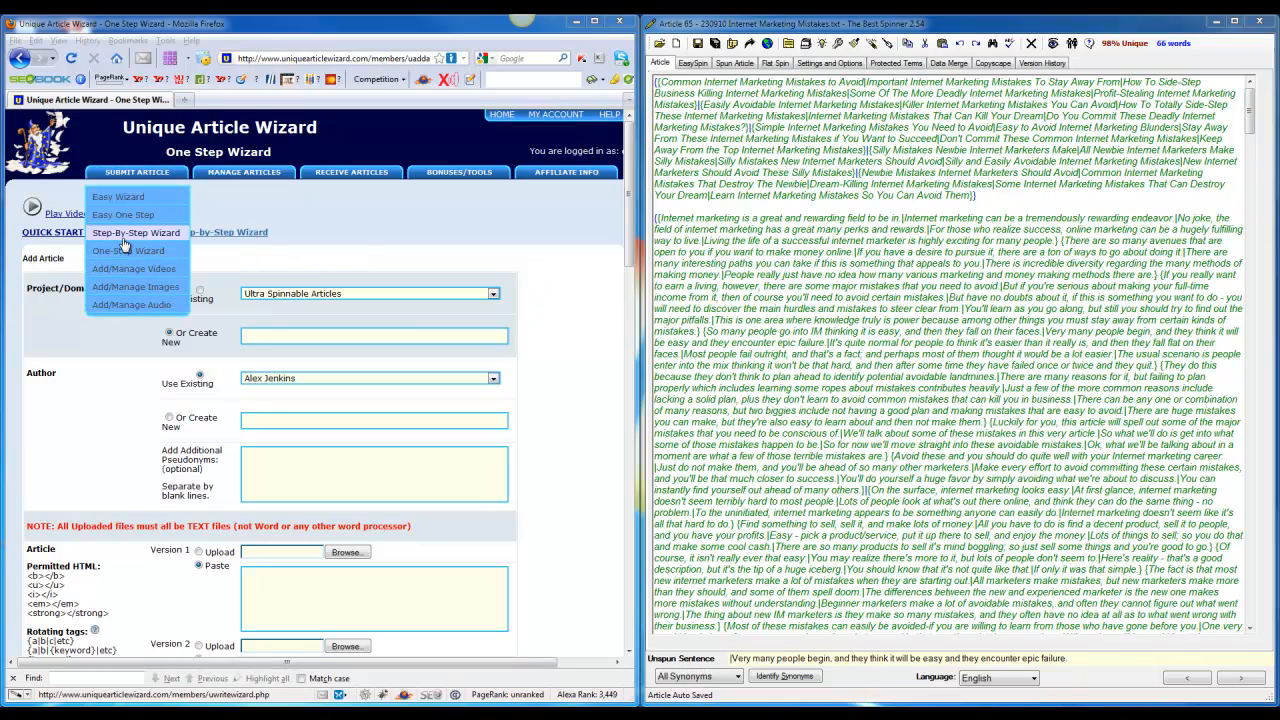
click(136, 232)
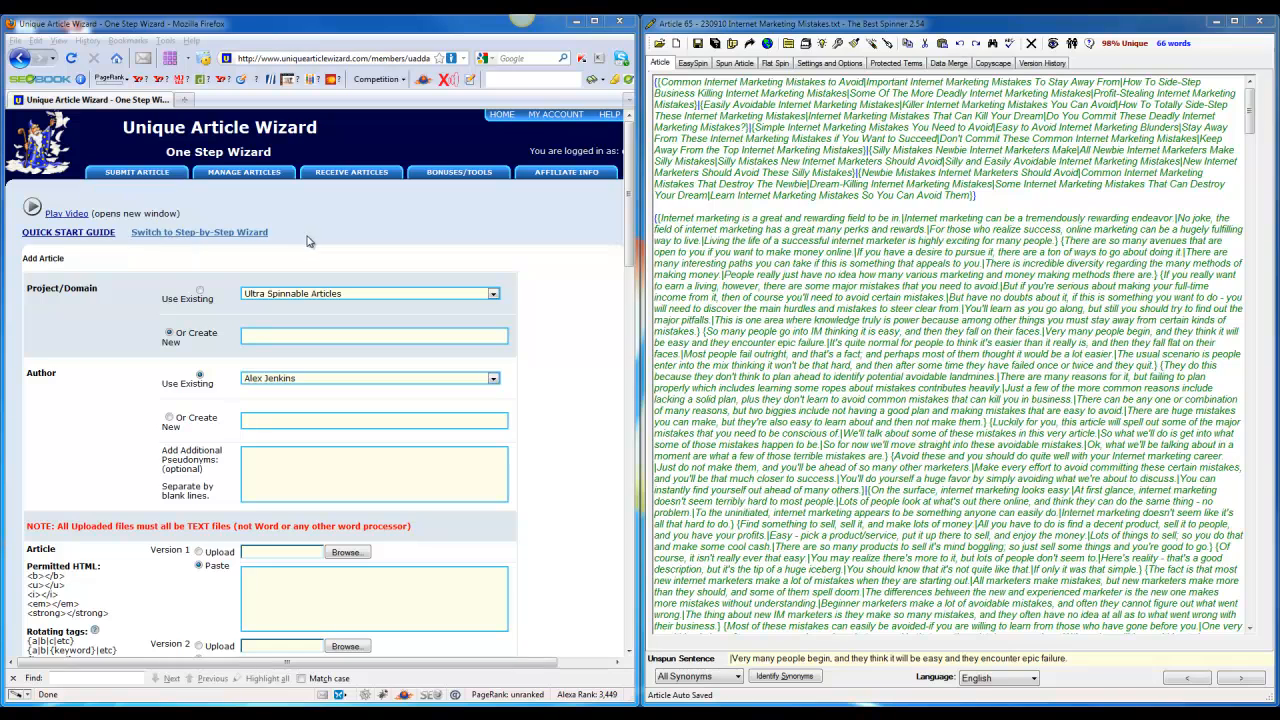
click(244, 172)
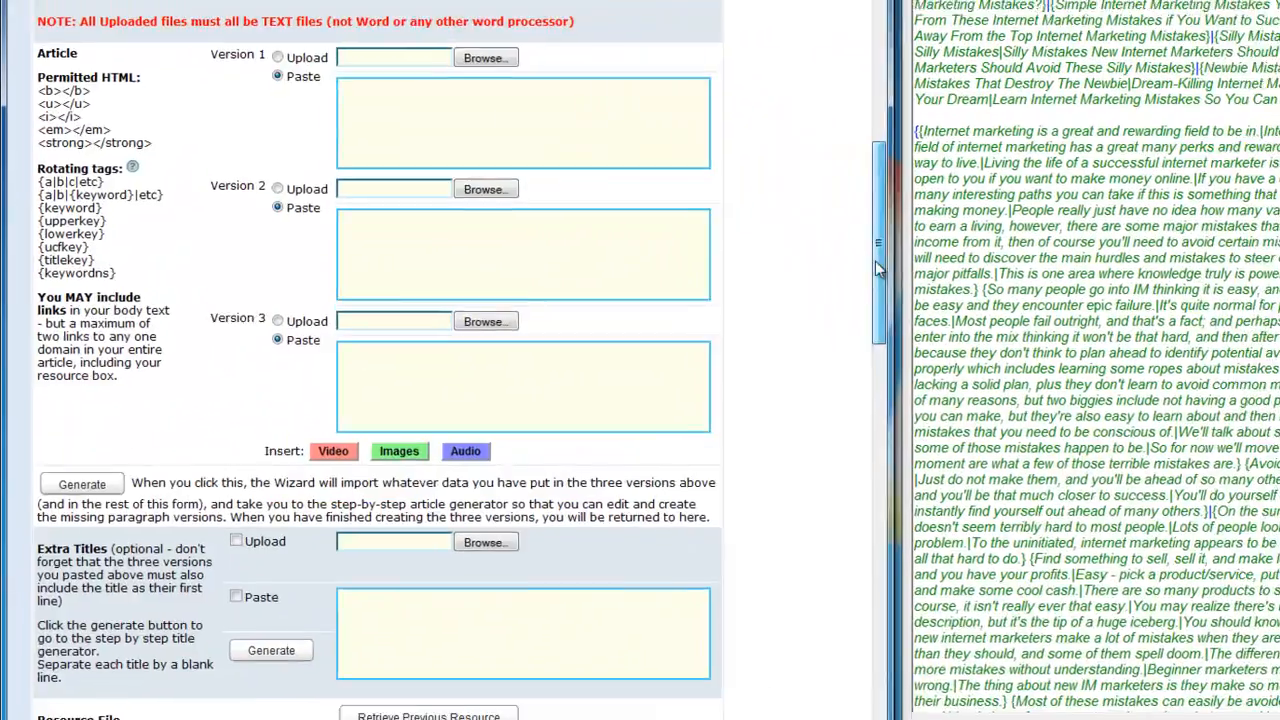
scroll(down, 3)
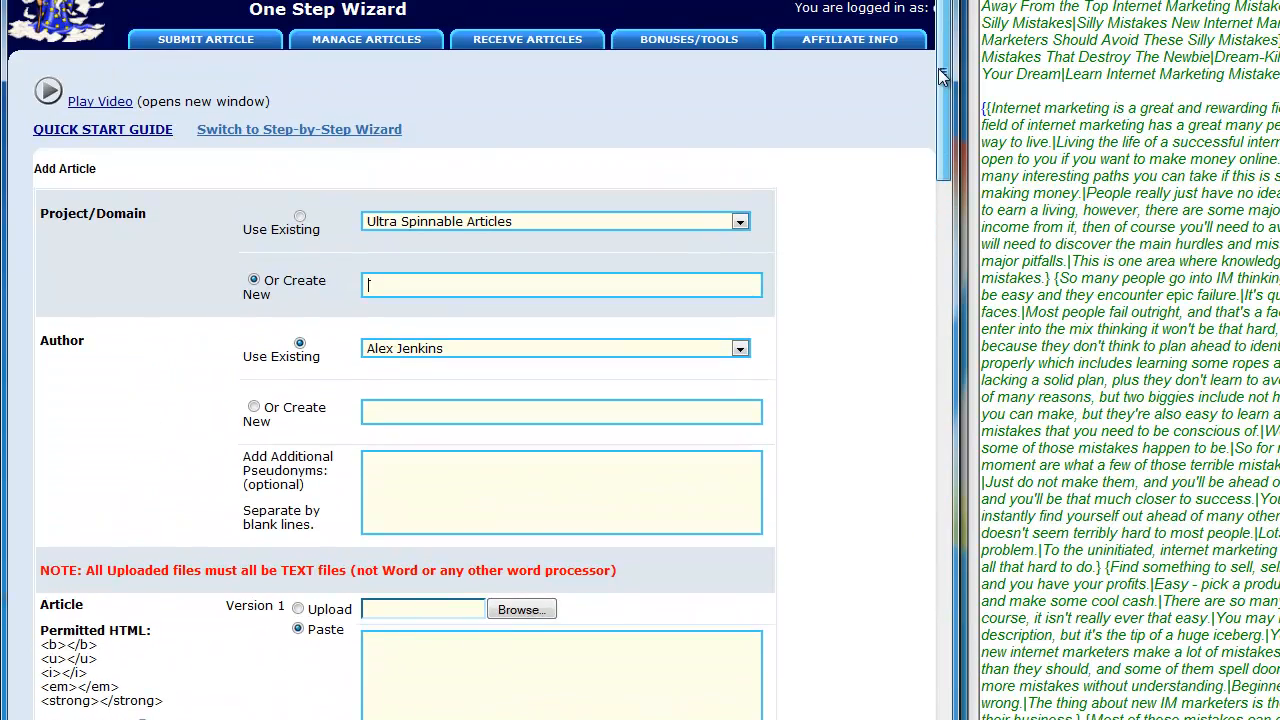
mouse_move(484, 288)
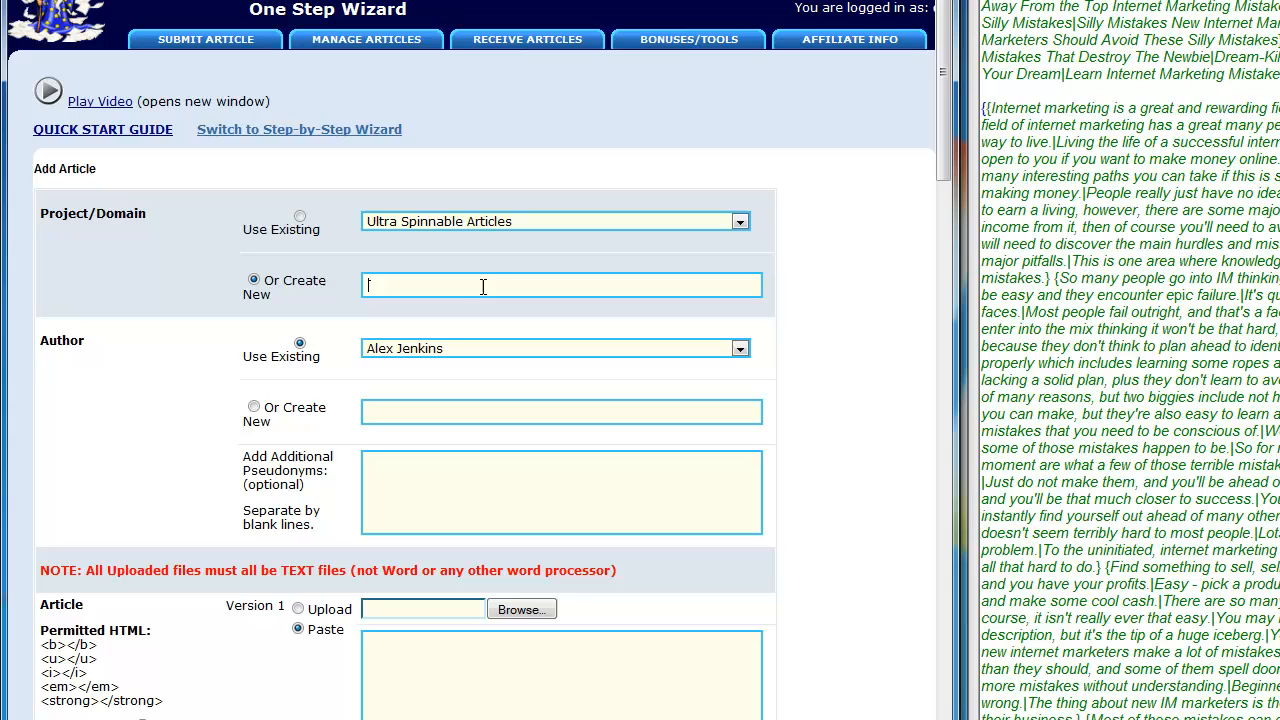
text(Tel)
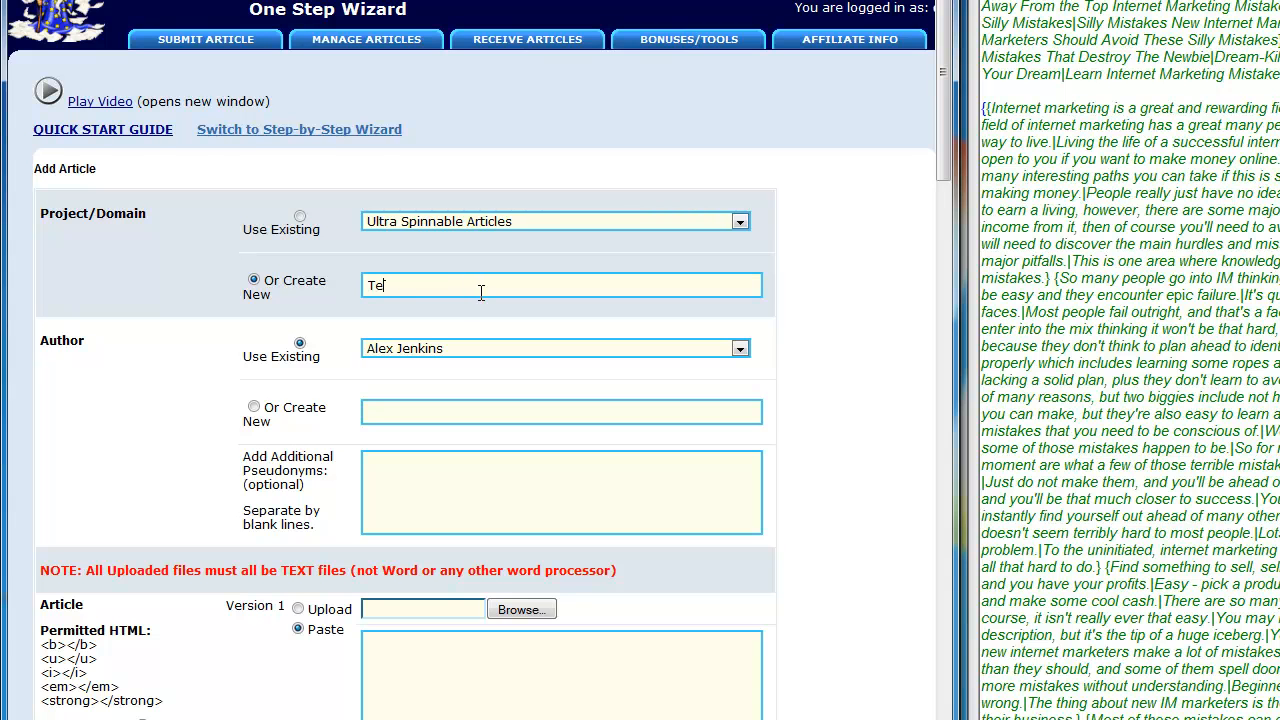
text(st)
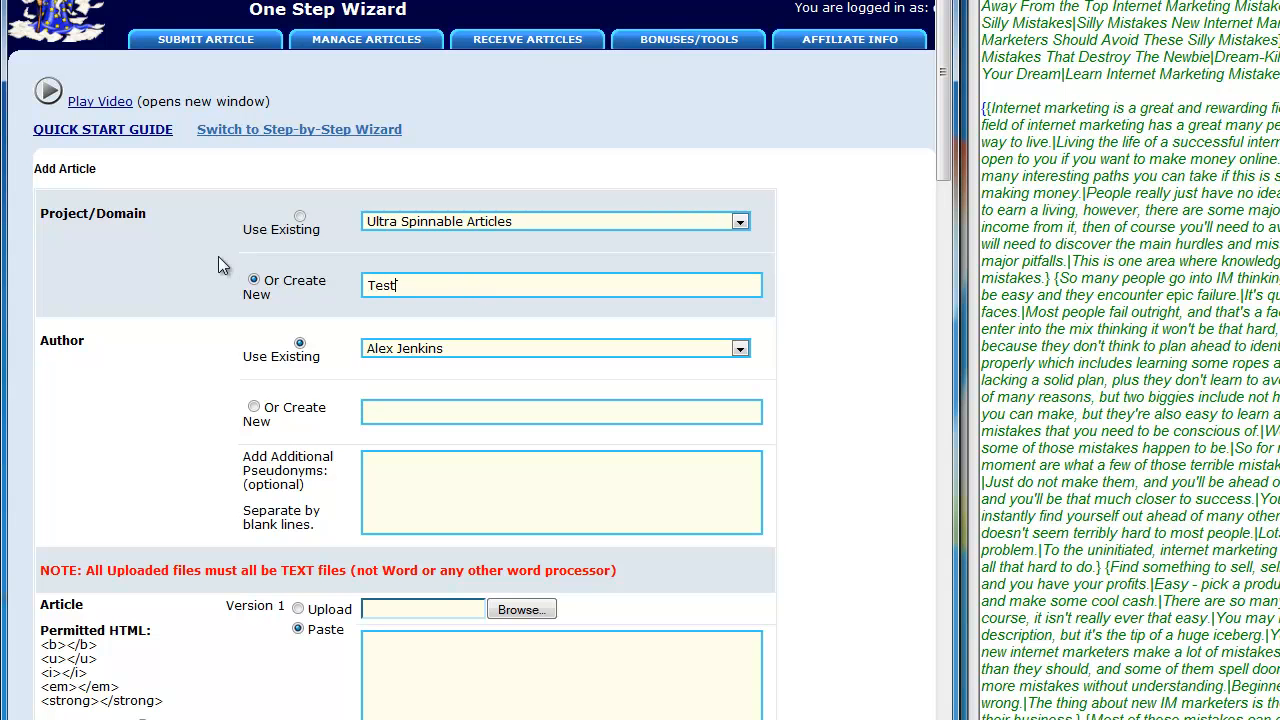
double_click(380, 284)
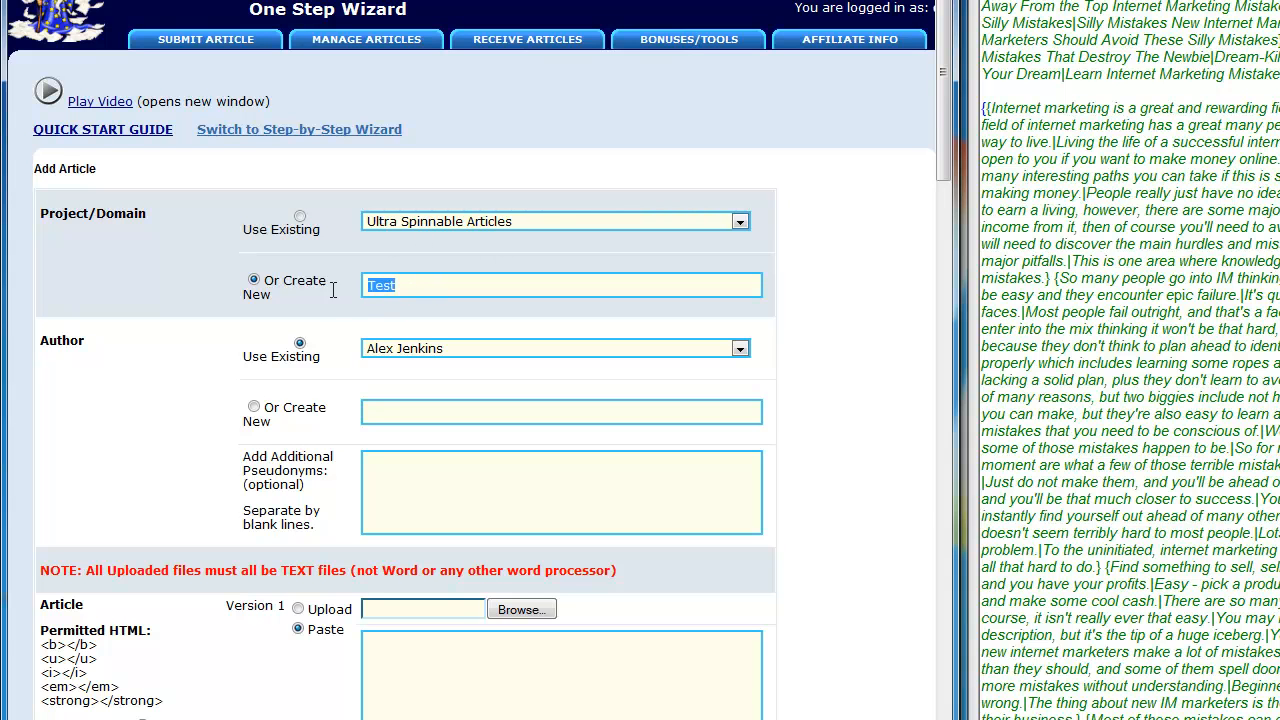
click(400, 284)
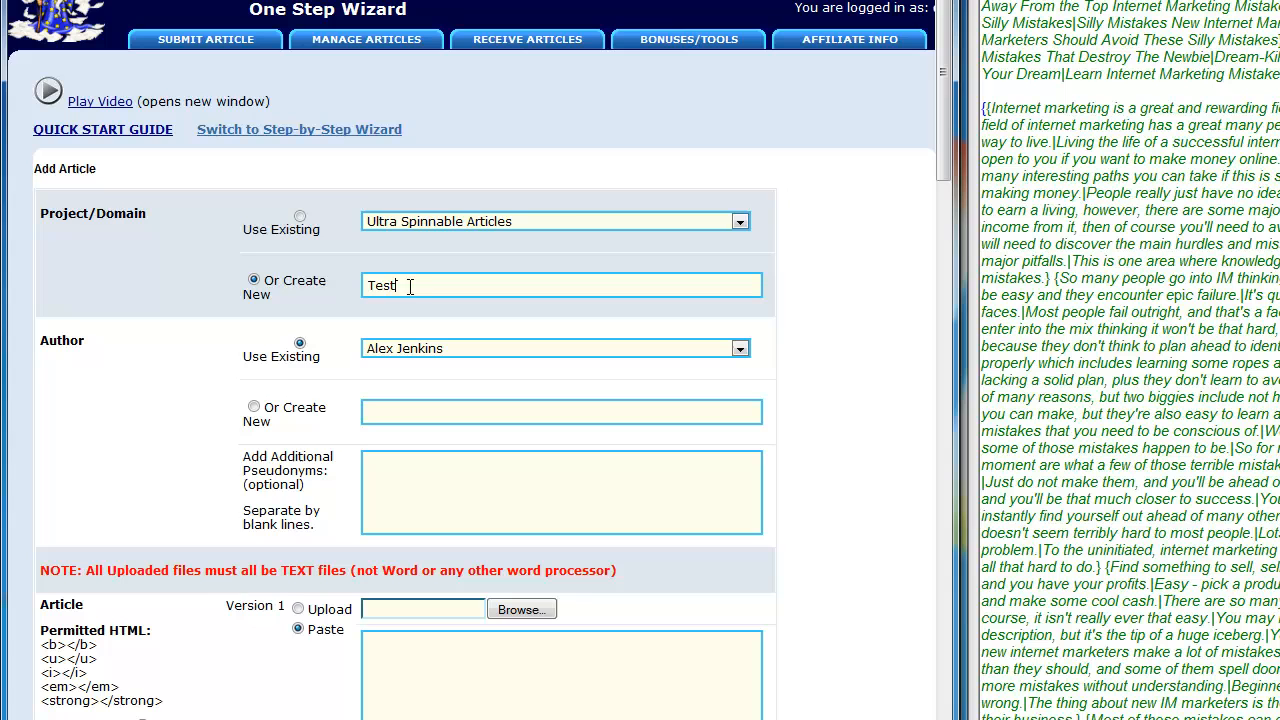
mouse_move(144, 368)
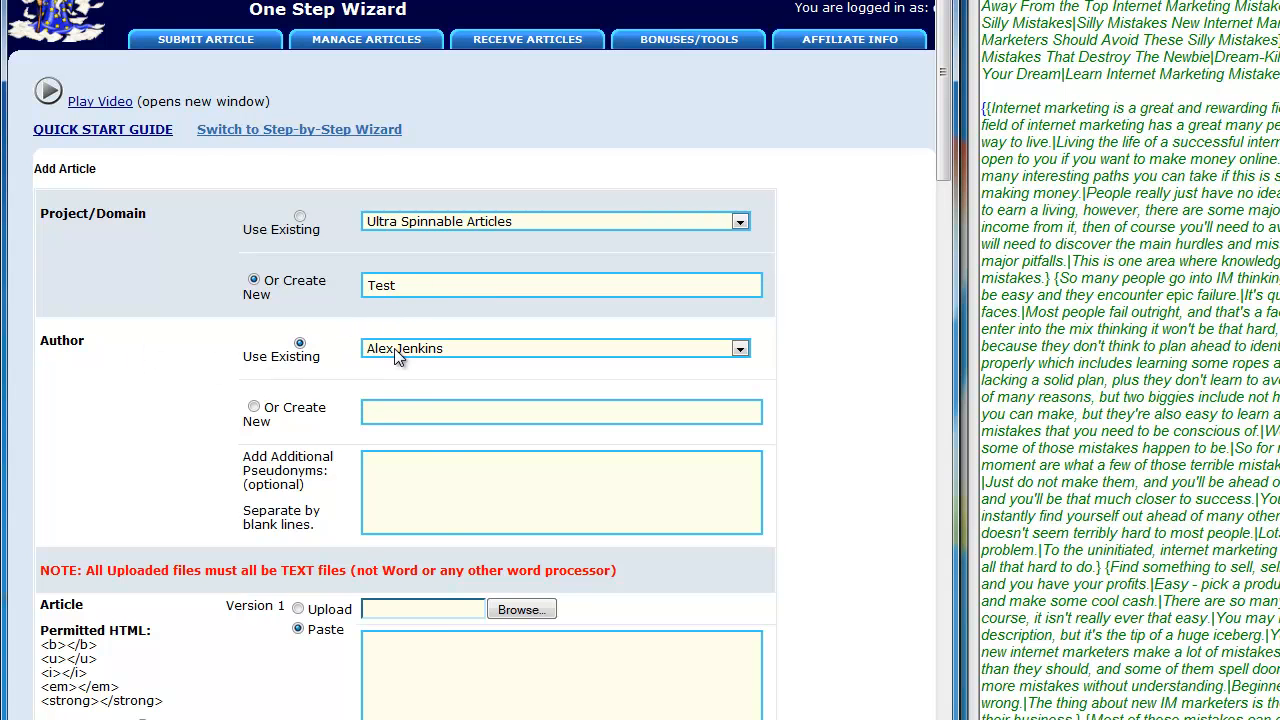
Create a new author named 'John Doe' for the article.
click(740, 348)
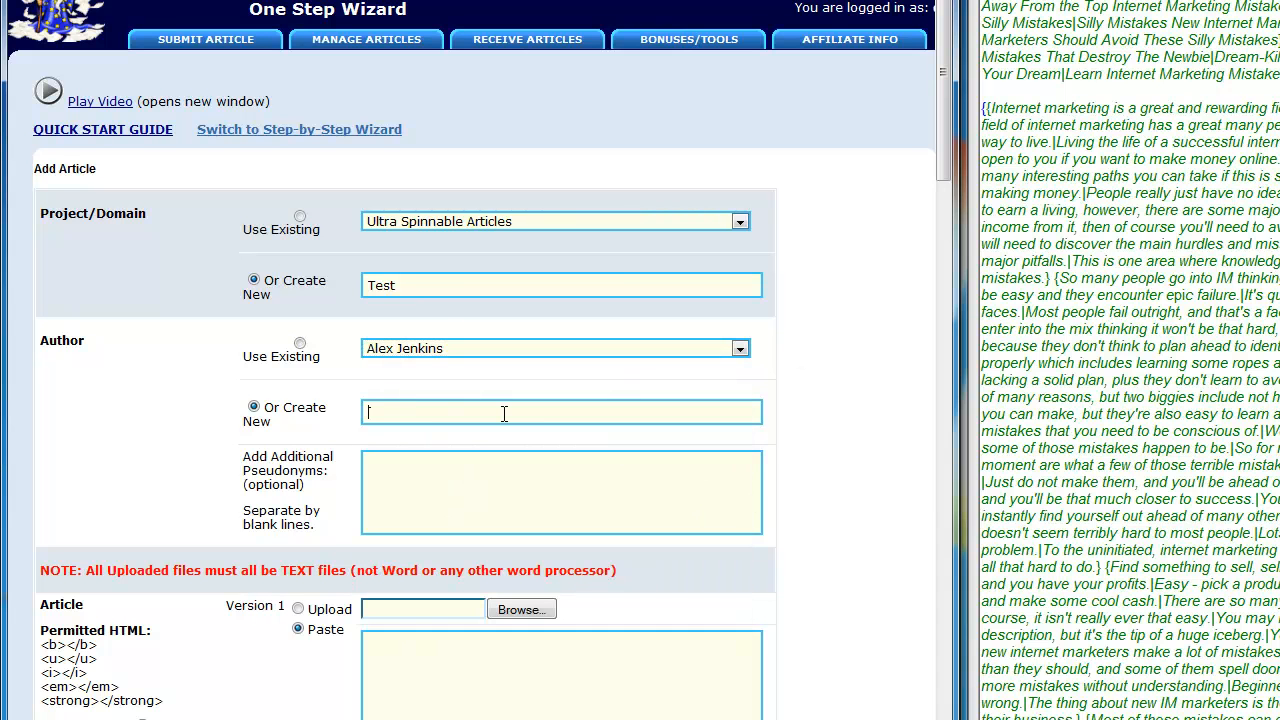
text(DB Bak)
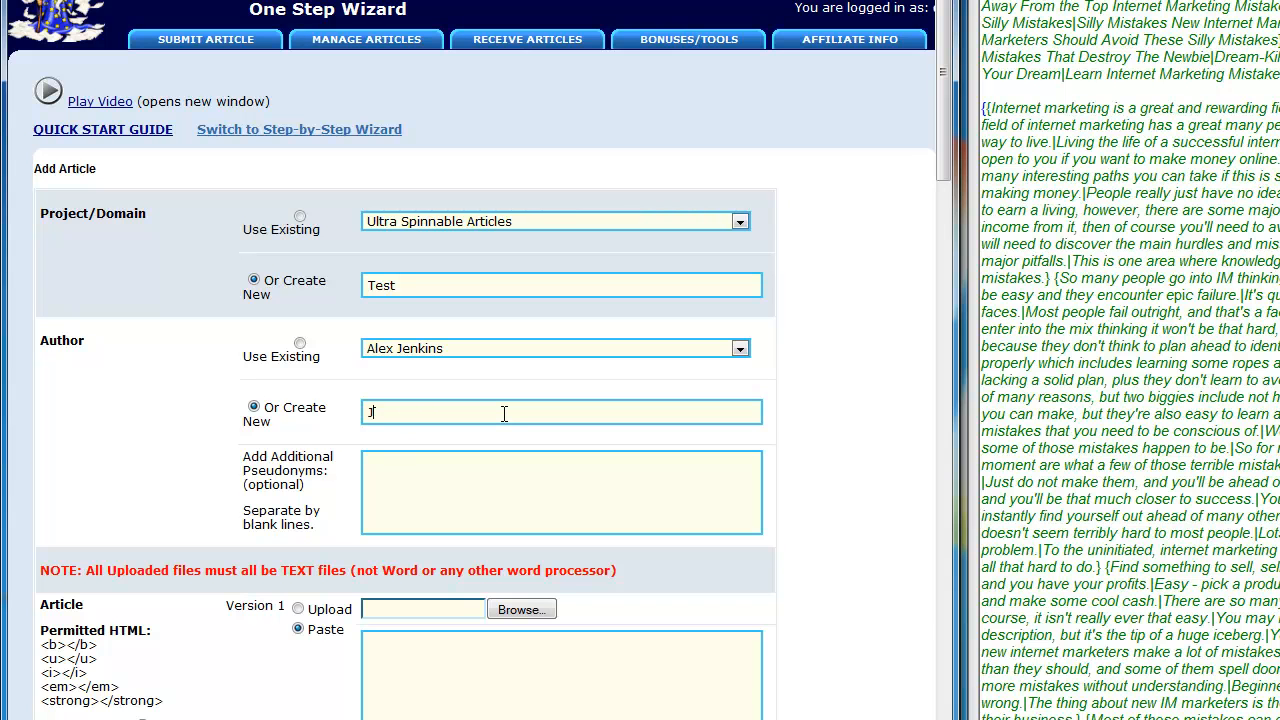
text(John Doe)
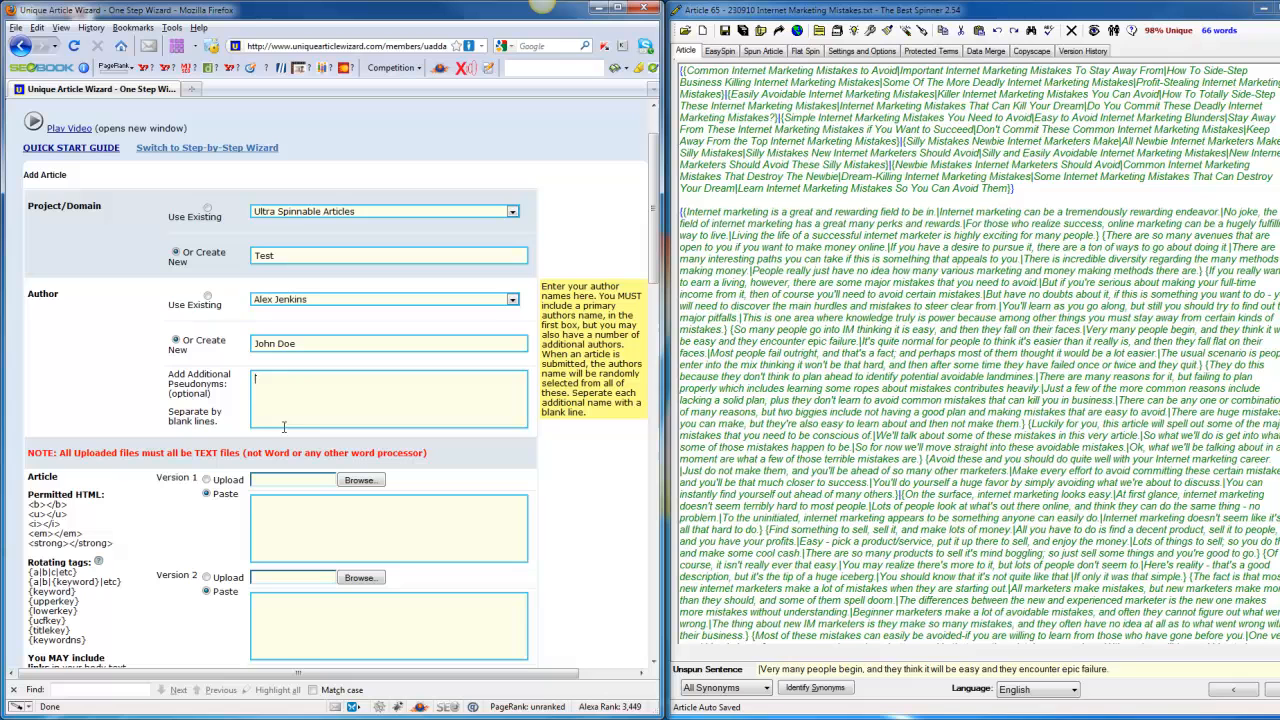
mouse_move(364, 388)
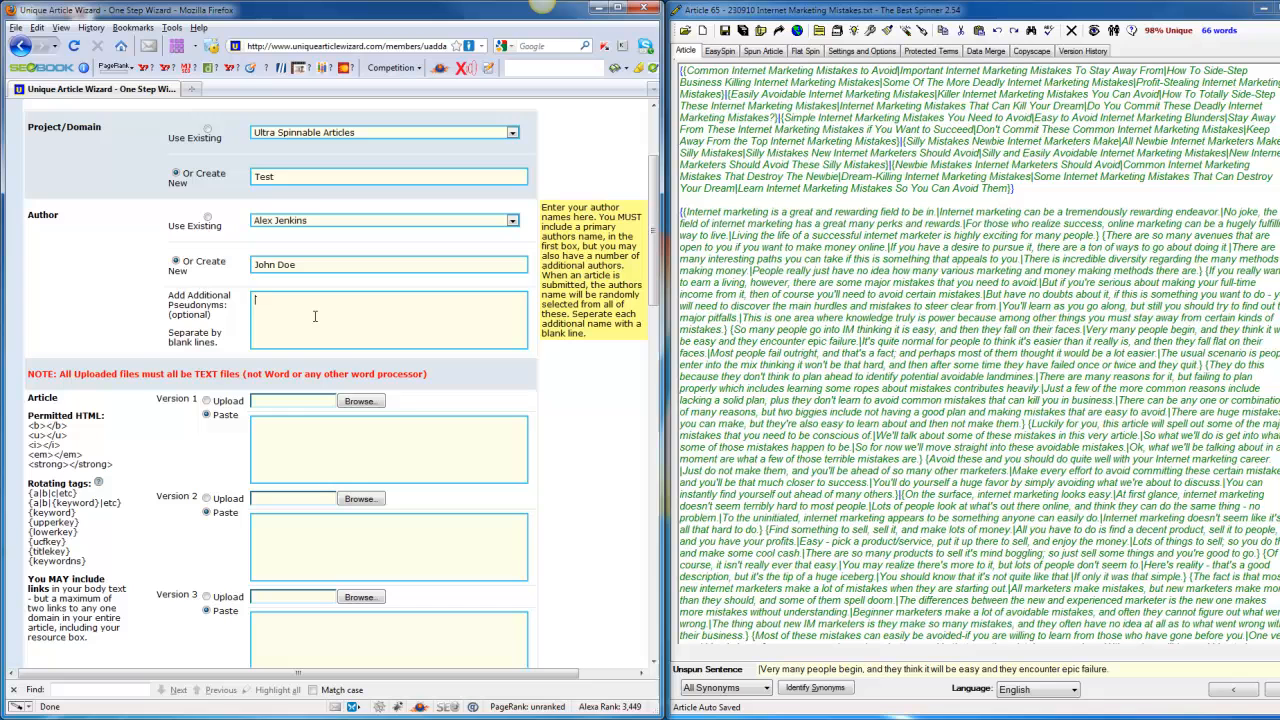
mouse_move(282, 316)
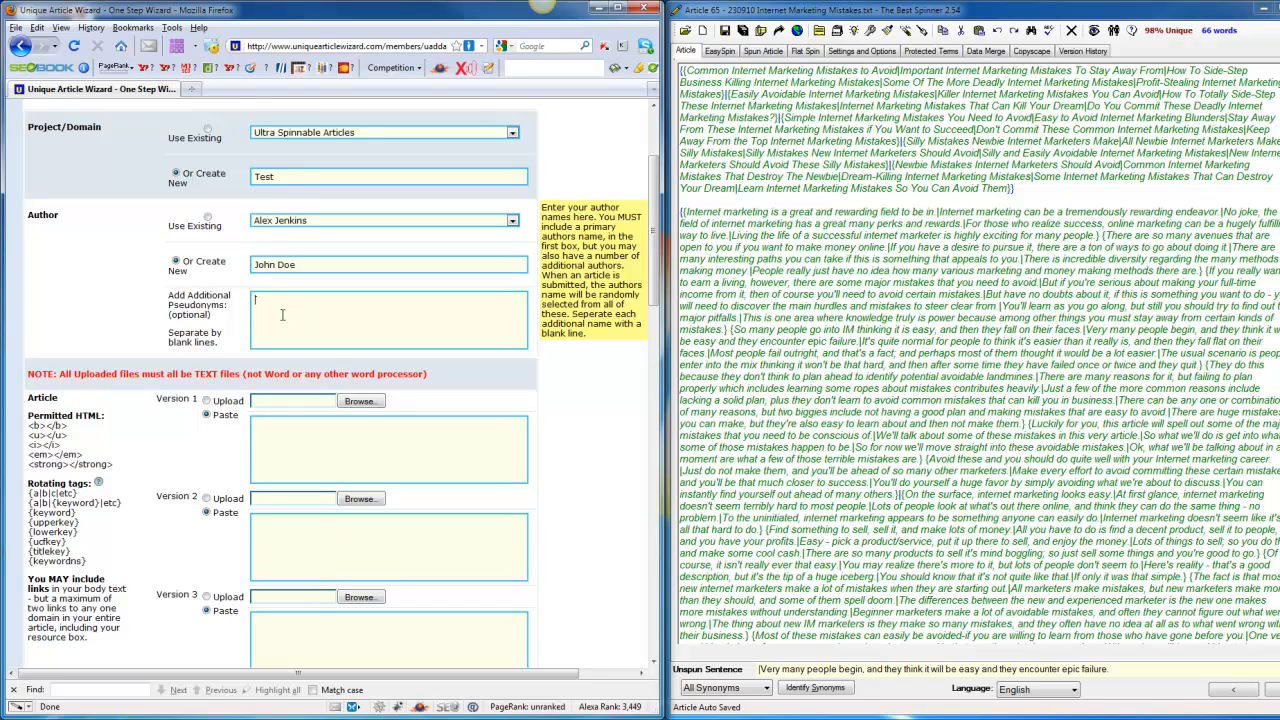
scroll(down, 3)
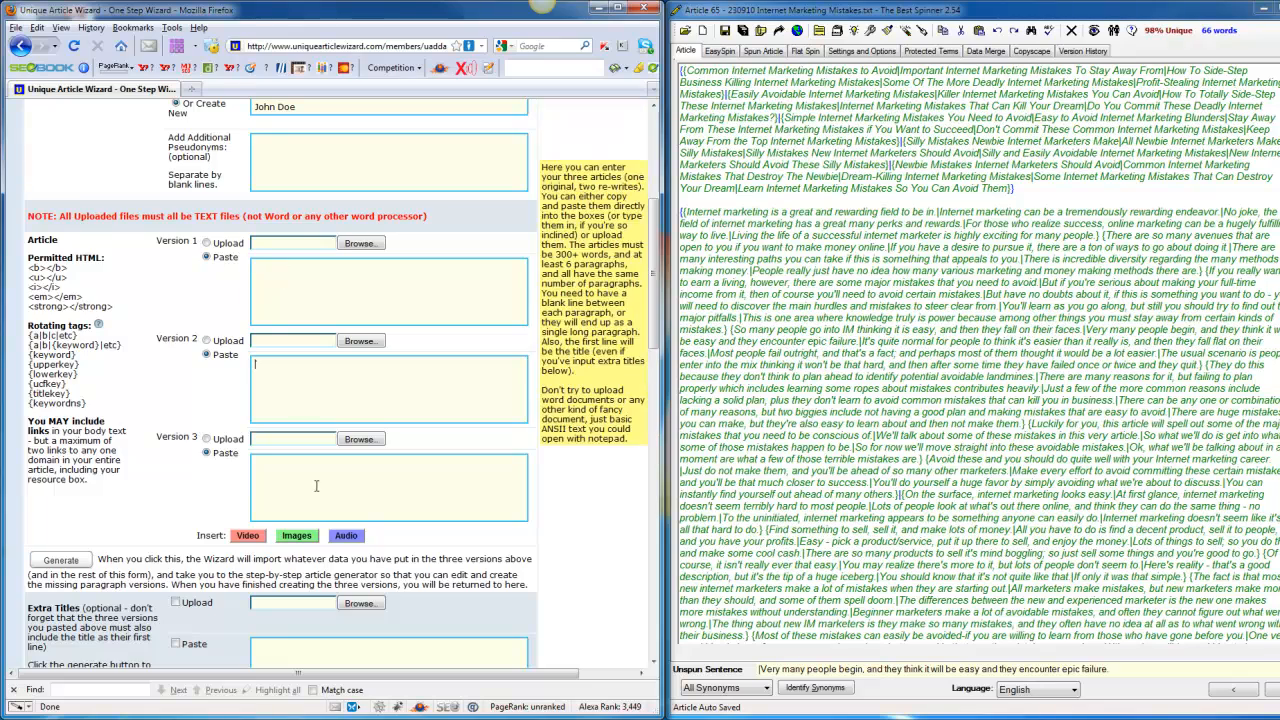
click(272, 288)
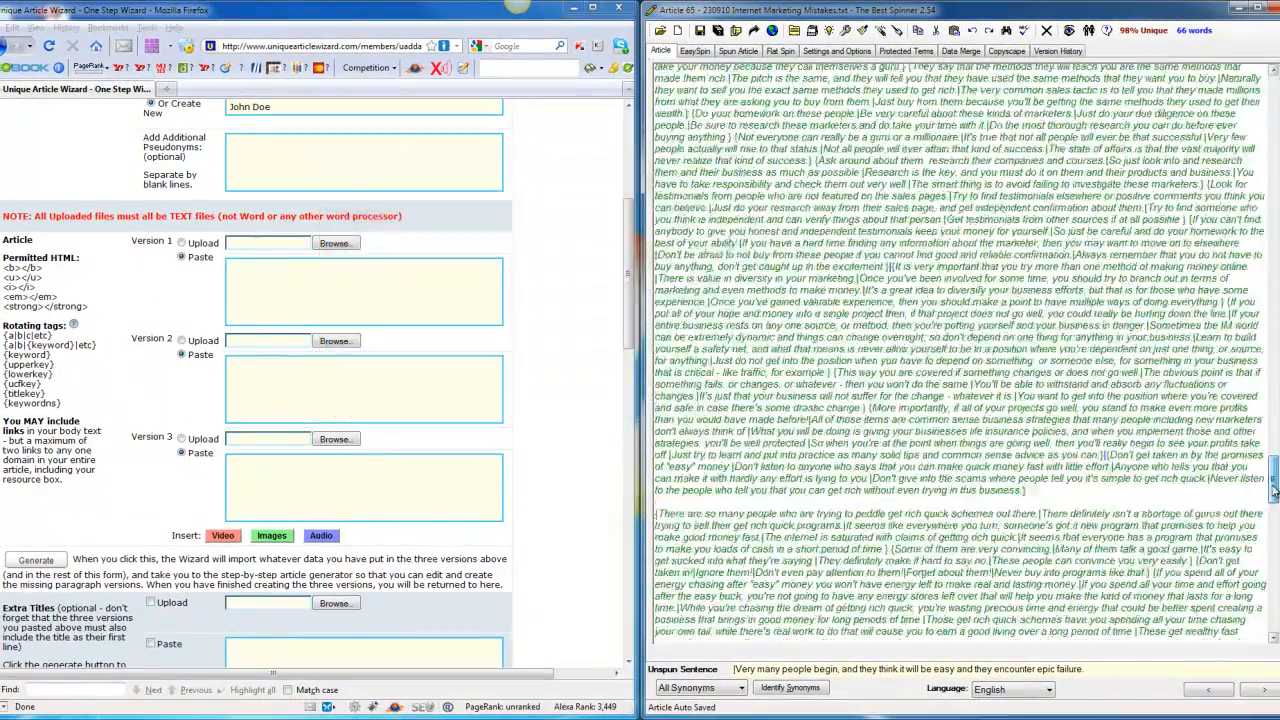
View the Spun Article version of the internet marketing mistakes article.
scroll(down, 3)
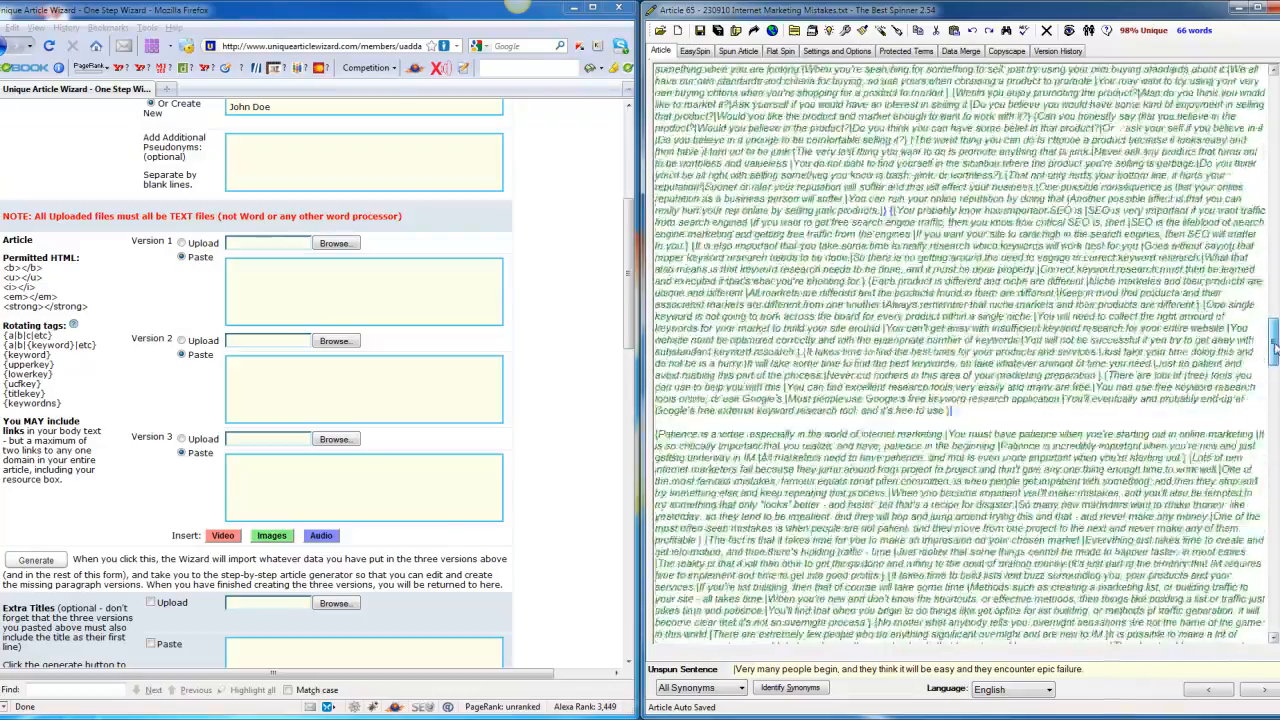
scroll(down, 3)
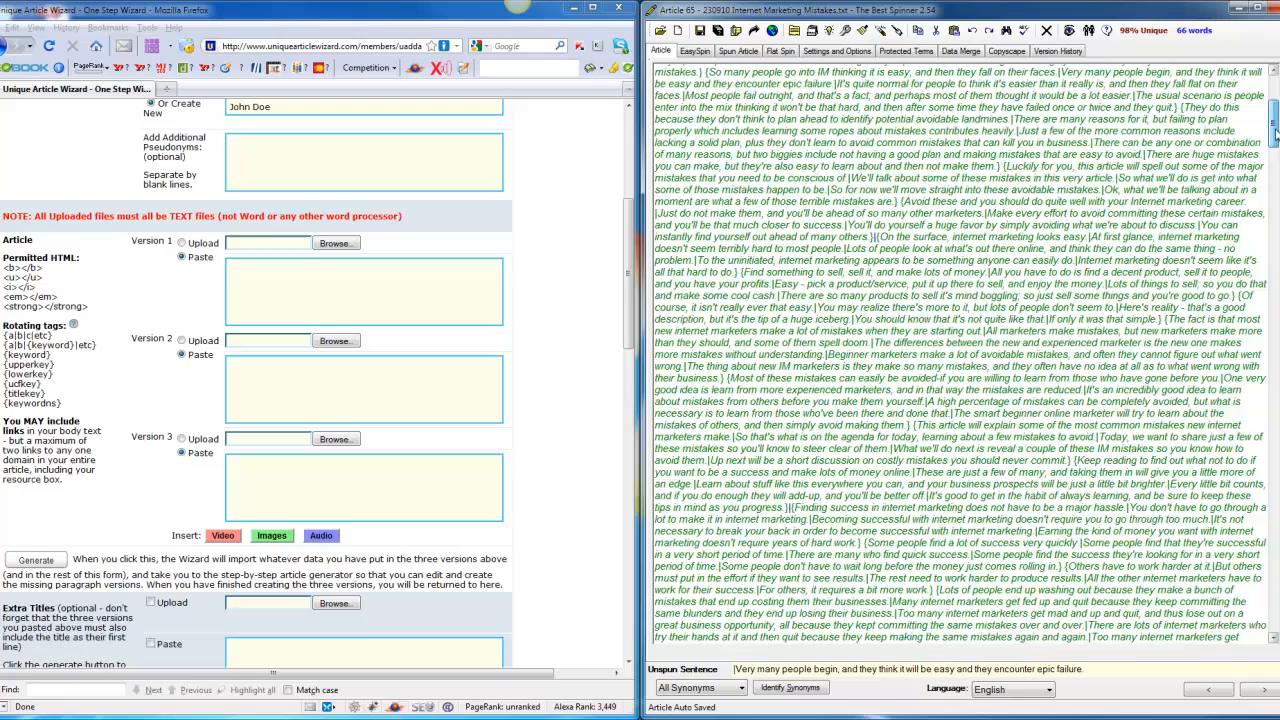
click(738, 52)
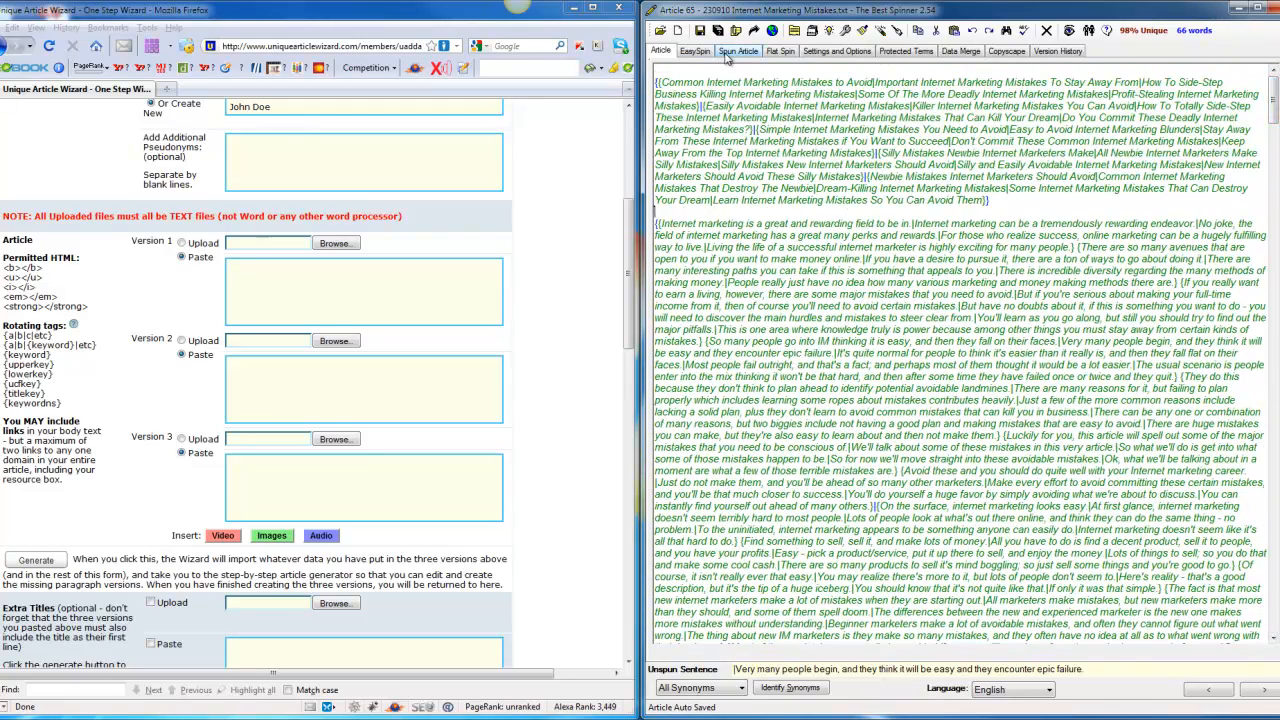
mouse_move(732, 50)
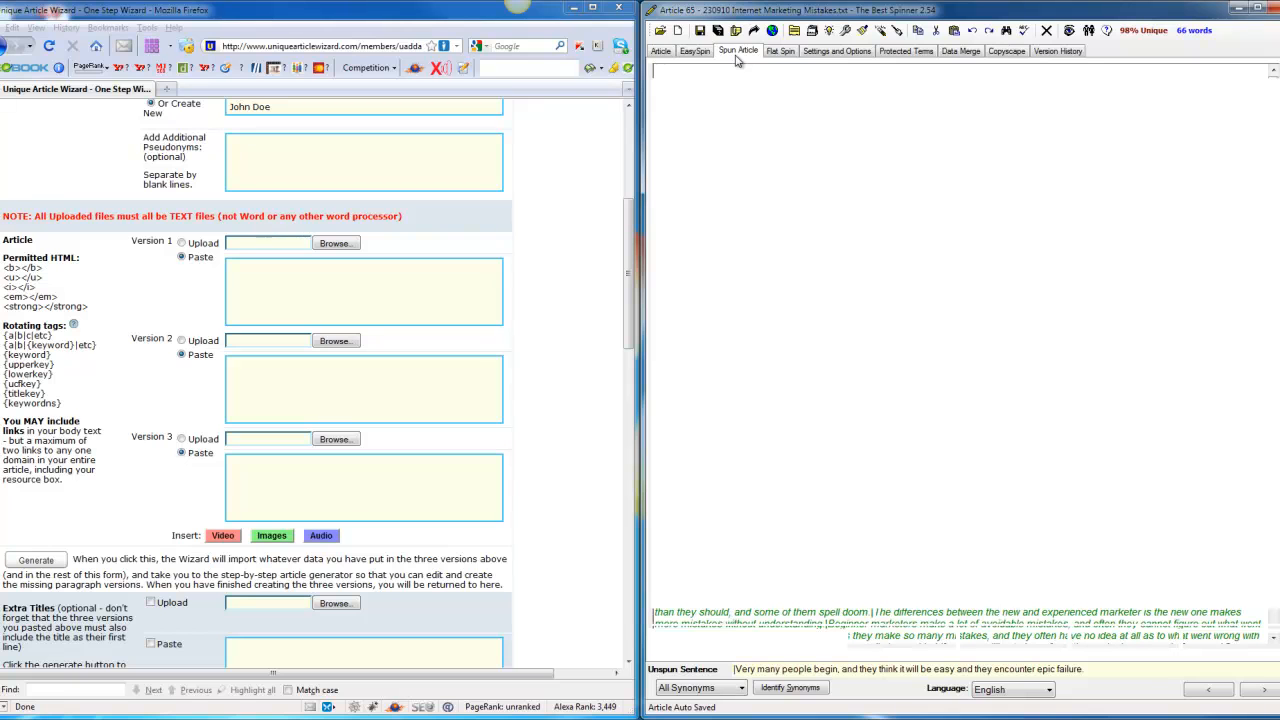
mouse_move(820, 160)
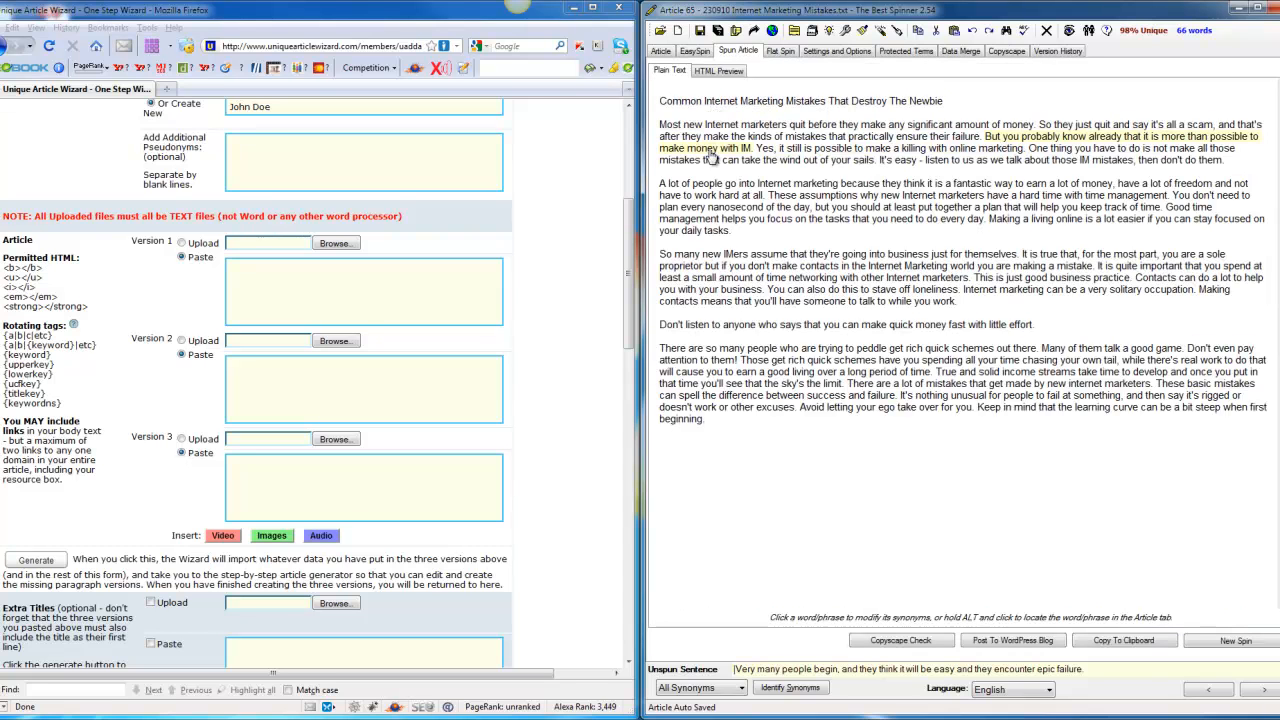
Copy the current spin, generate further spins and copy the 'All Newbie Internet Marketers Make Silly Mistakes' version.
click(1124, 640)
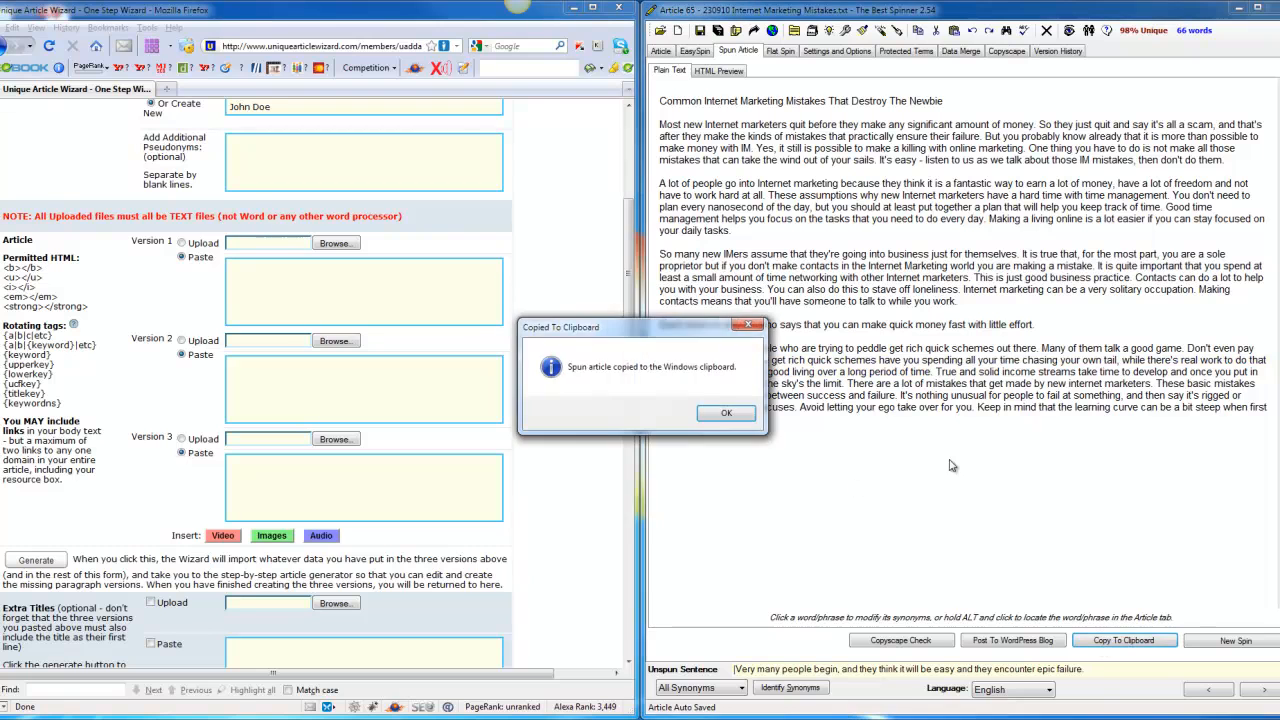
click(712, 412)
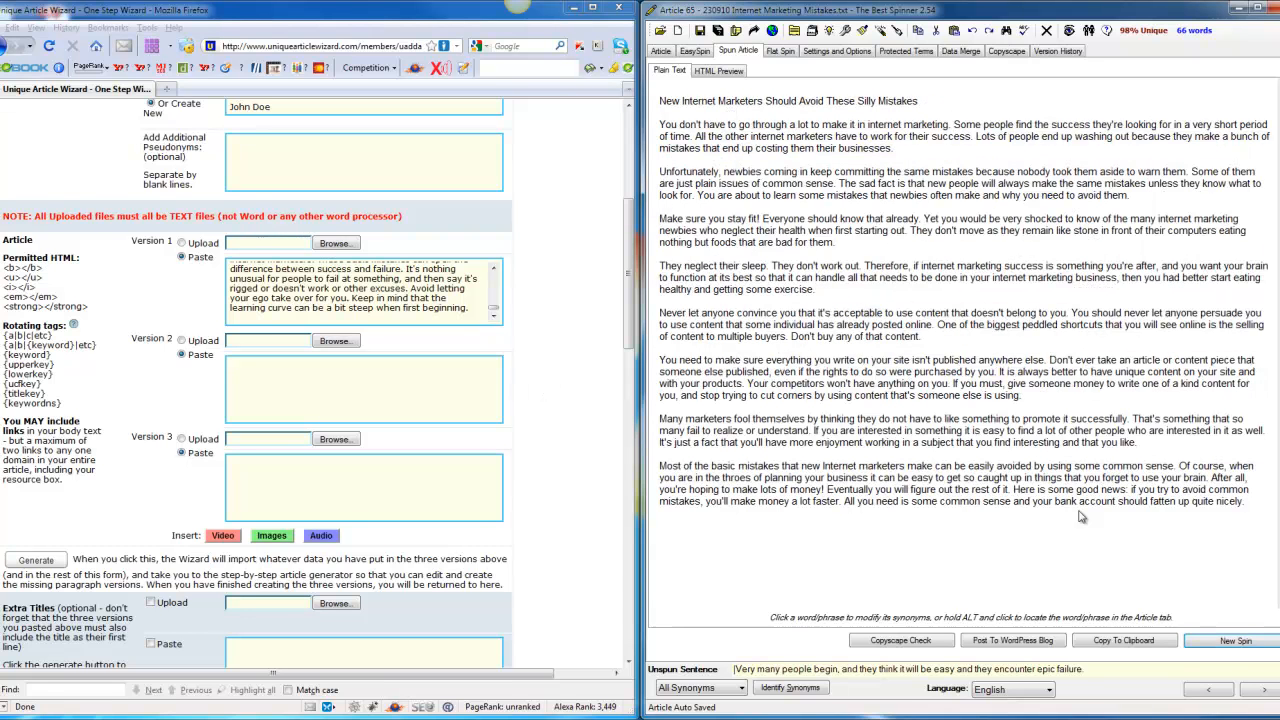
click(1240, 640)
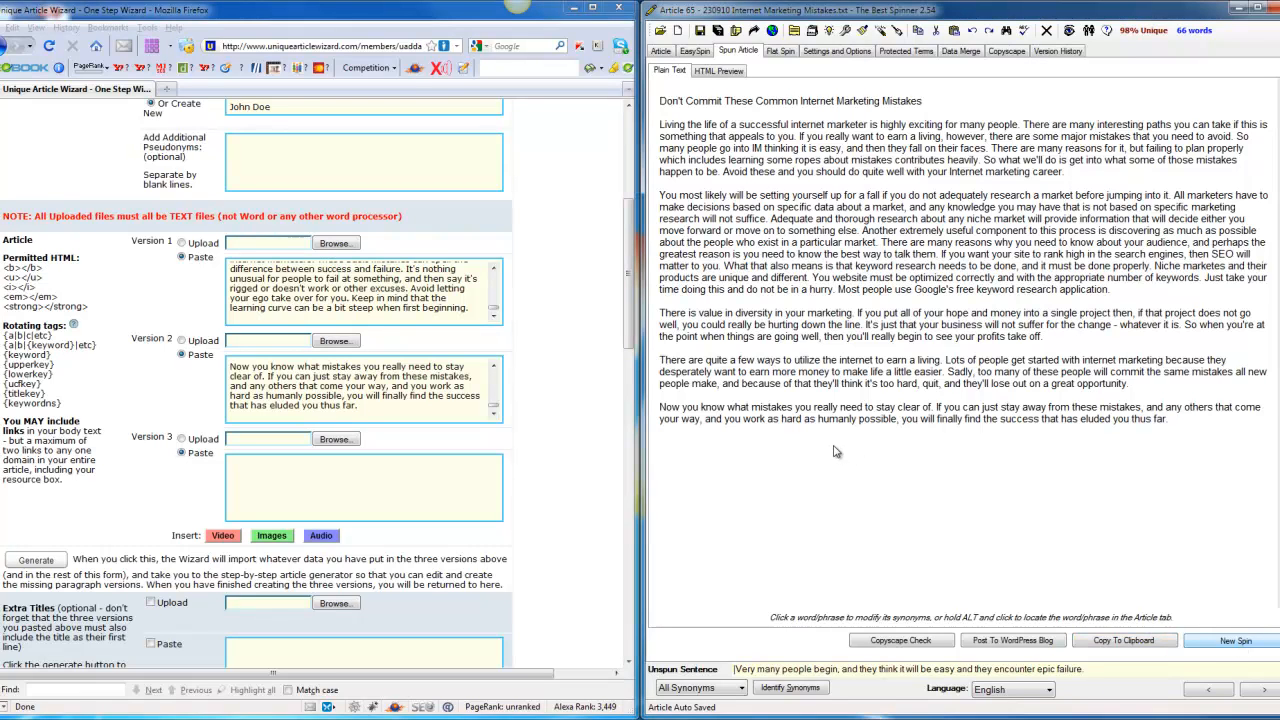
click(1236, 640)
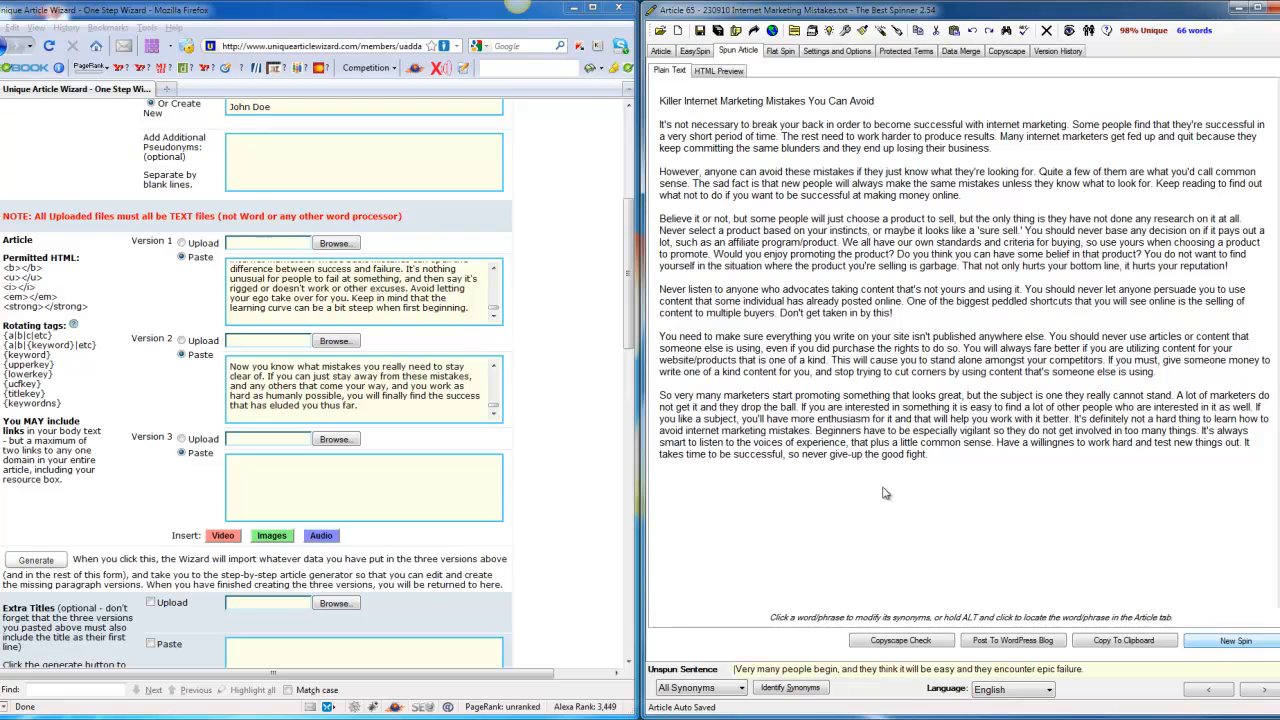
click(1238, 640)
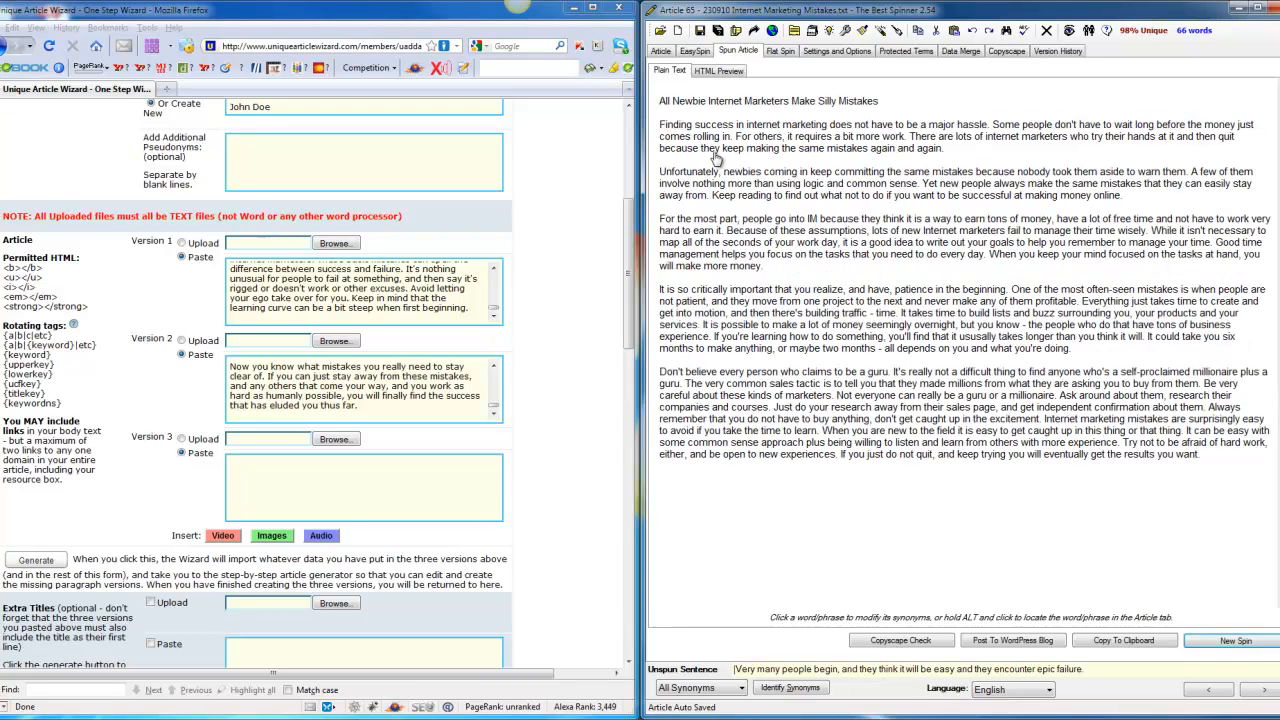
click(1124, 640)
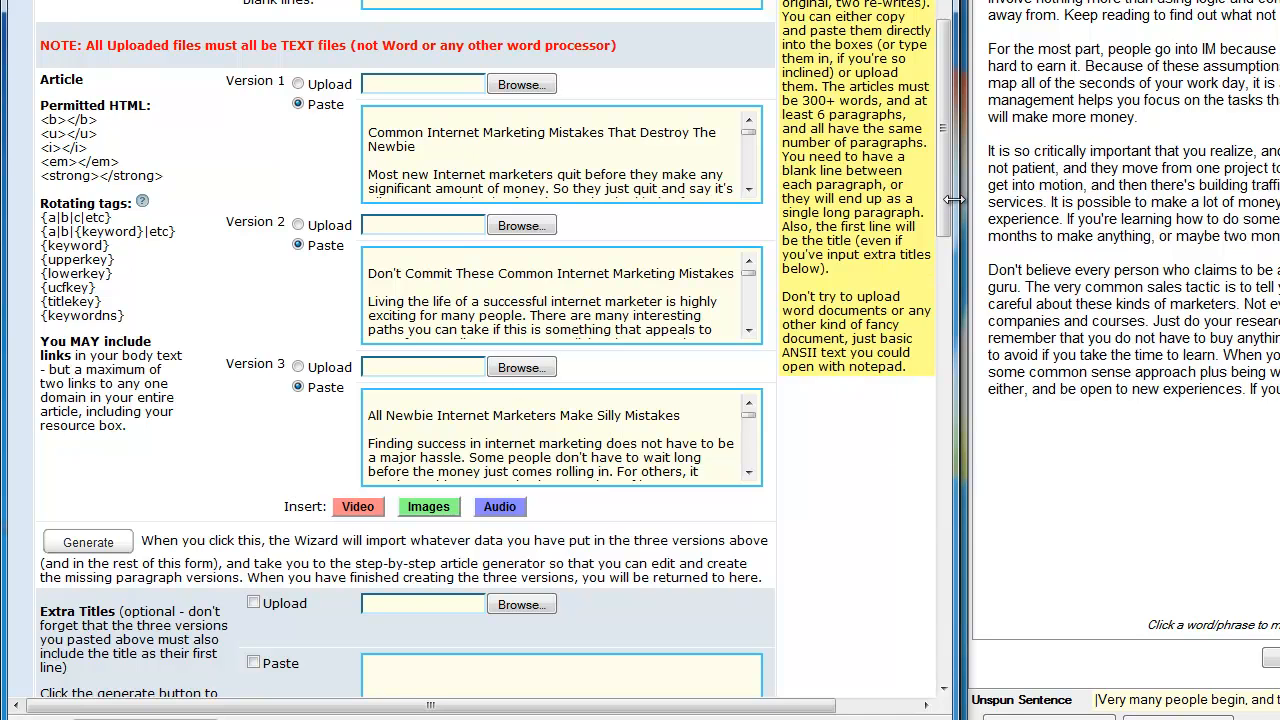
scroll(down, 3)
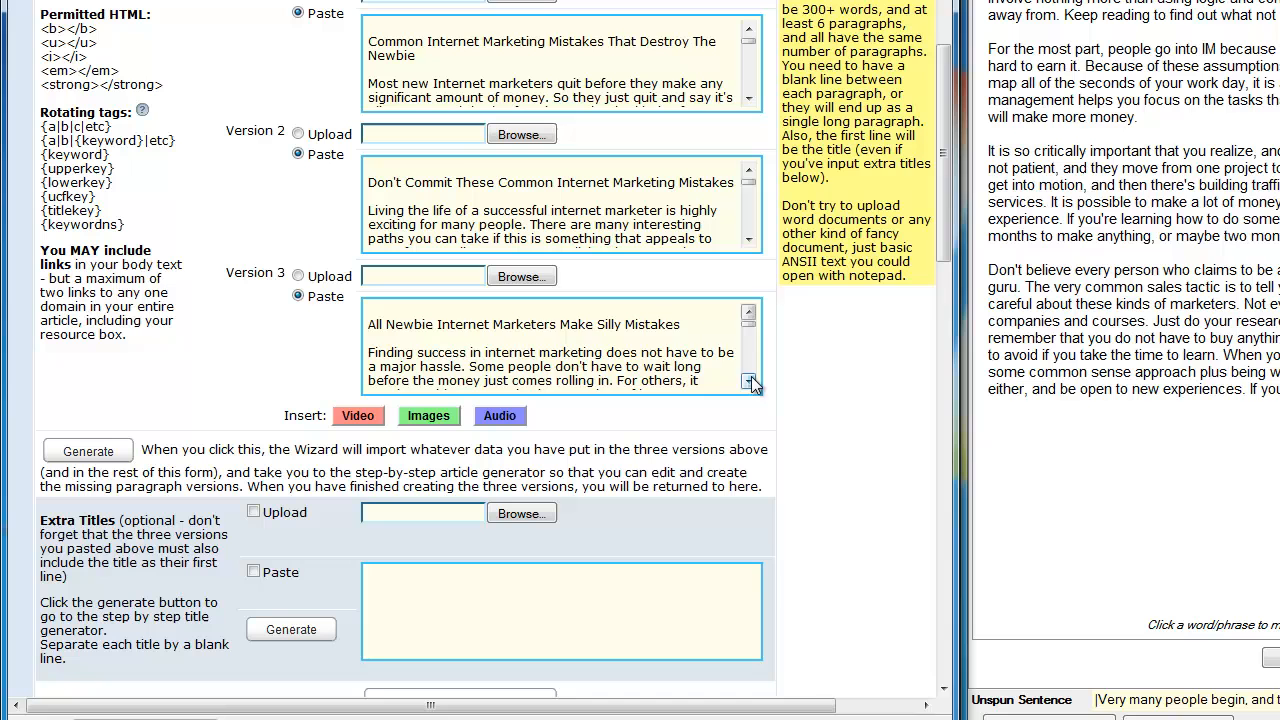
click(744, 100)
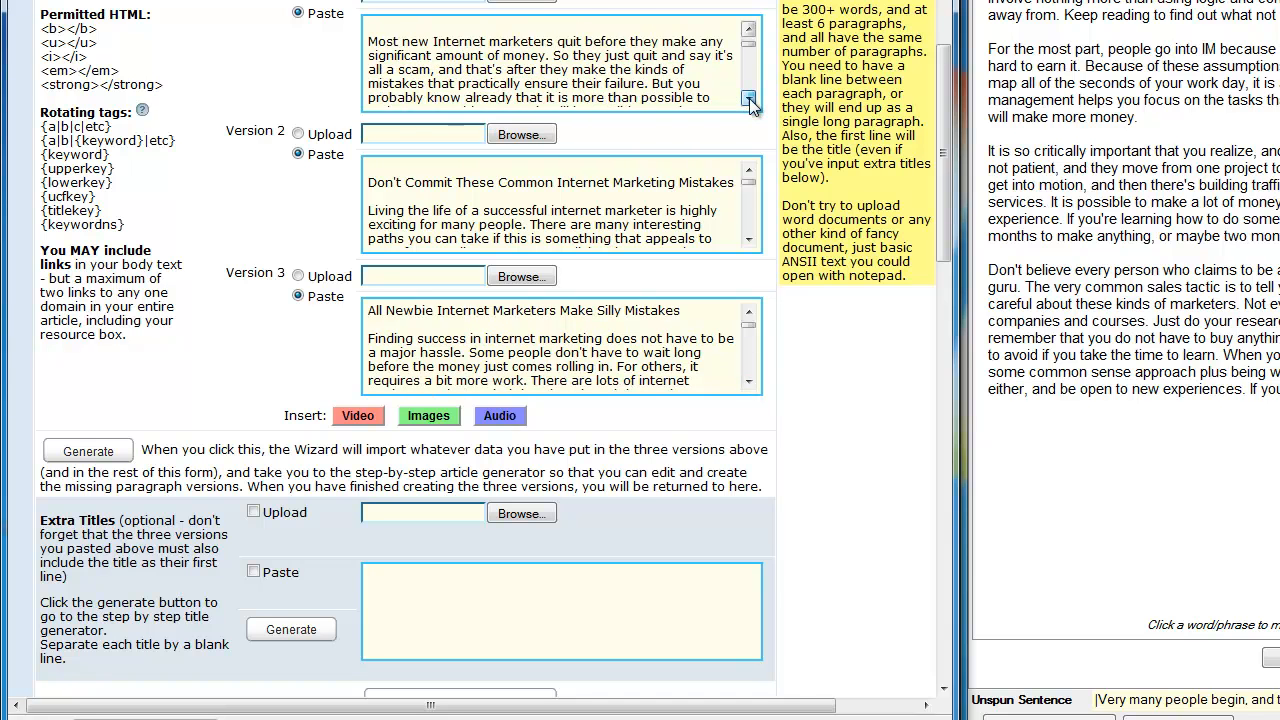
click(746, 100)
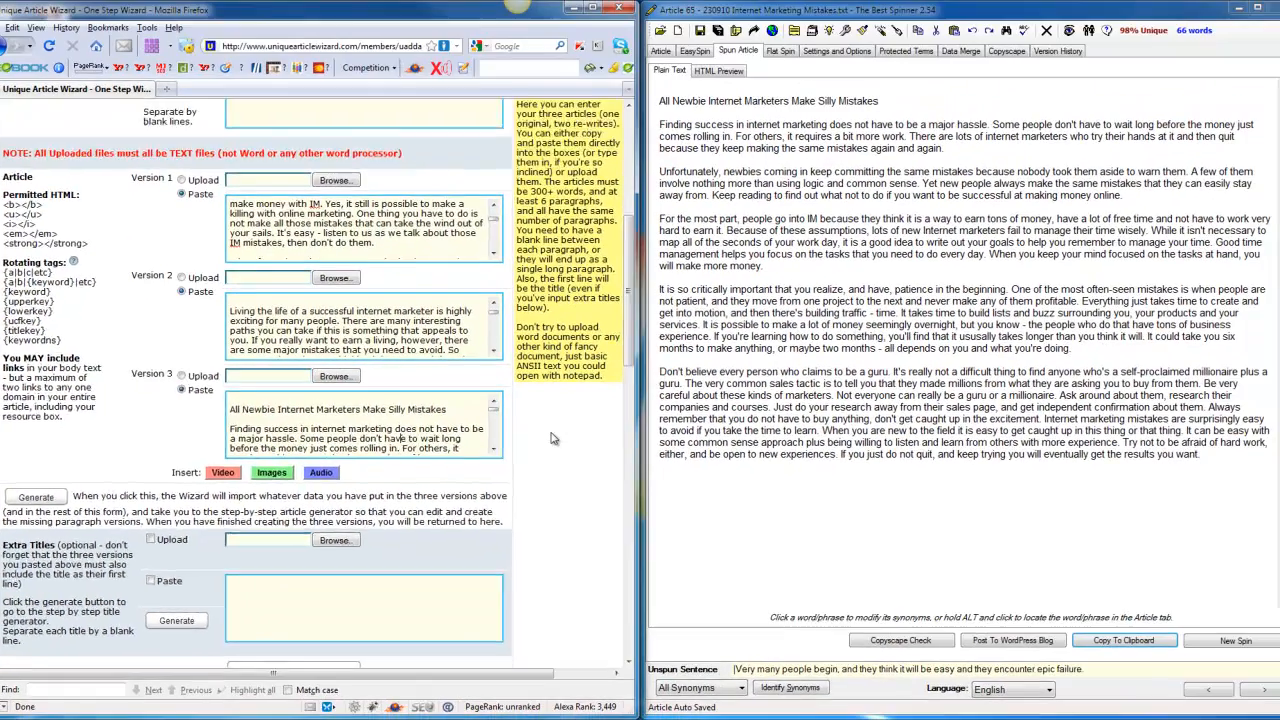
scroll(down, 3)
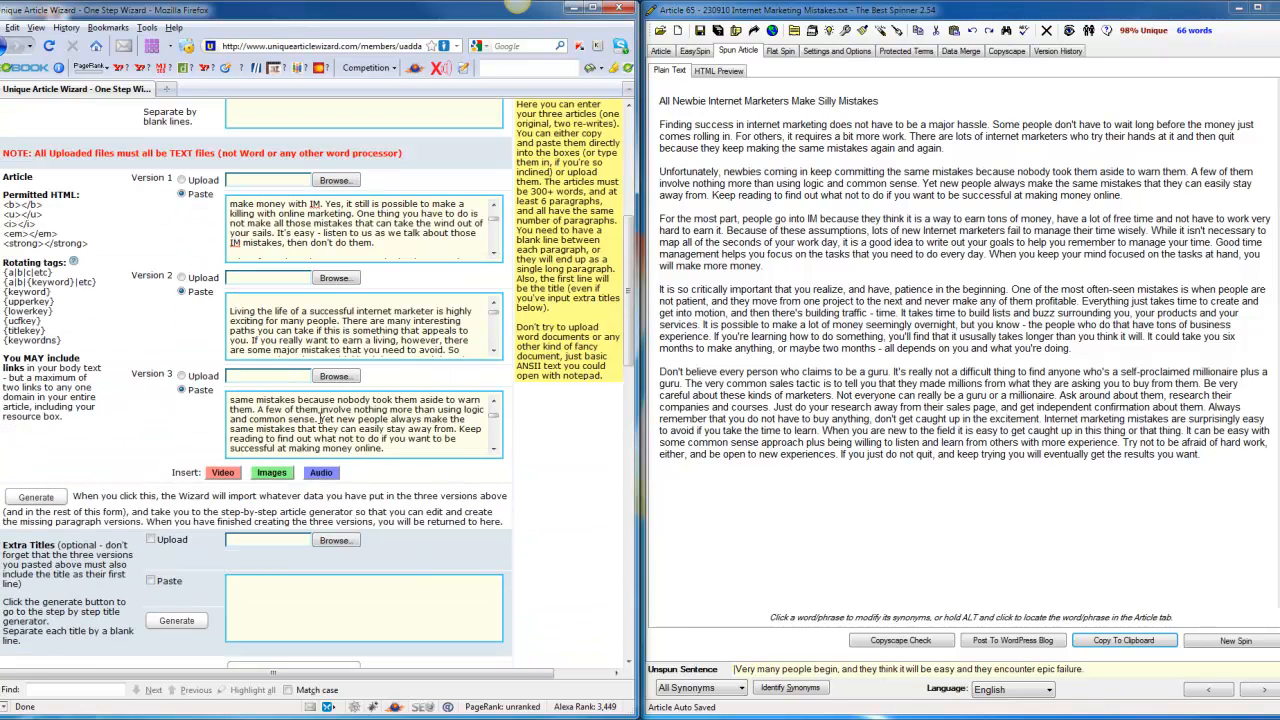
scroll(down, 3)
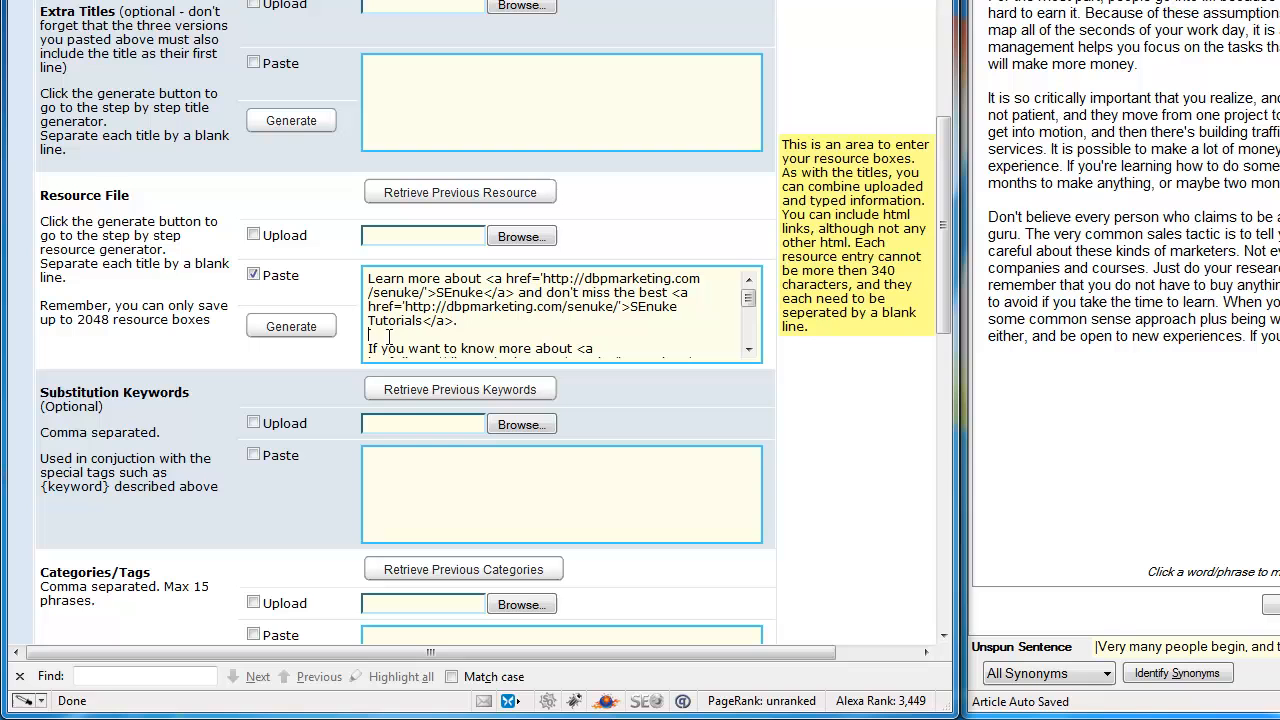
Select the resource box text containing the SEnuke review and tutorial links.
drag(368, 278, 460, 320)
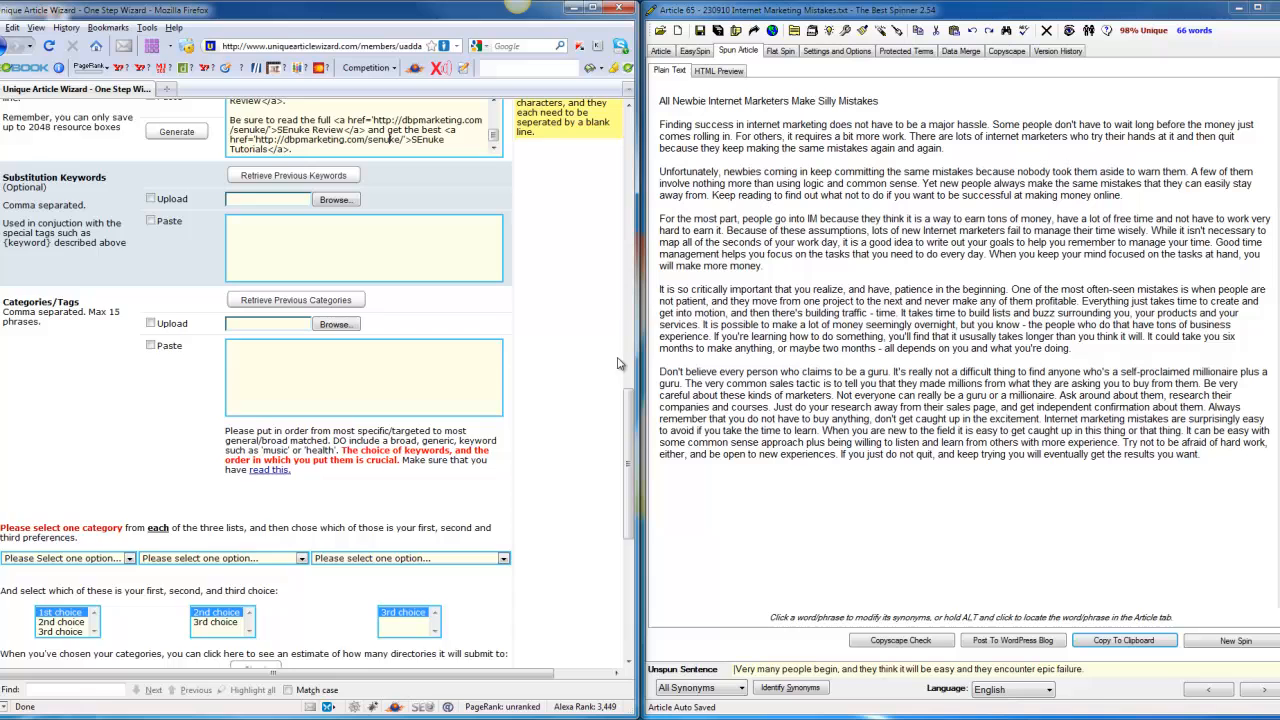
scroll(down, 3)
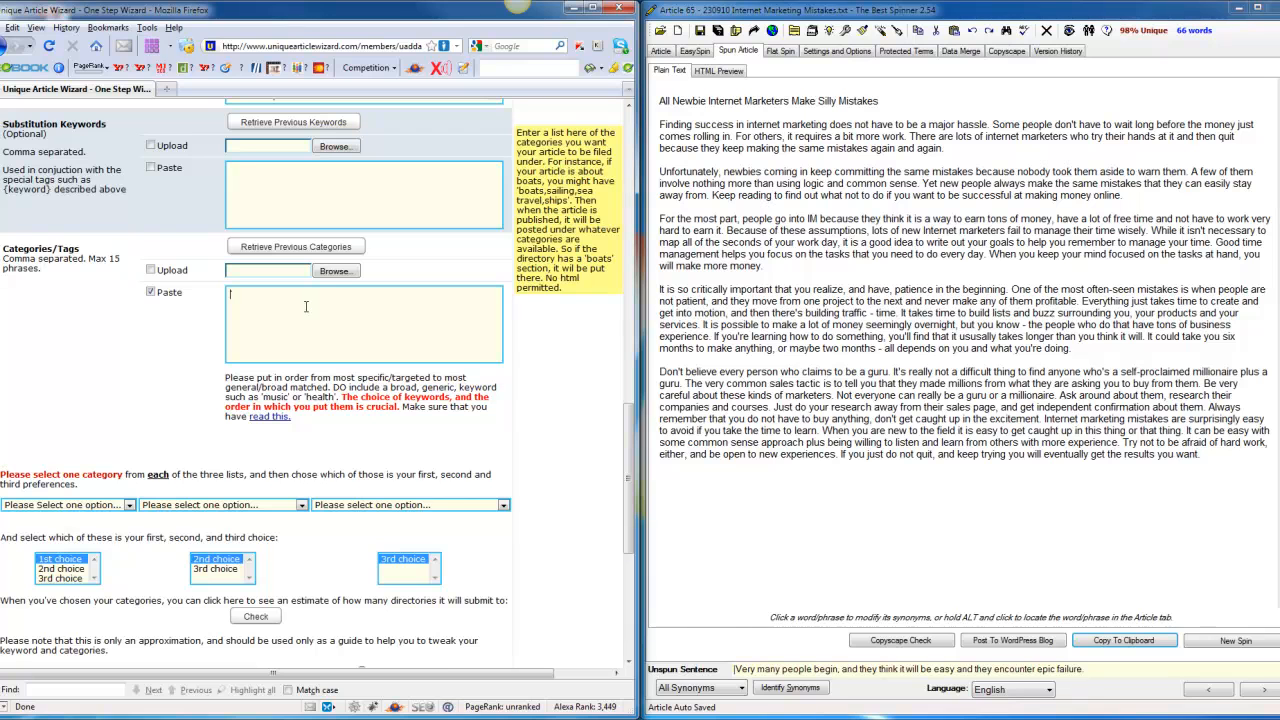
mouse_move(336, 312)
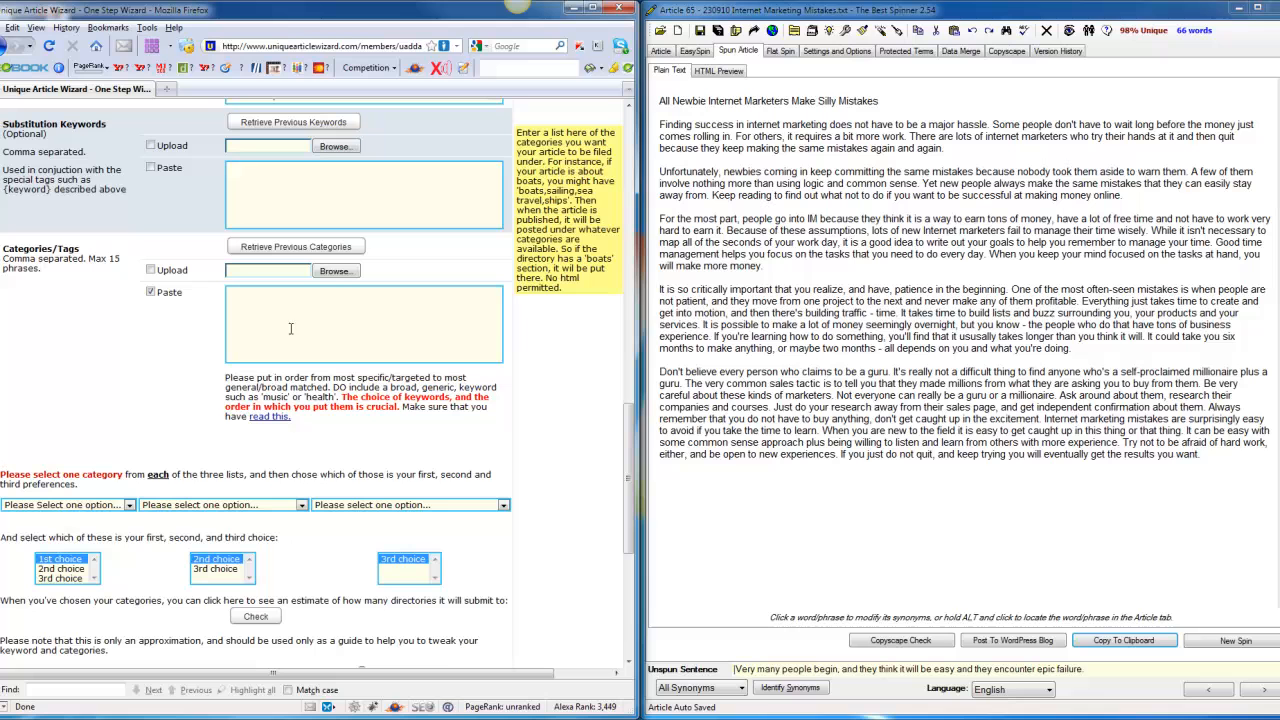
mouse_move(264, 312)
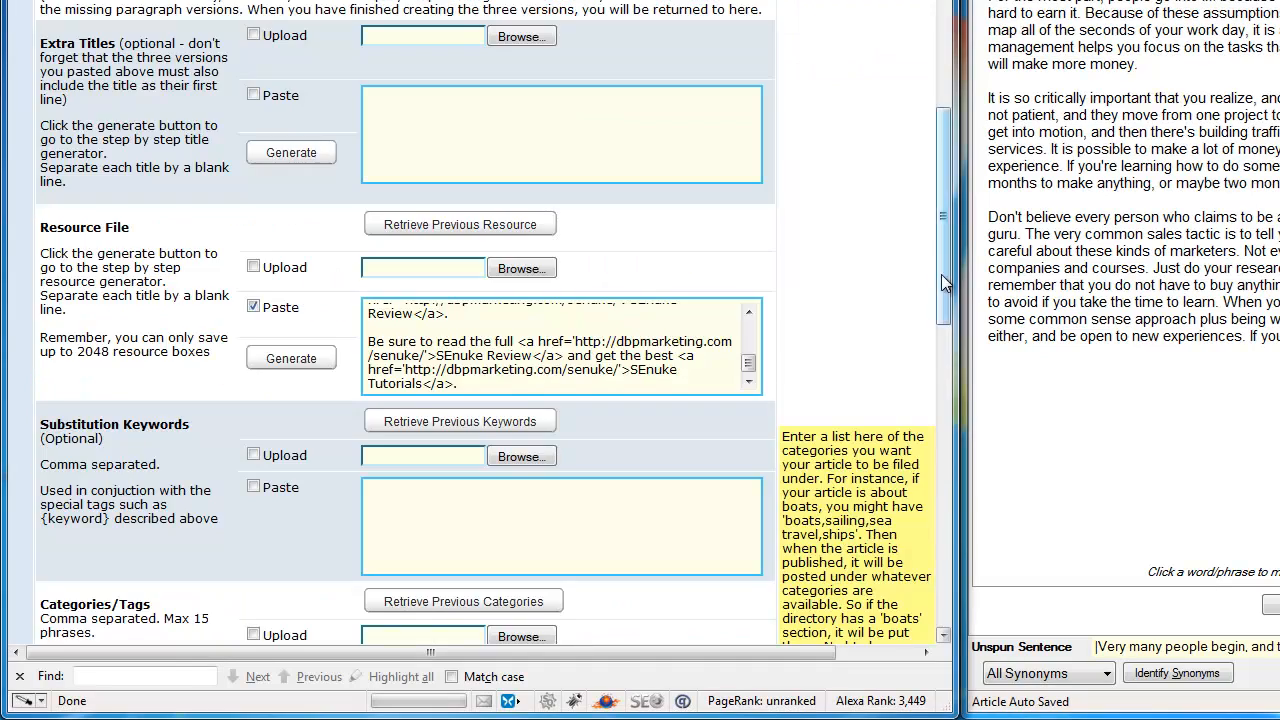
Choose Internet as the first category and move on to the second category list.
scroll(down, 3)
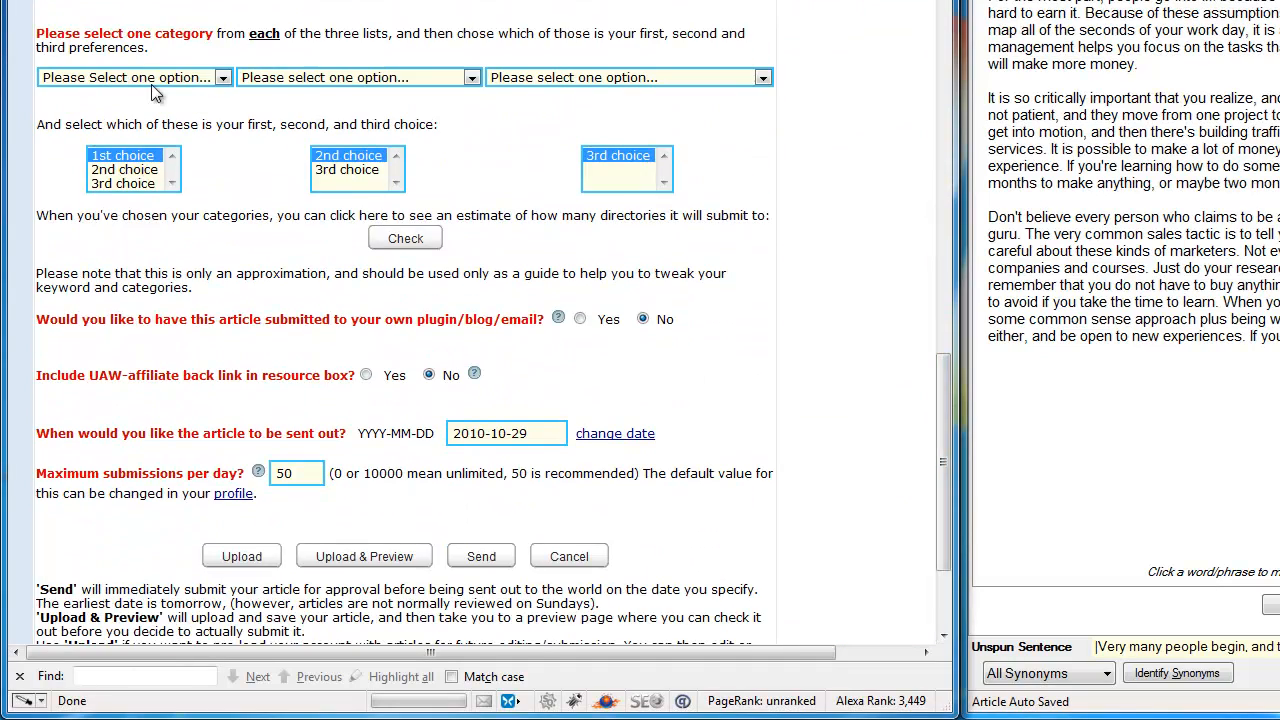
click(130, 76)
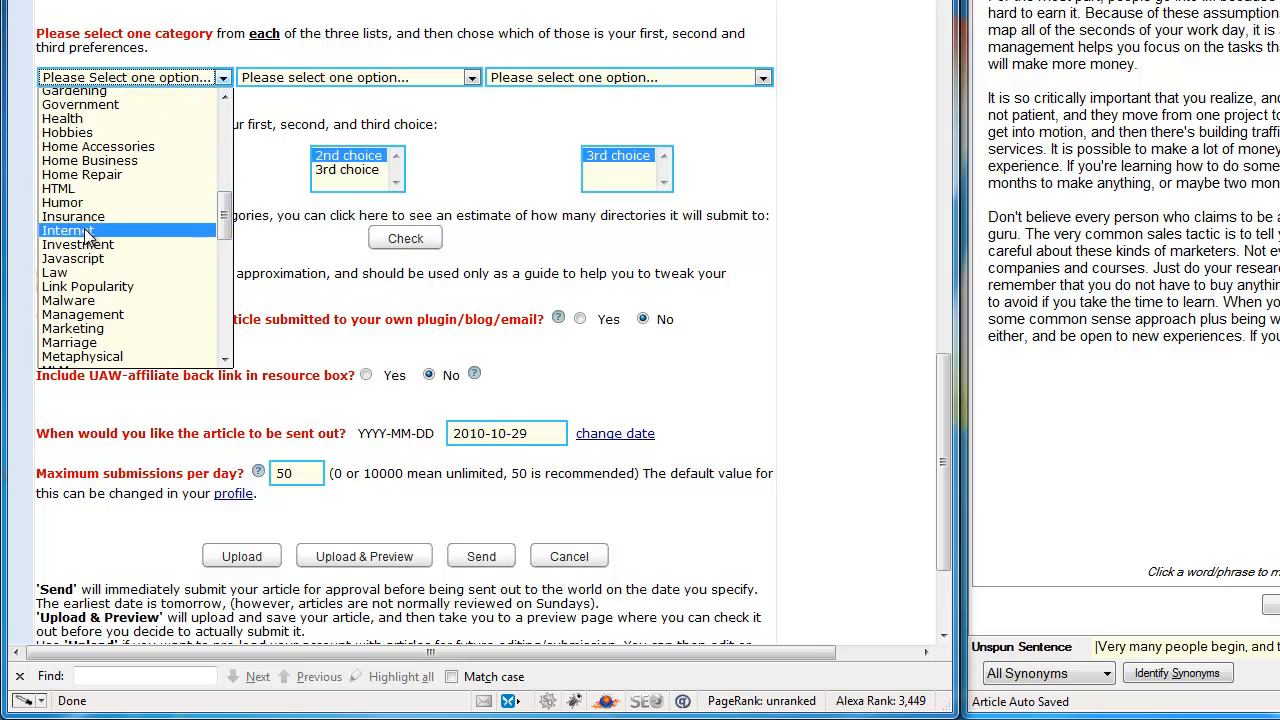
click(68, 230)
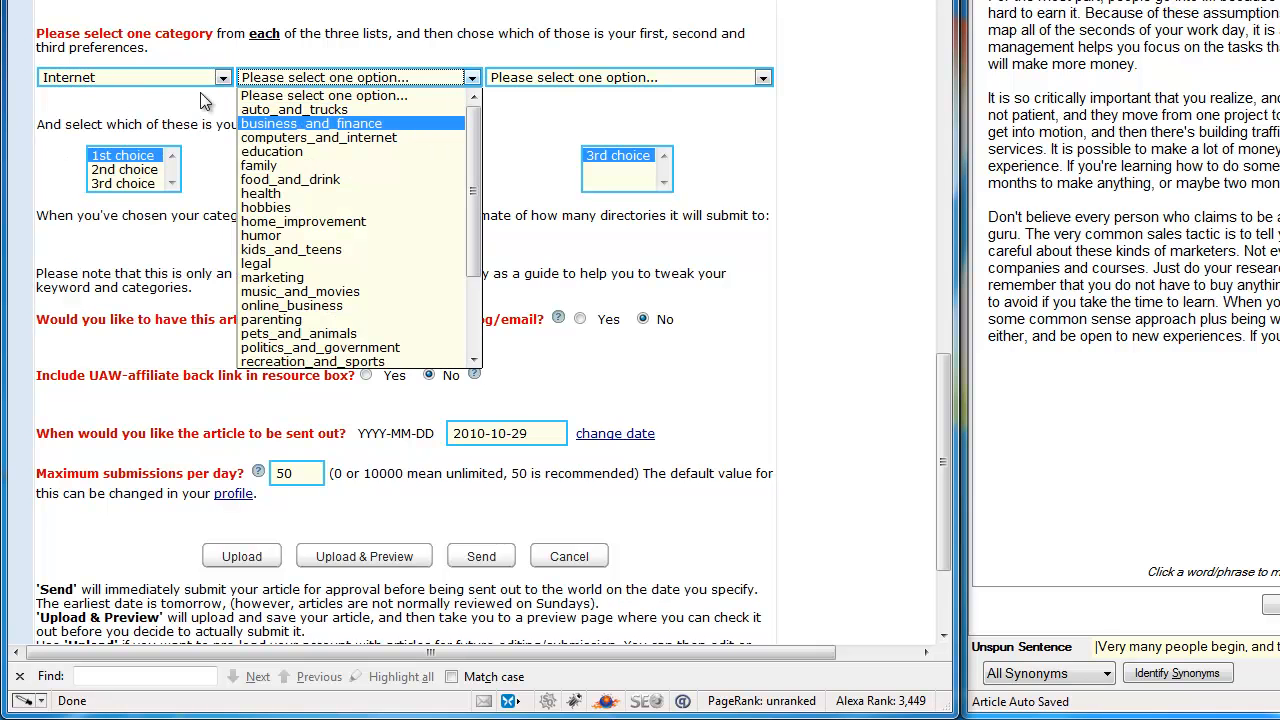
click(272, 276)
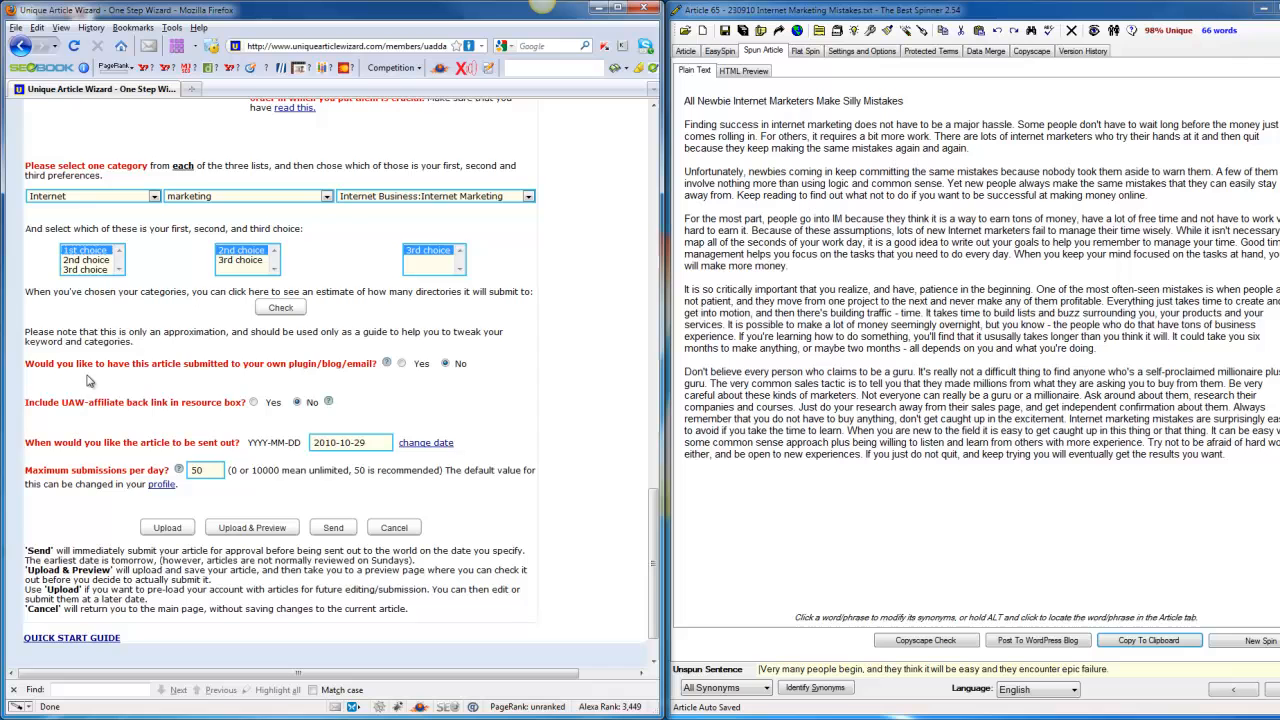
scroll(down, 3)
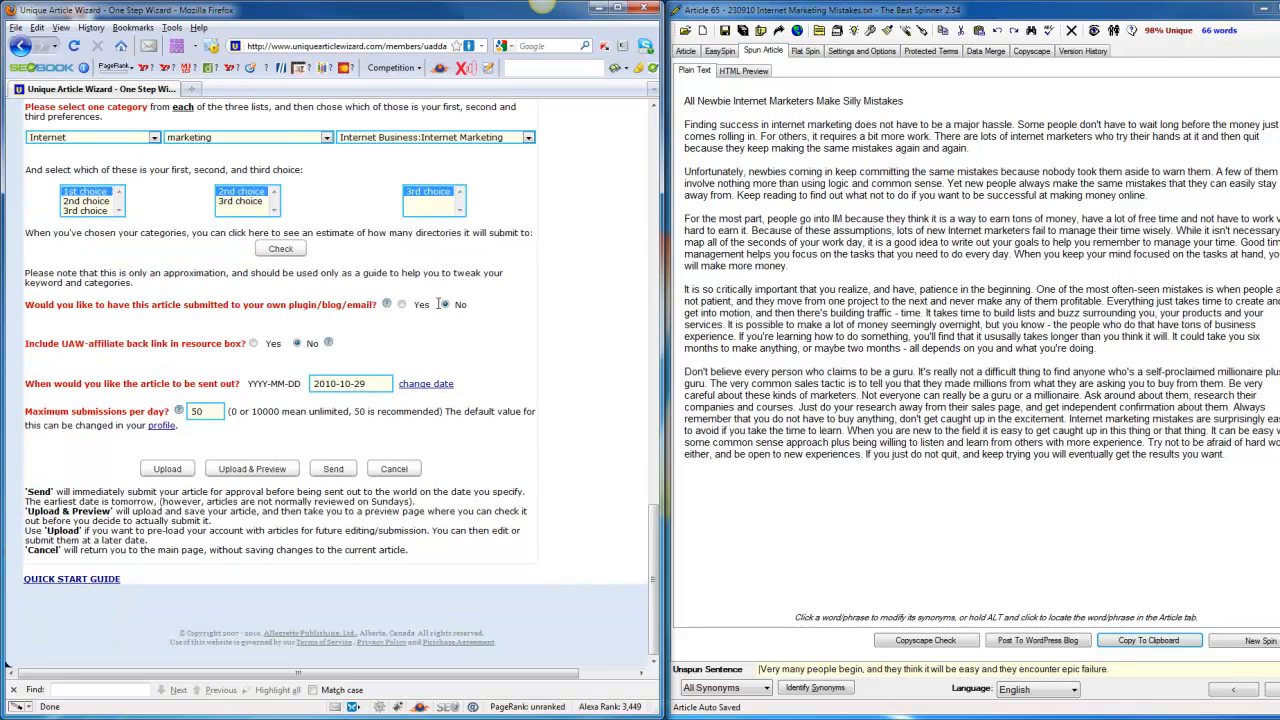
click(444, 304)
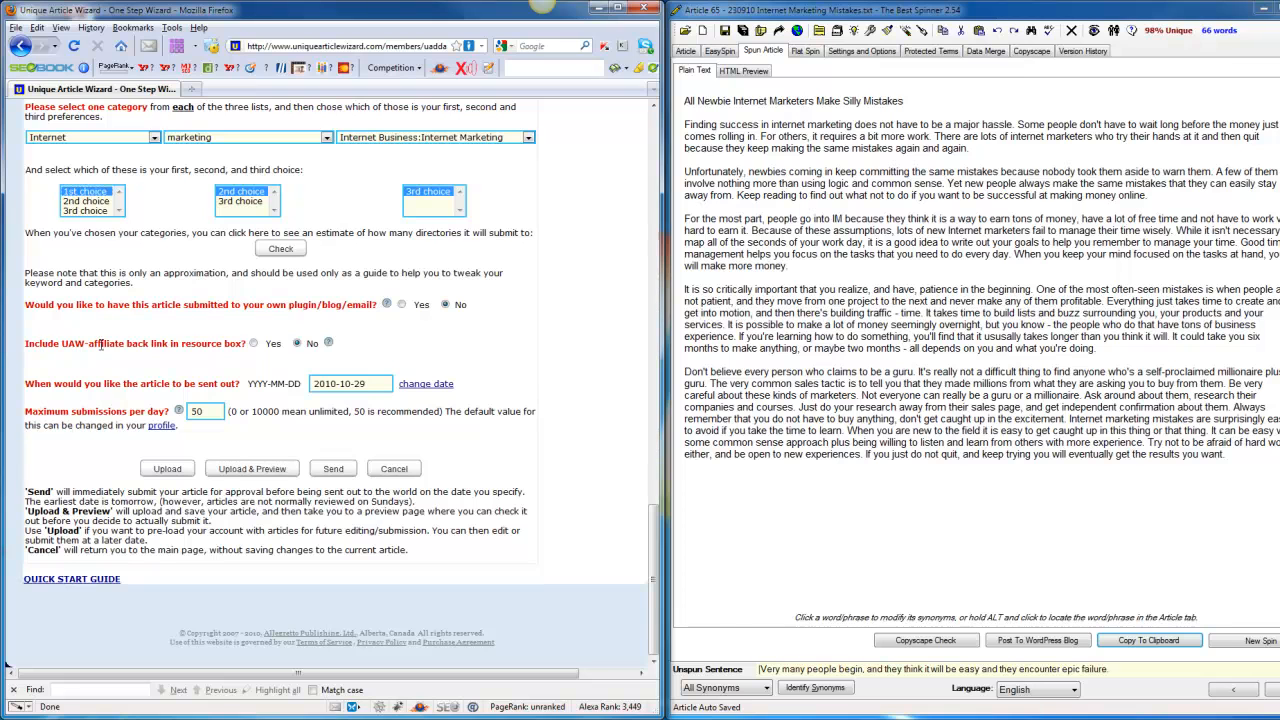
mouse_move(204, 320)
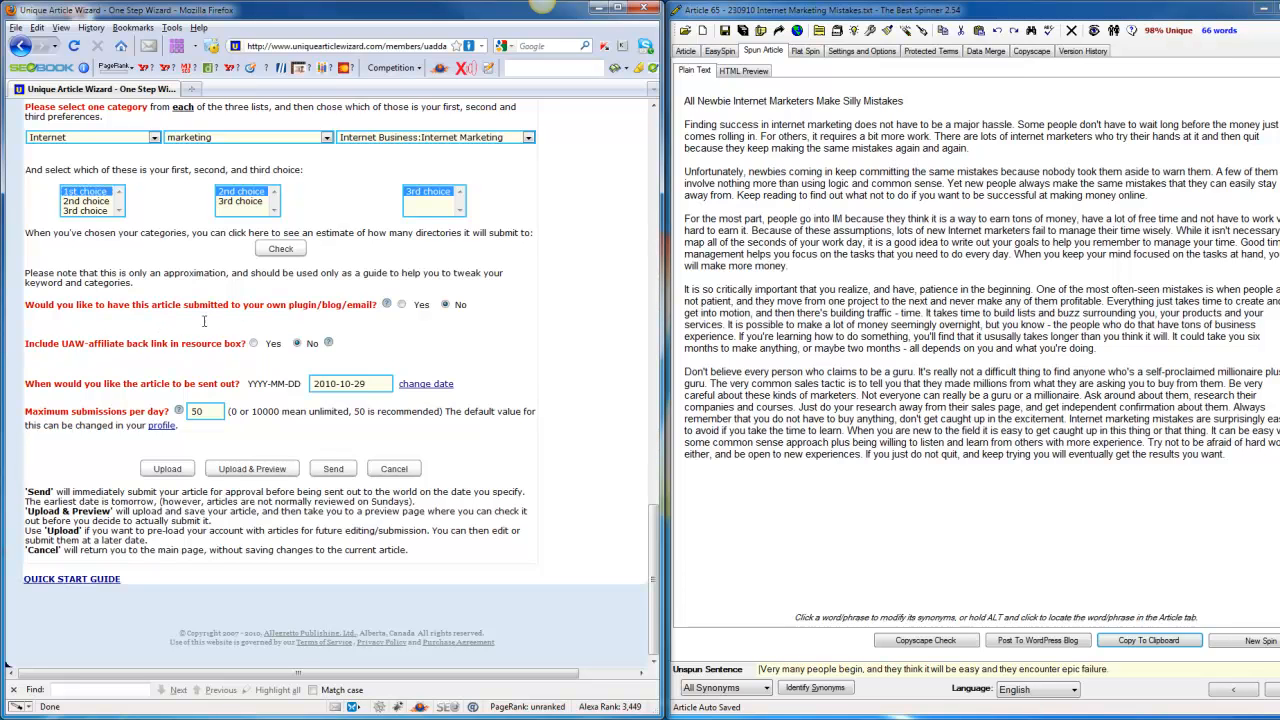
click(424, 384)
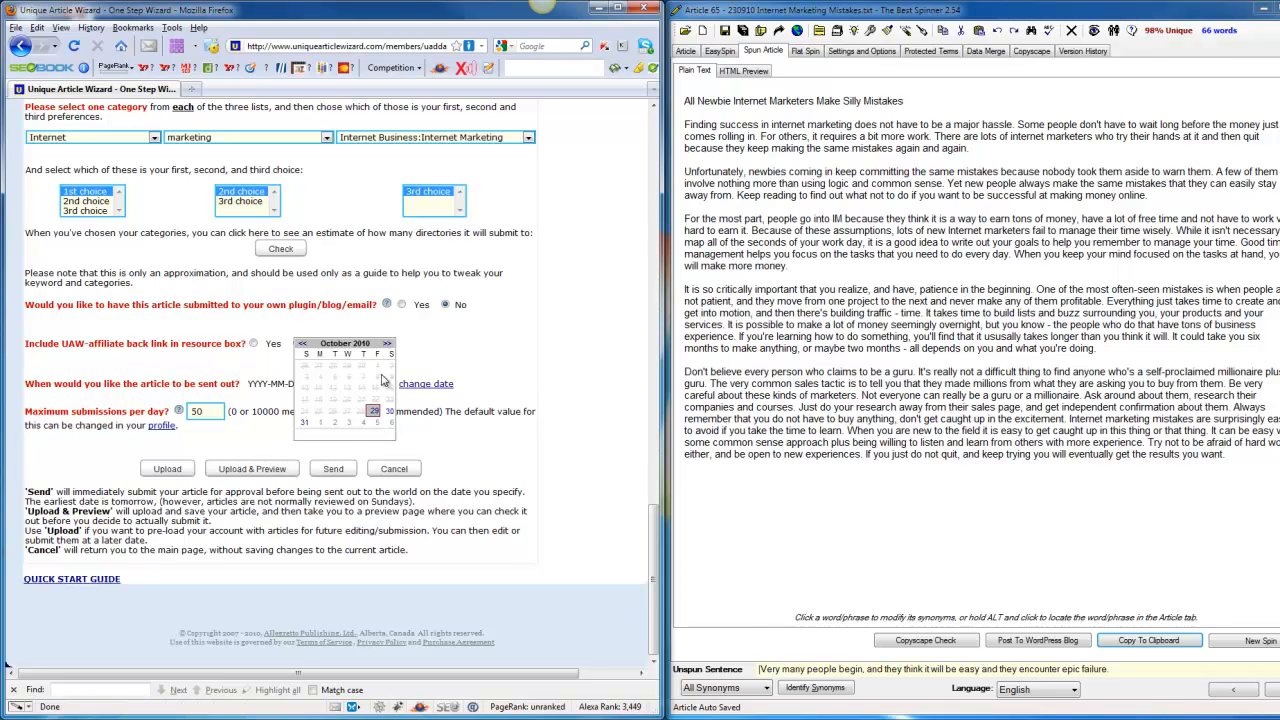
click(388, 344)
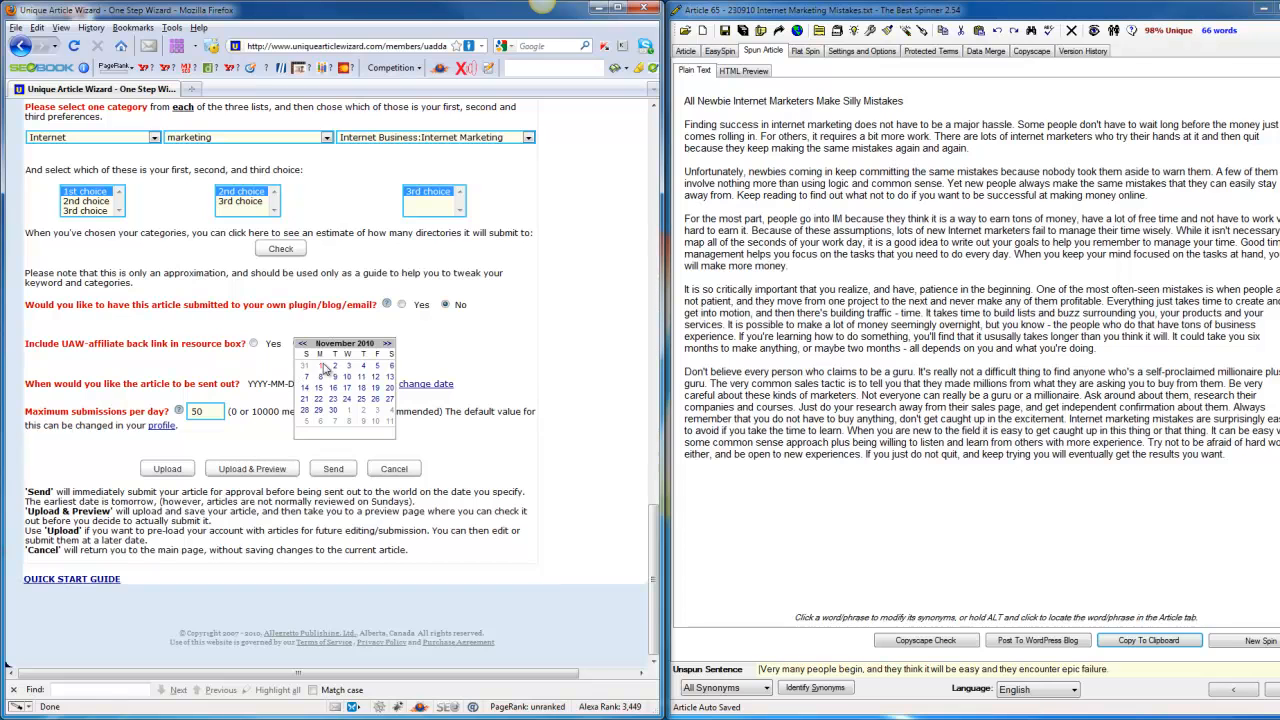
click(386, 344)
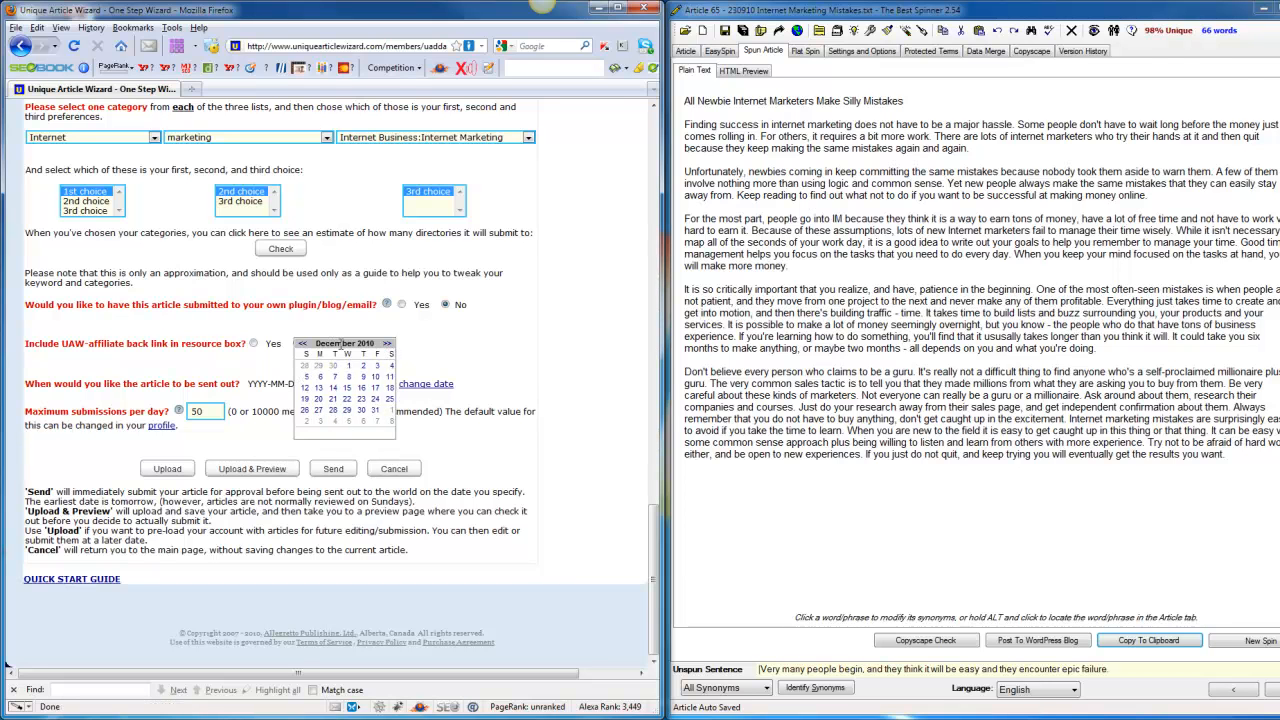
click(302, 344)
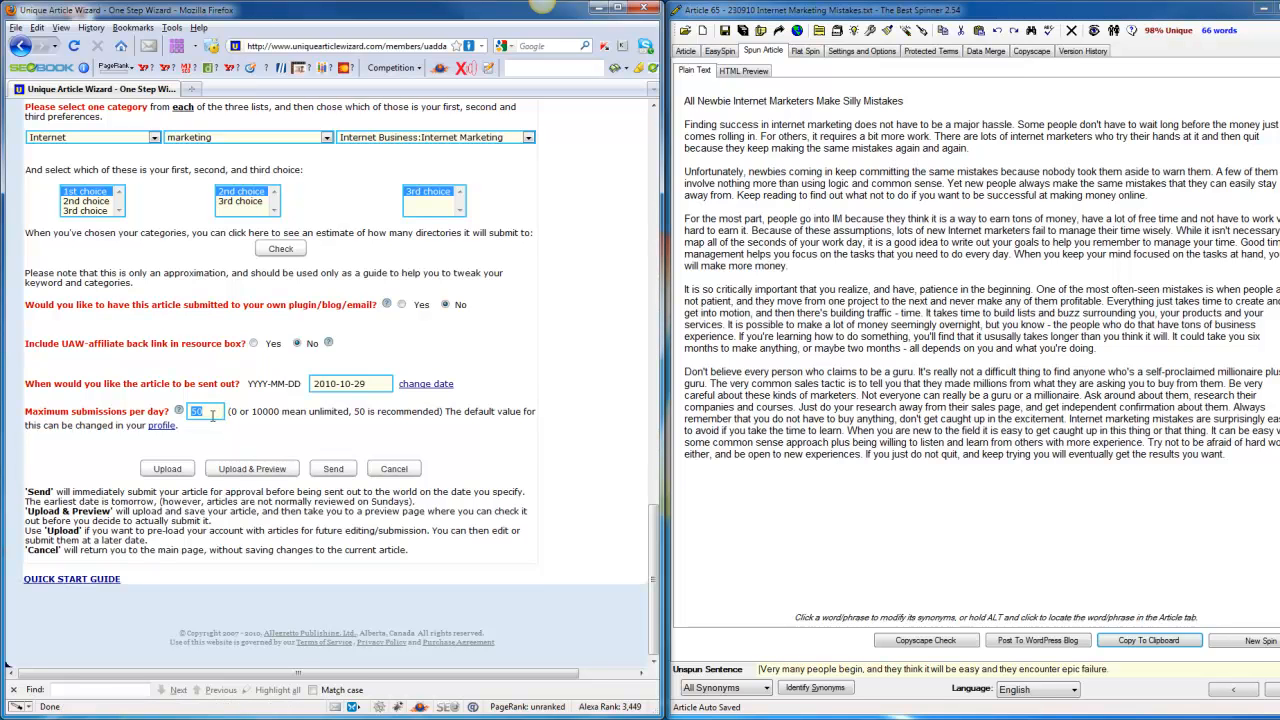
Set maximum submissions per day to 50 and upload the article for preview.
text(50)
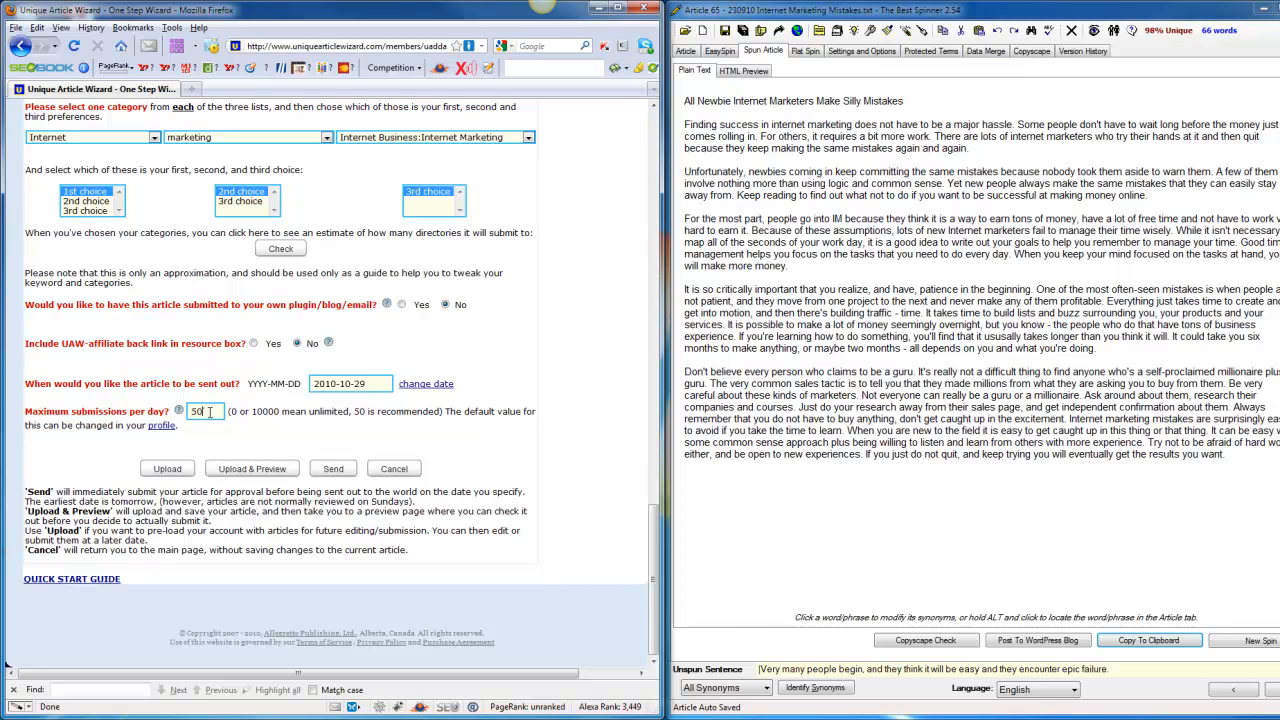
mouse_move(204, 344)
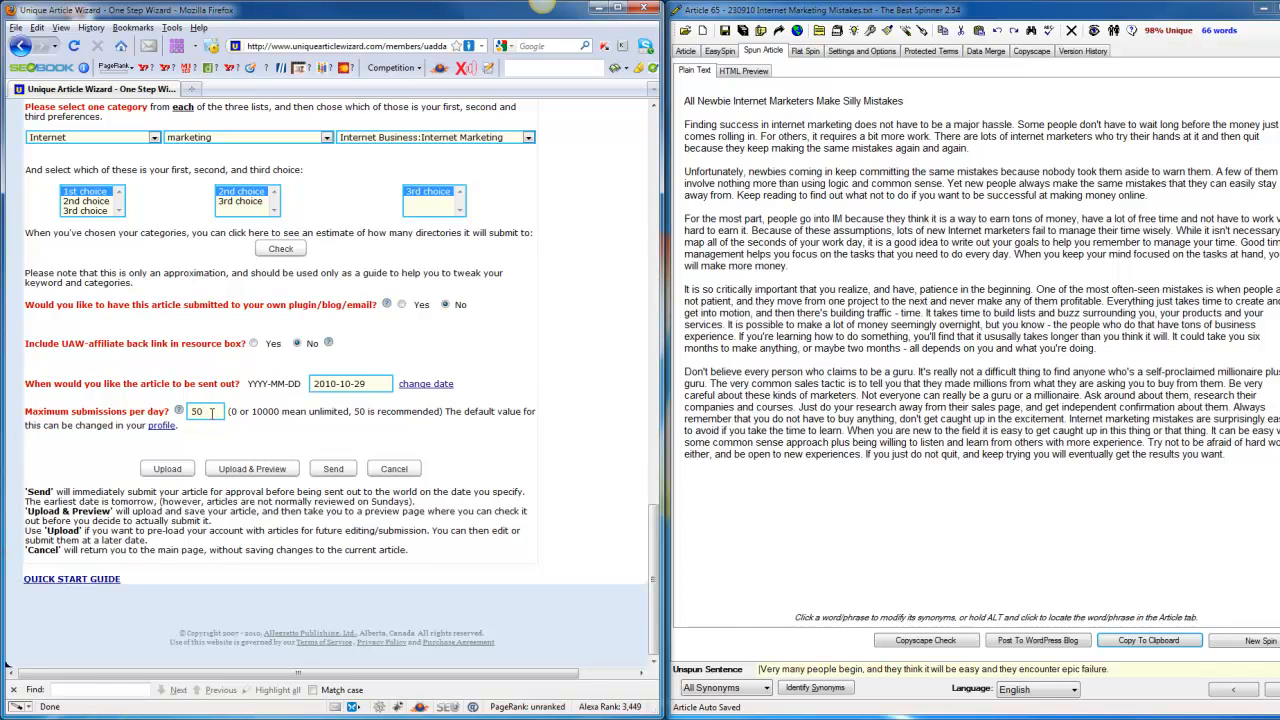
text(0)
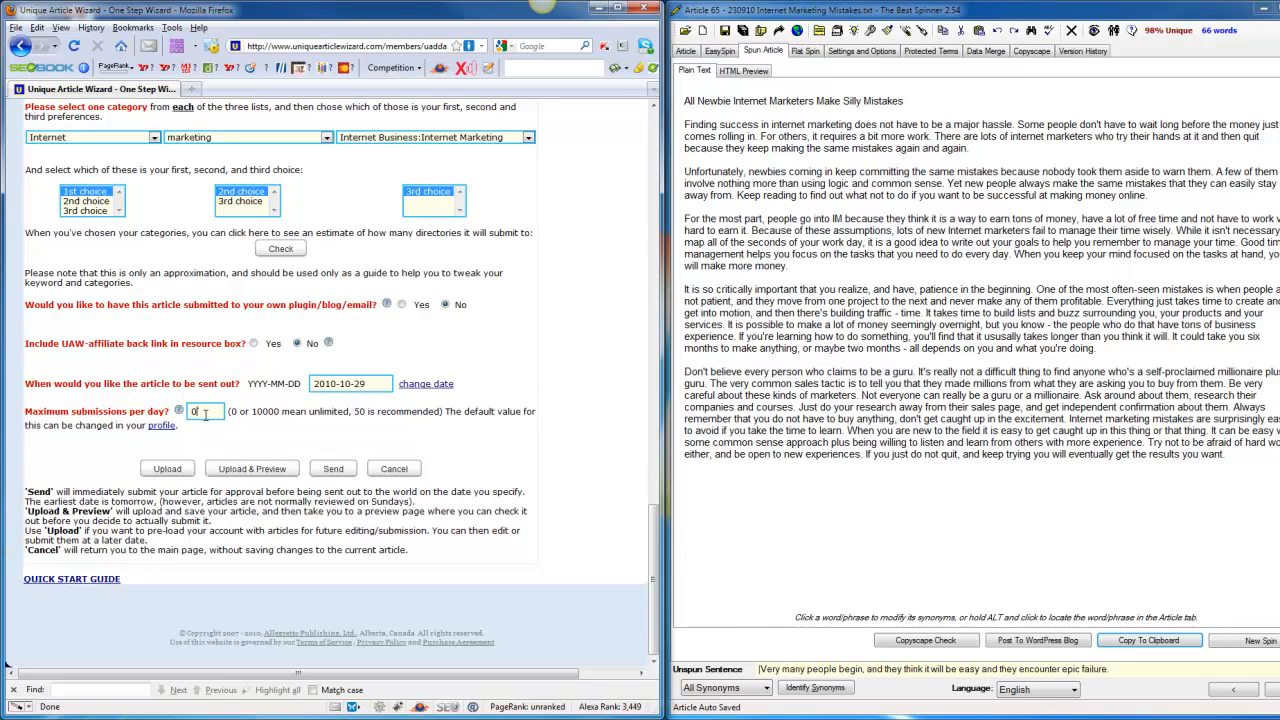
text(50)
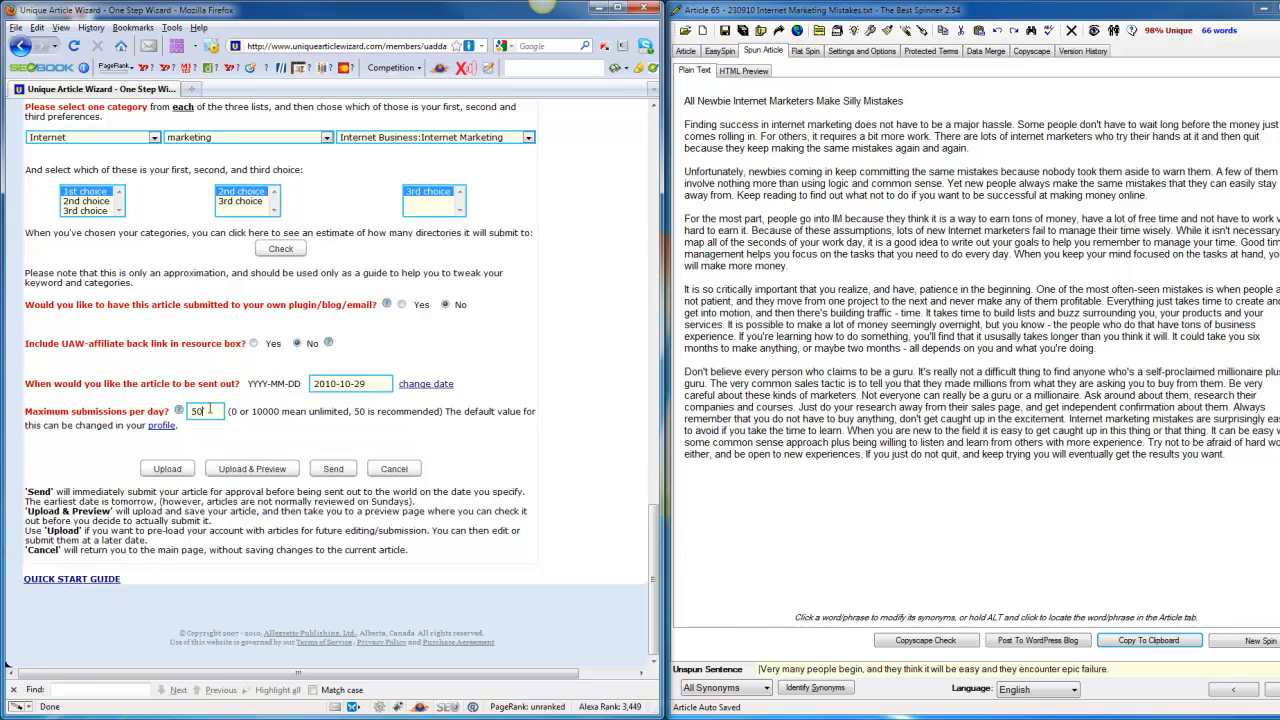
click(252, 468)
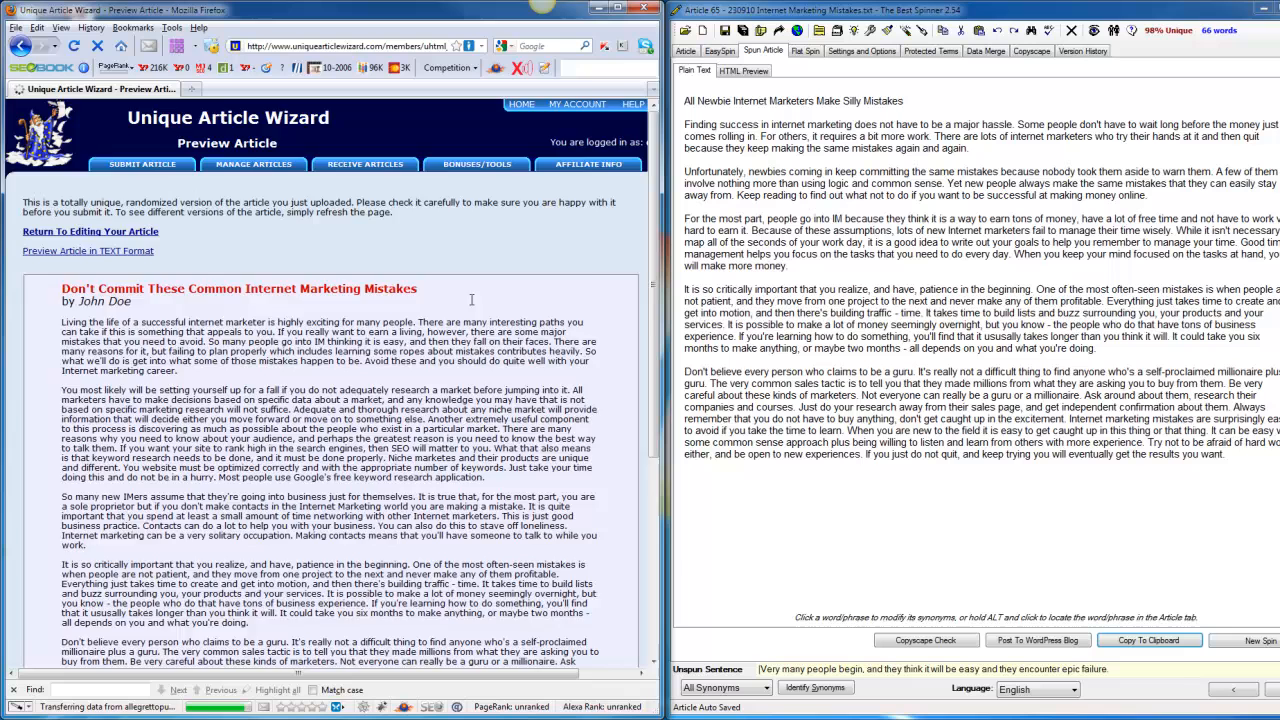
Scroll through the preview to check the spun article text and keywords.
scroll(down, 3)
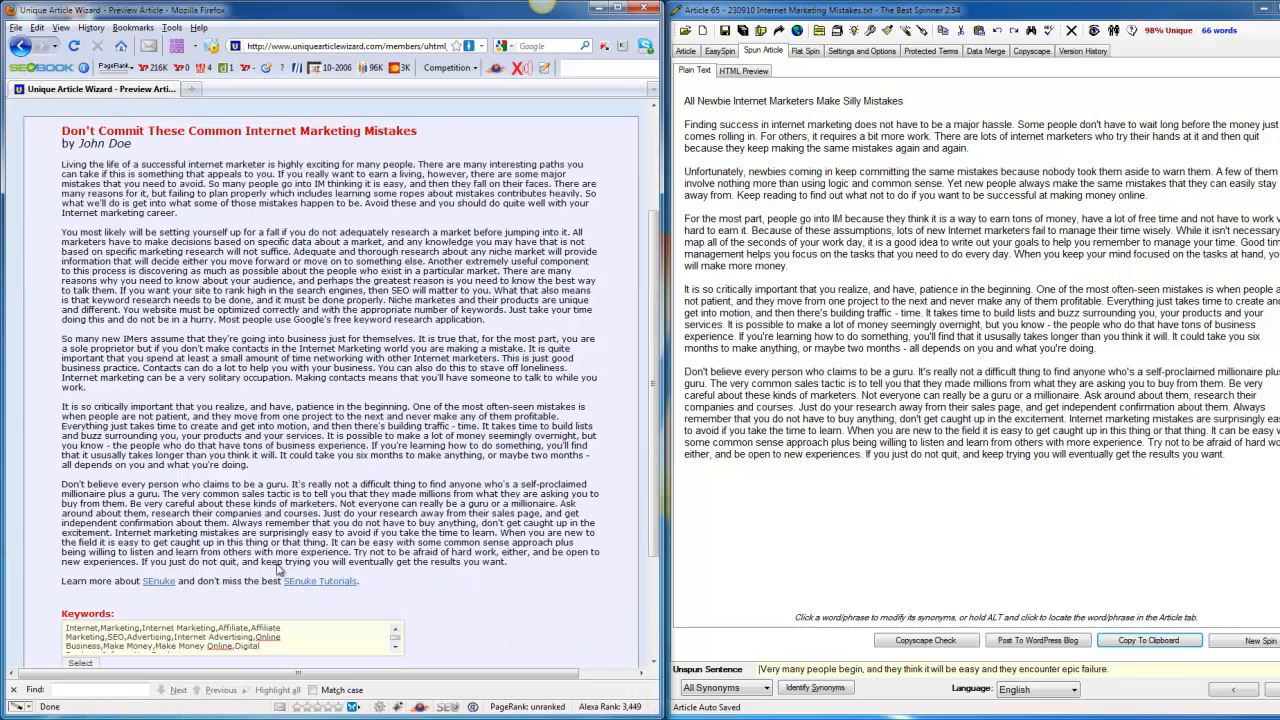
scroll(down, 3)
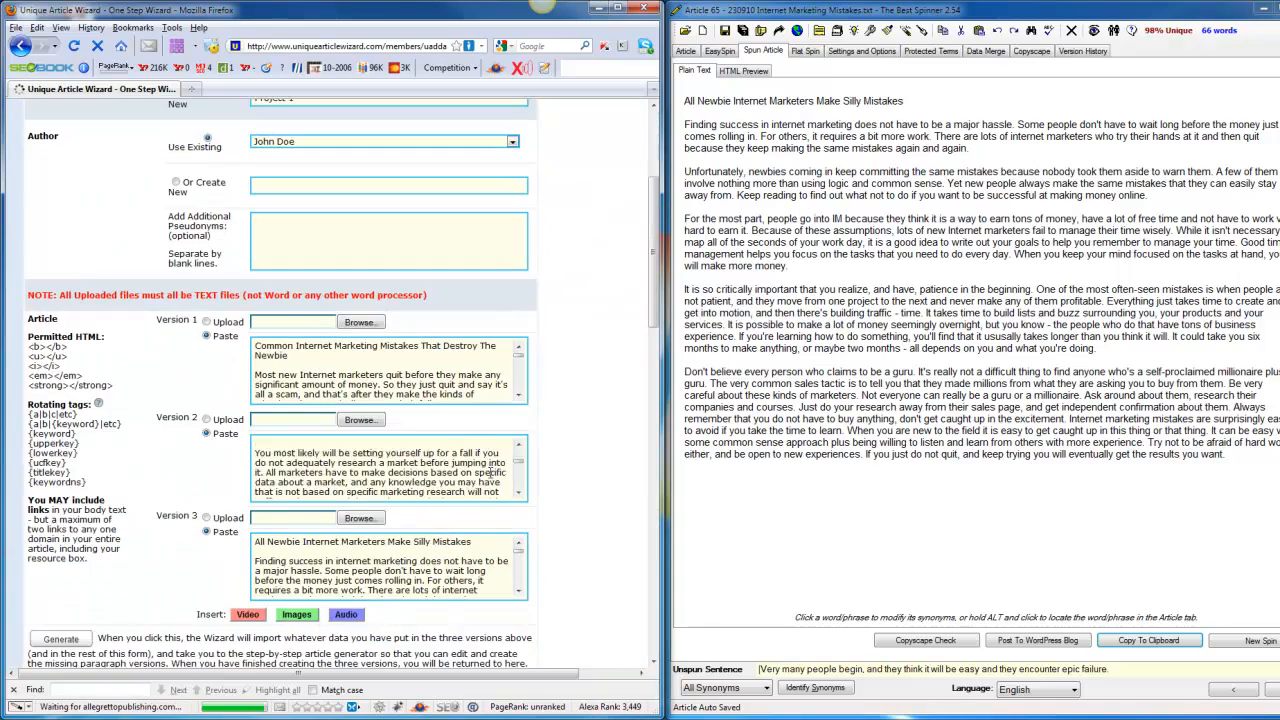
Run the directory Check, estimating roughly 1387 directories will receive the article.
scroll(down, 3)
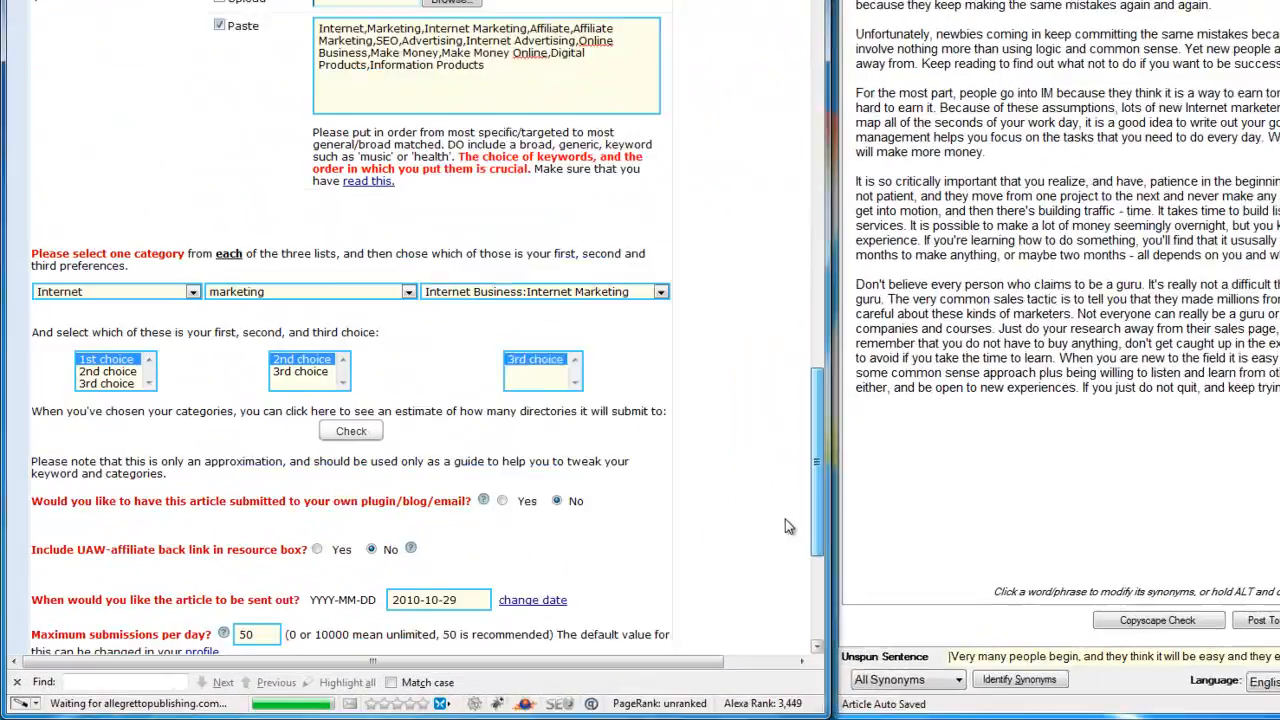
scroll(down, 3)
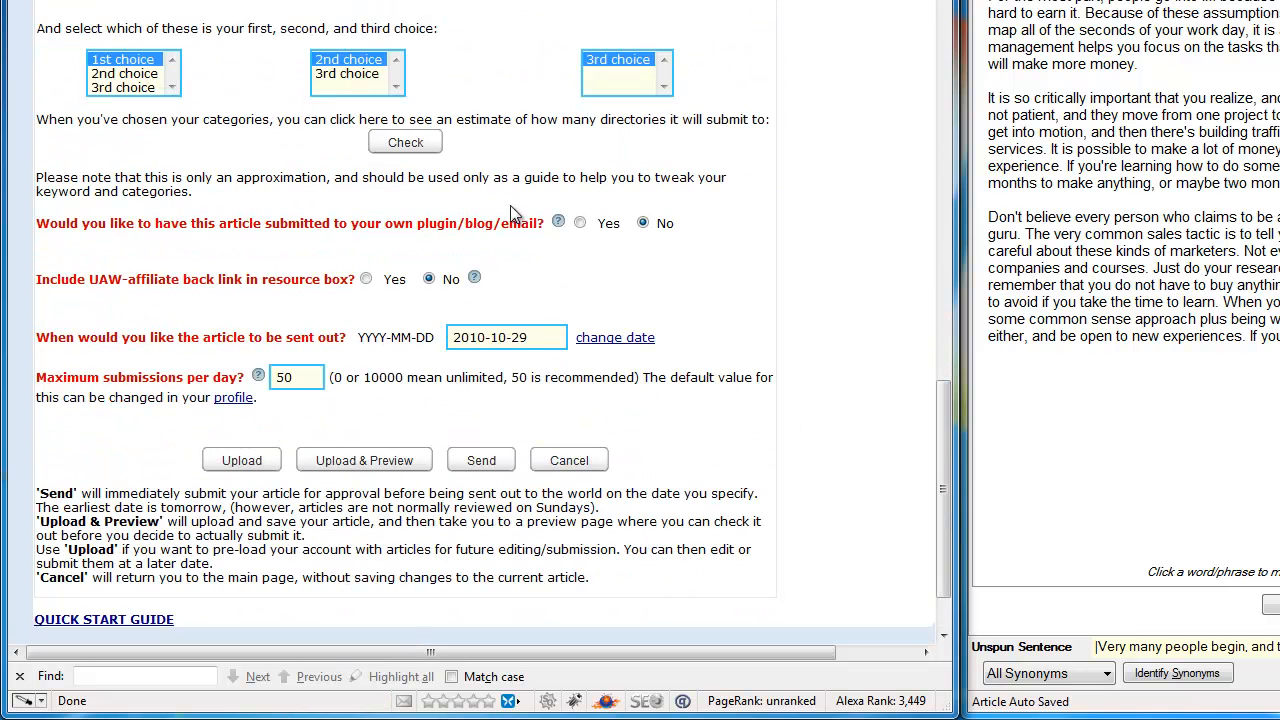
click(404, 140)
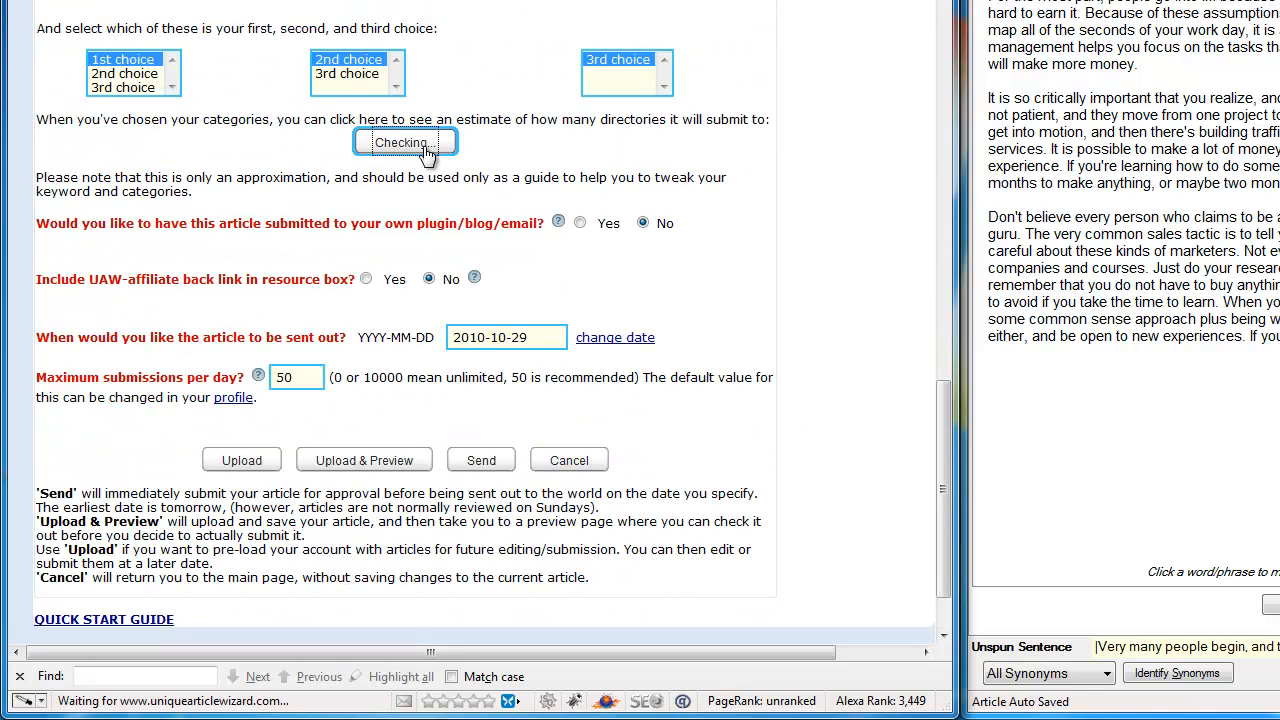
click(404, 140)
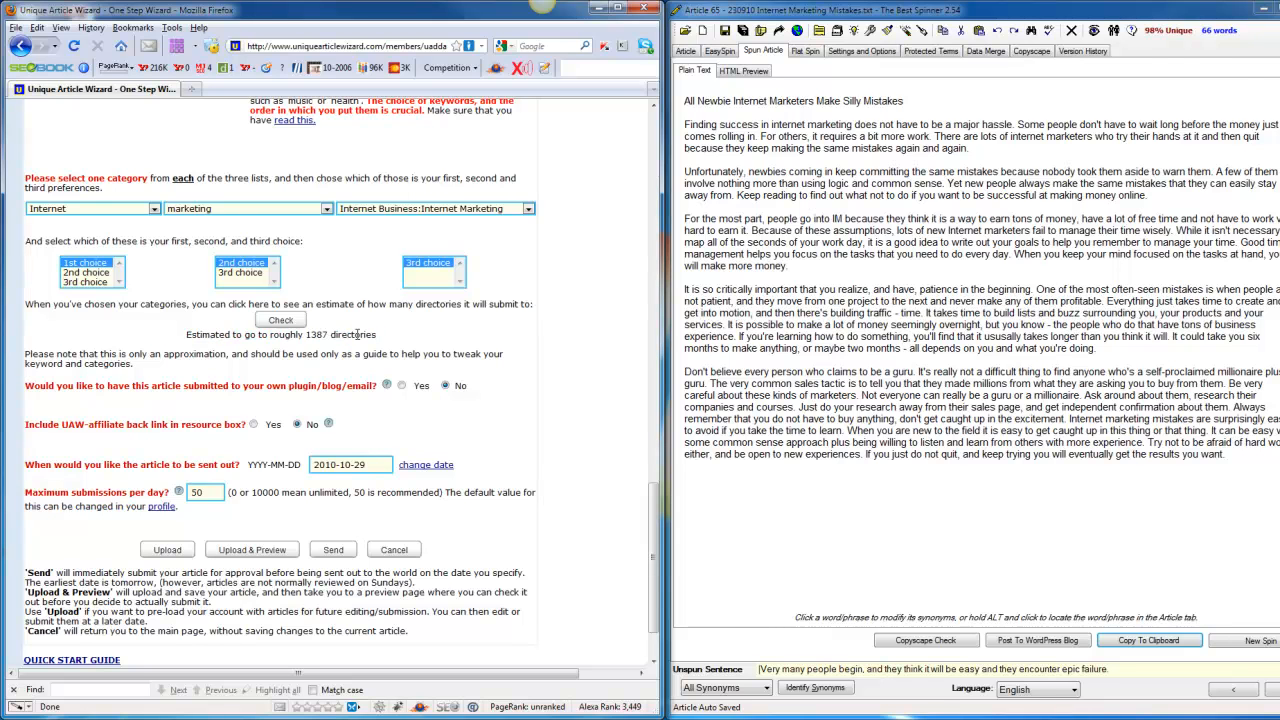
double_click(352, 334)
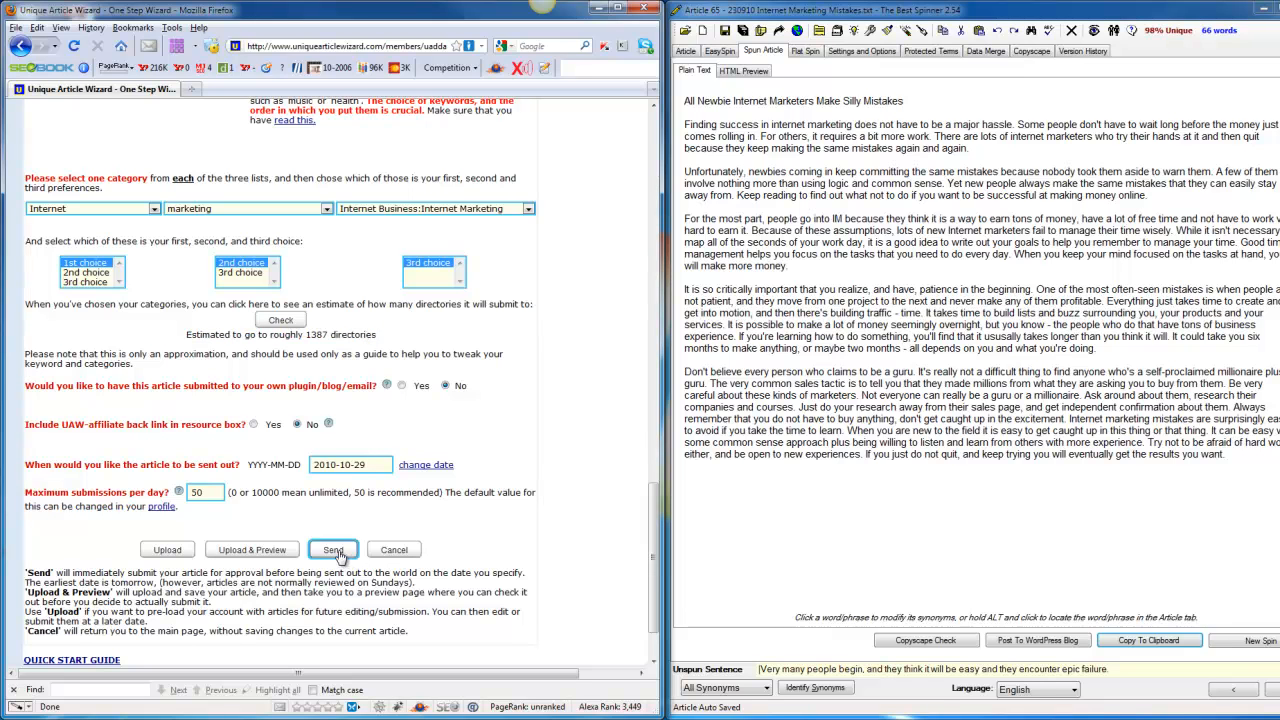
Send the article, then back out of the spellcheck warning to inspect the flagged word 'marketes'.
click(332, 548)
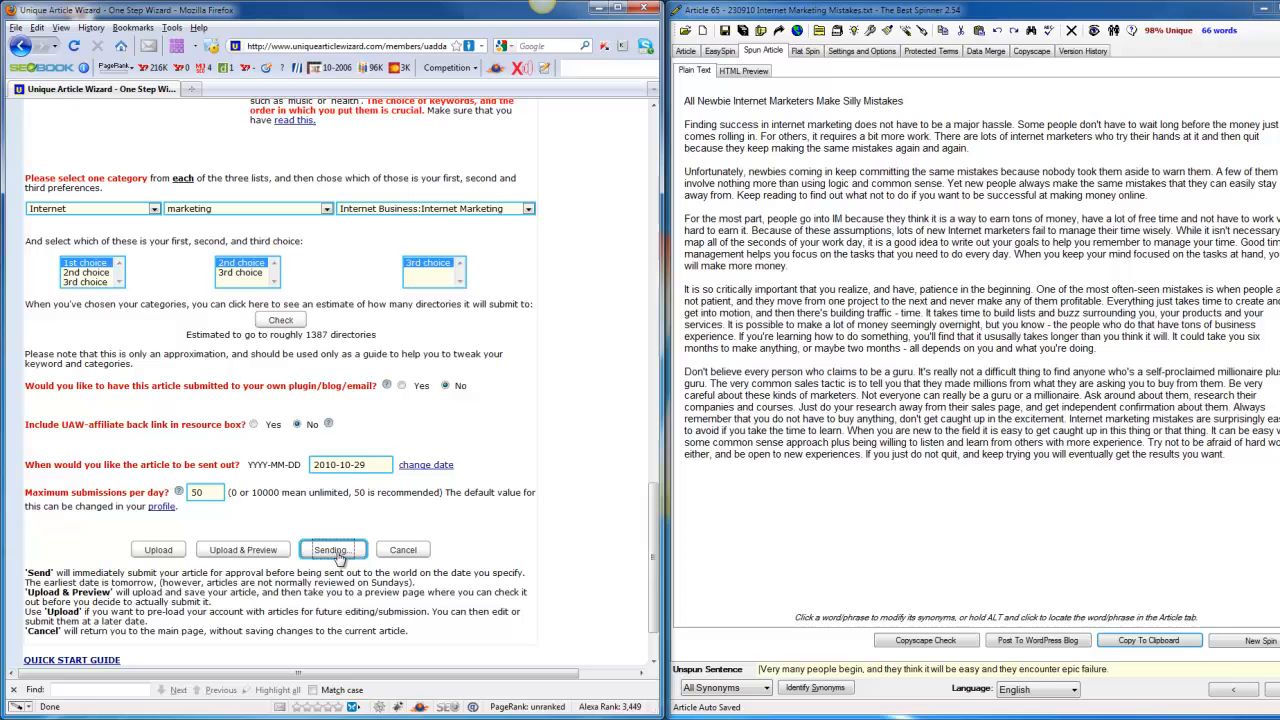
click(332, 548)
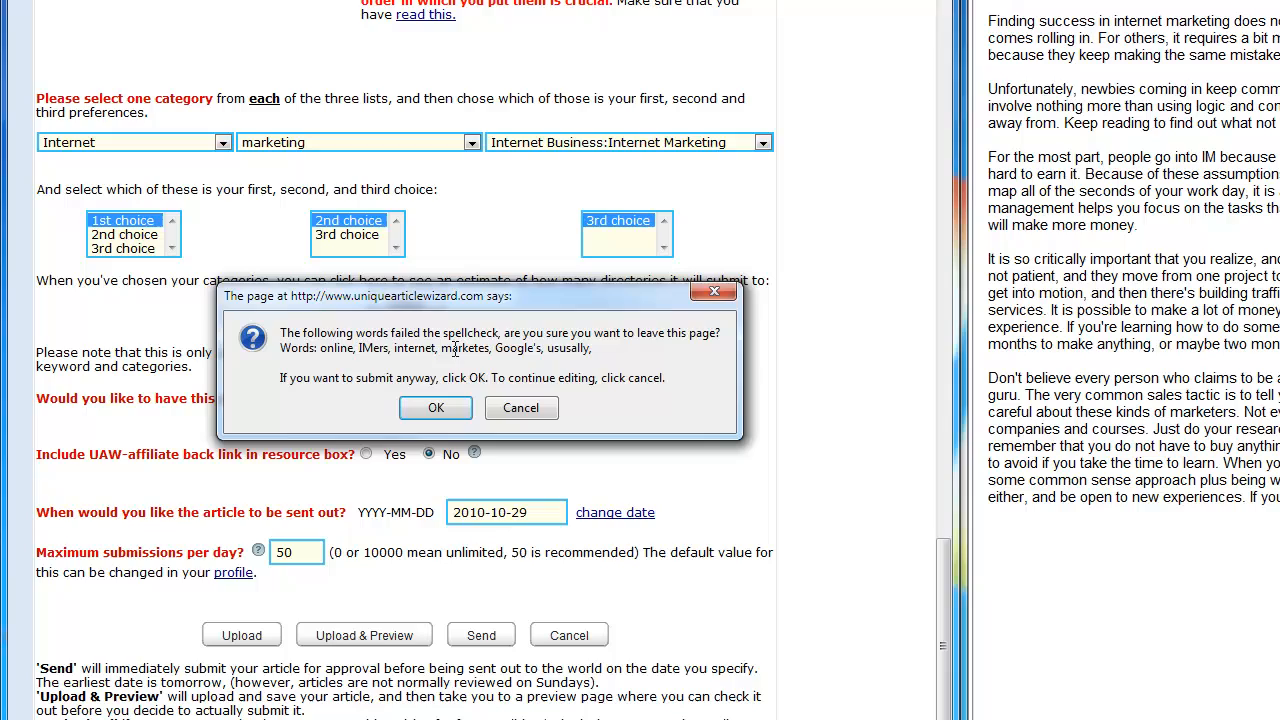
double_click(464, 348)
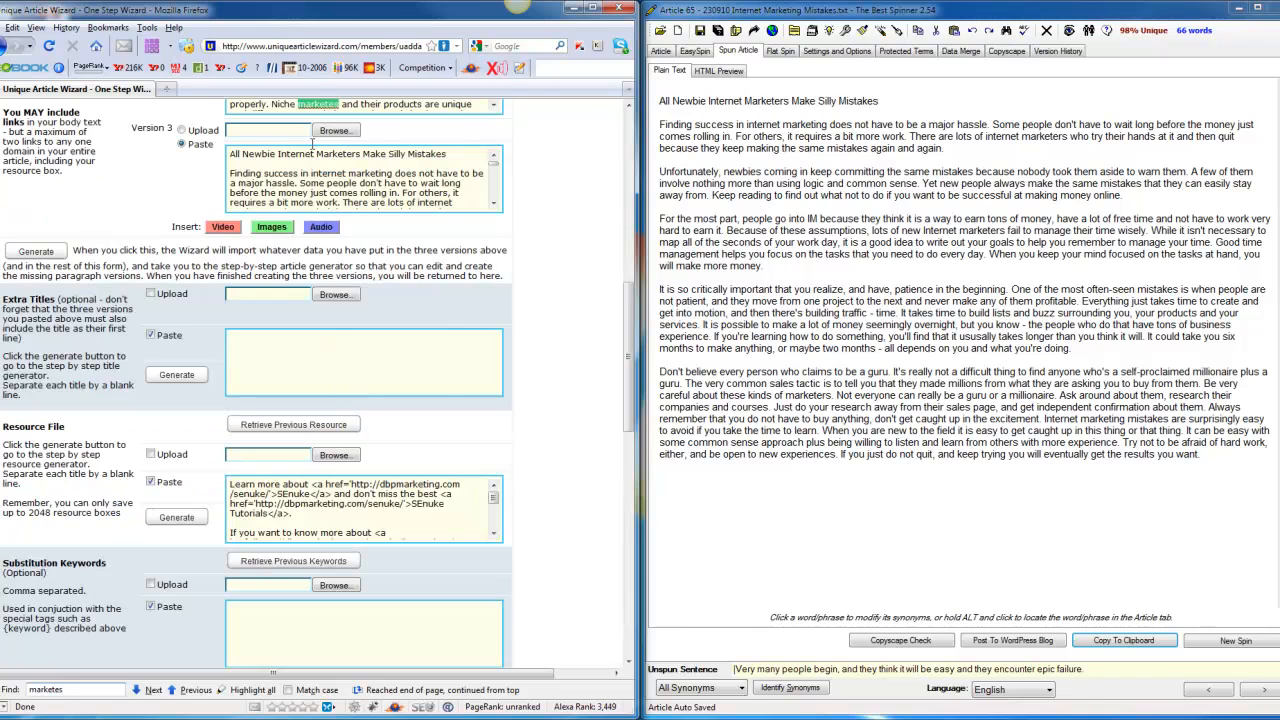
right_click(318, 108)
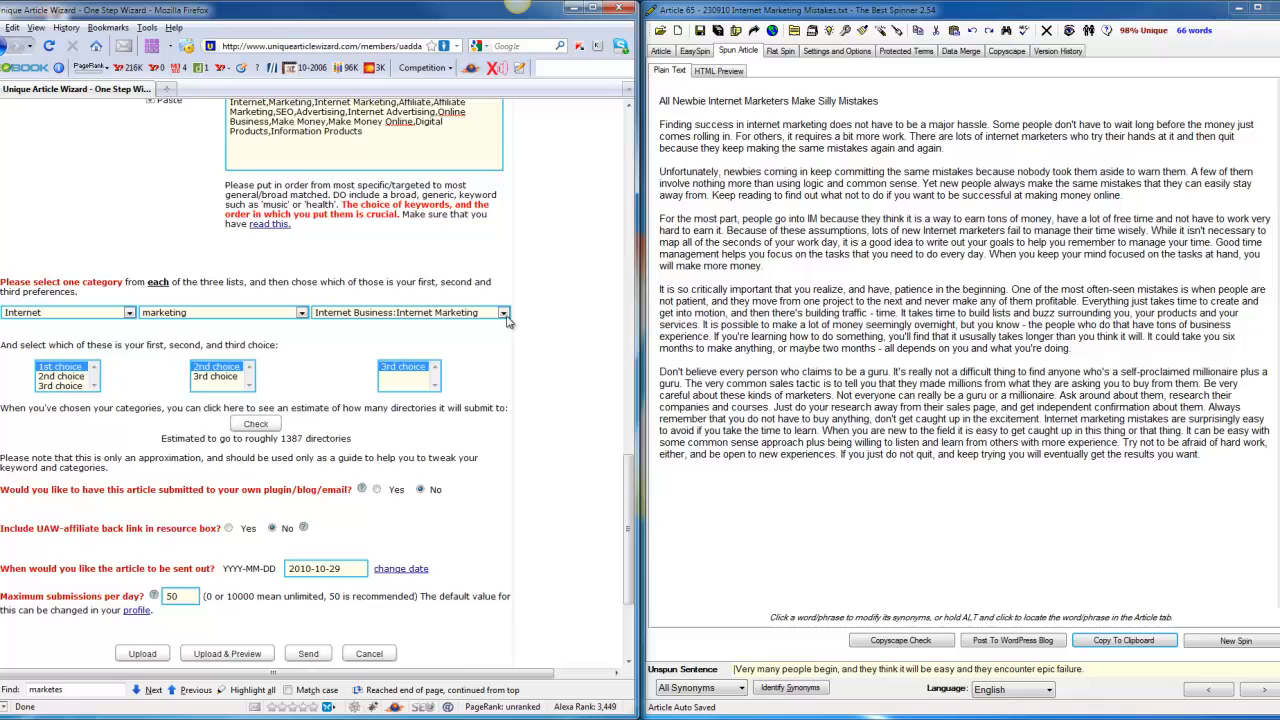
scroll(down, 3)
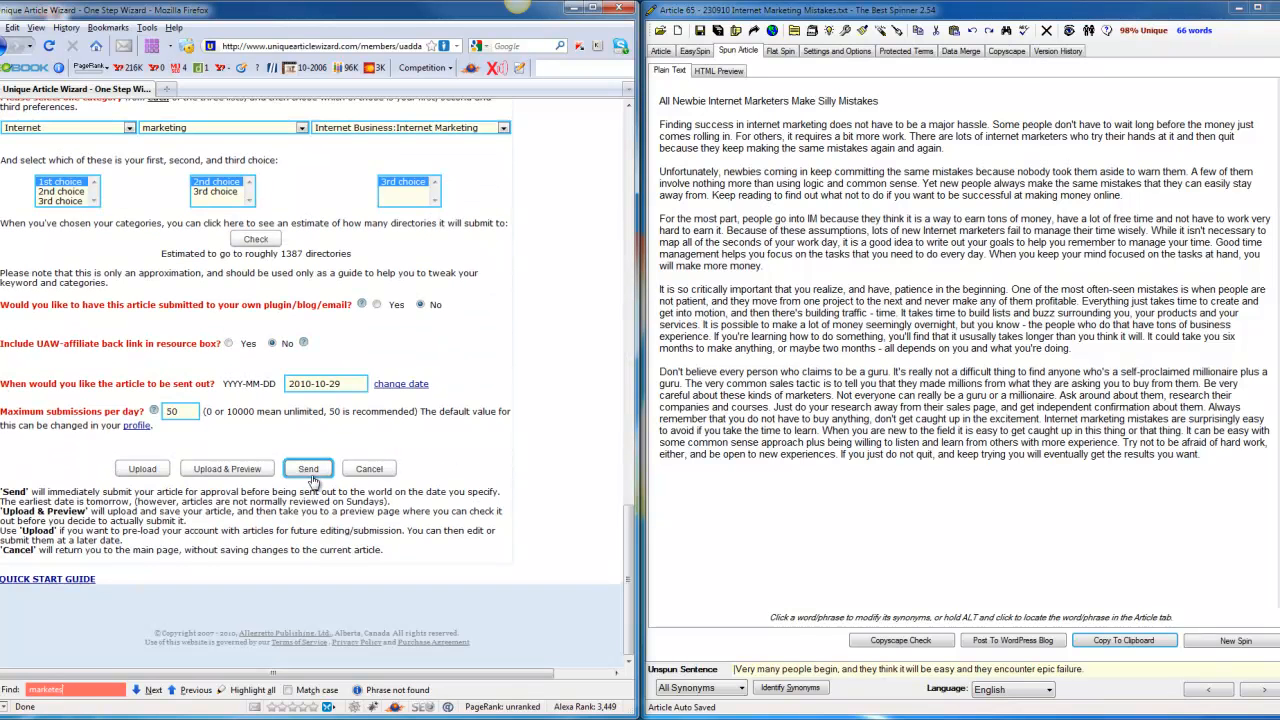
Send again and accept the spellcheck warning, submitting the article scheduled for 2010-10-29.
click(308, 468)
text(usually)
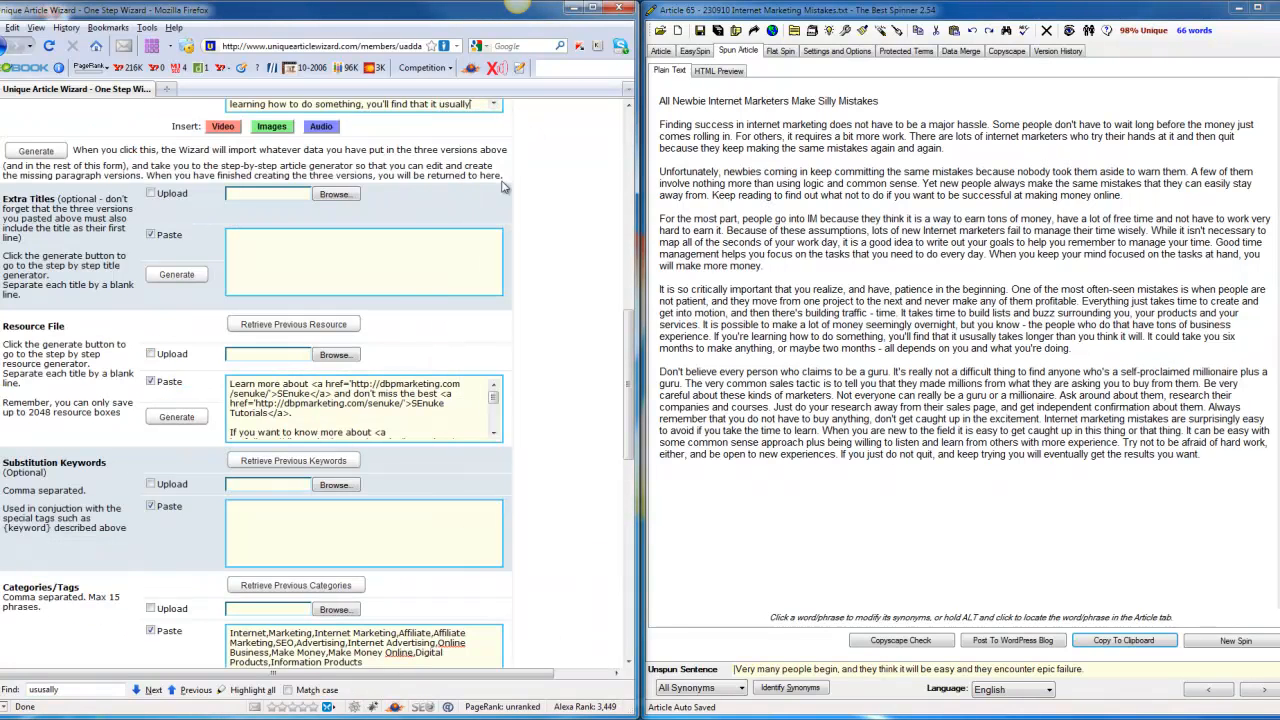
click(36, 148)
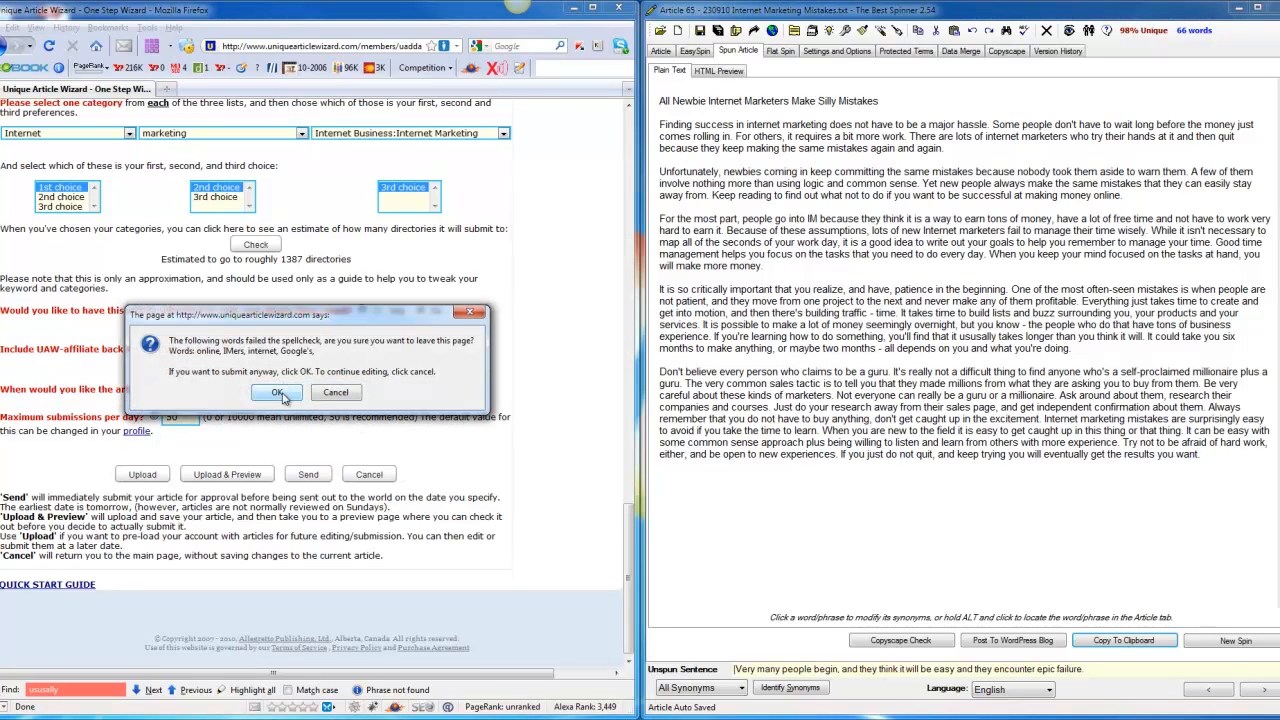
click(276, 392)
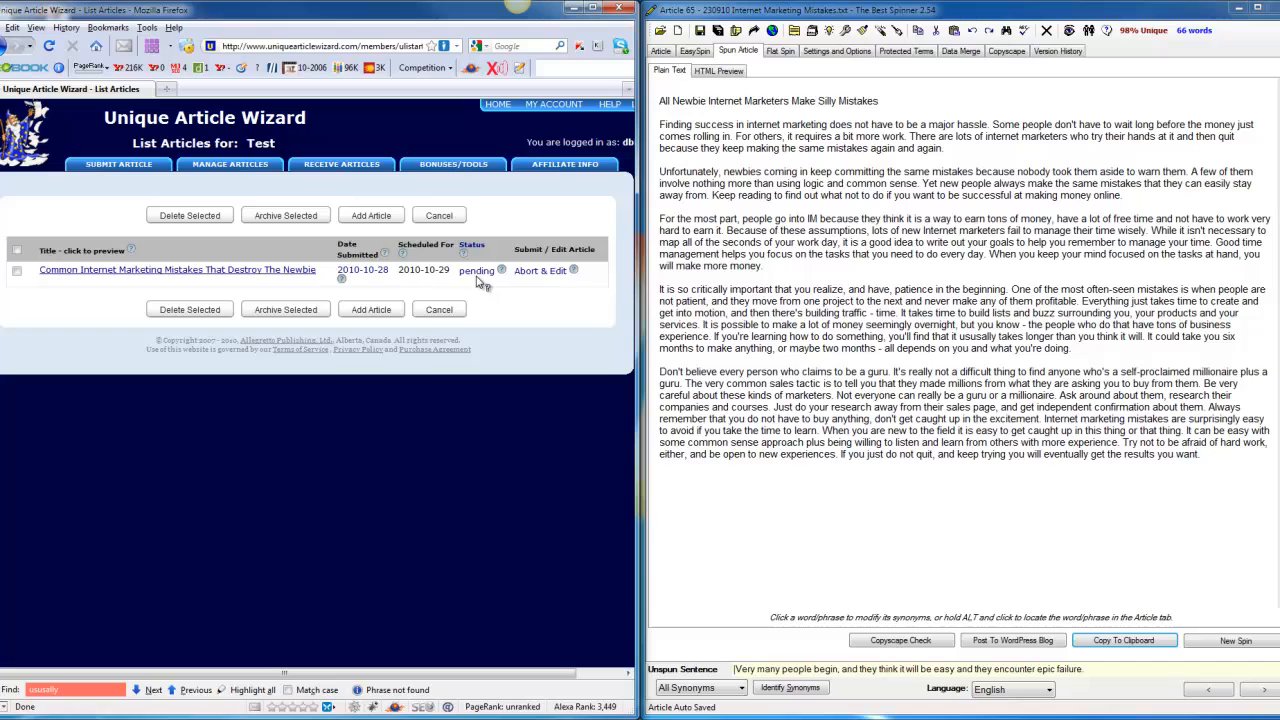
mouse_move(490, 290)
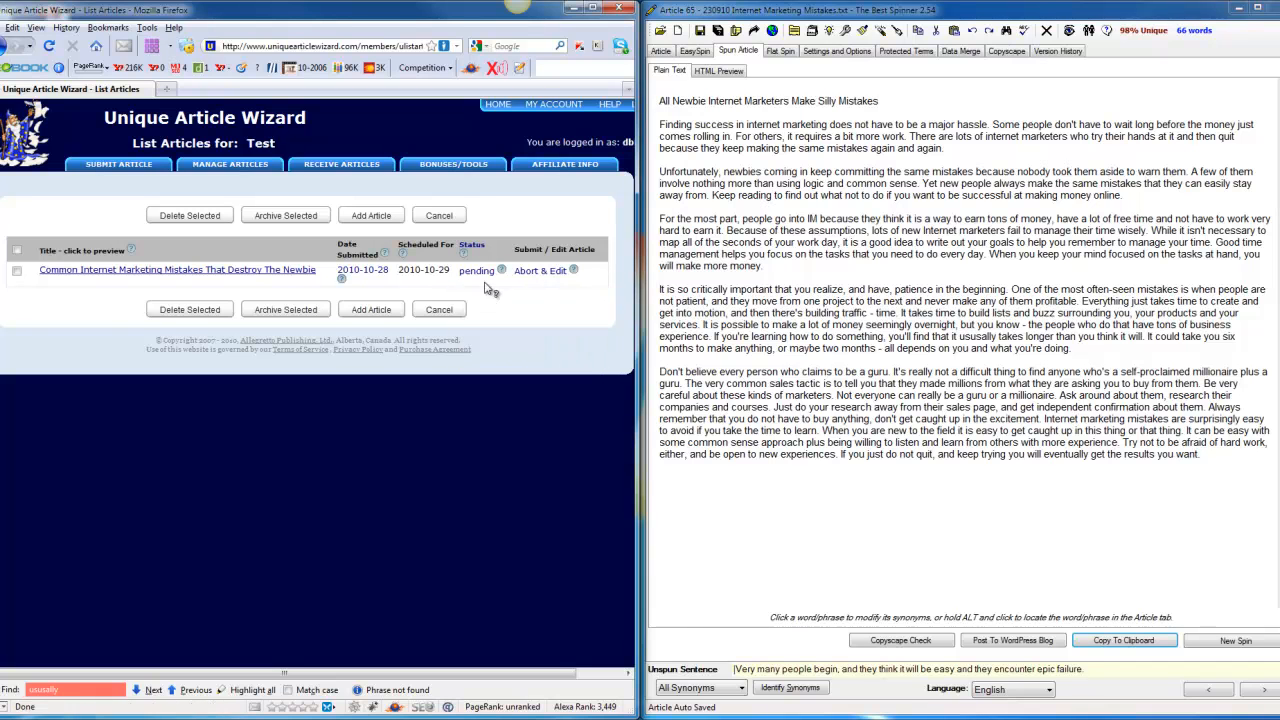
mouse_move(468, 272)
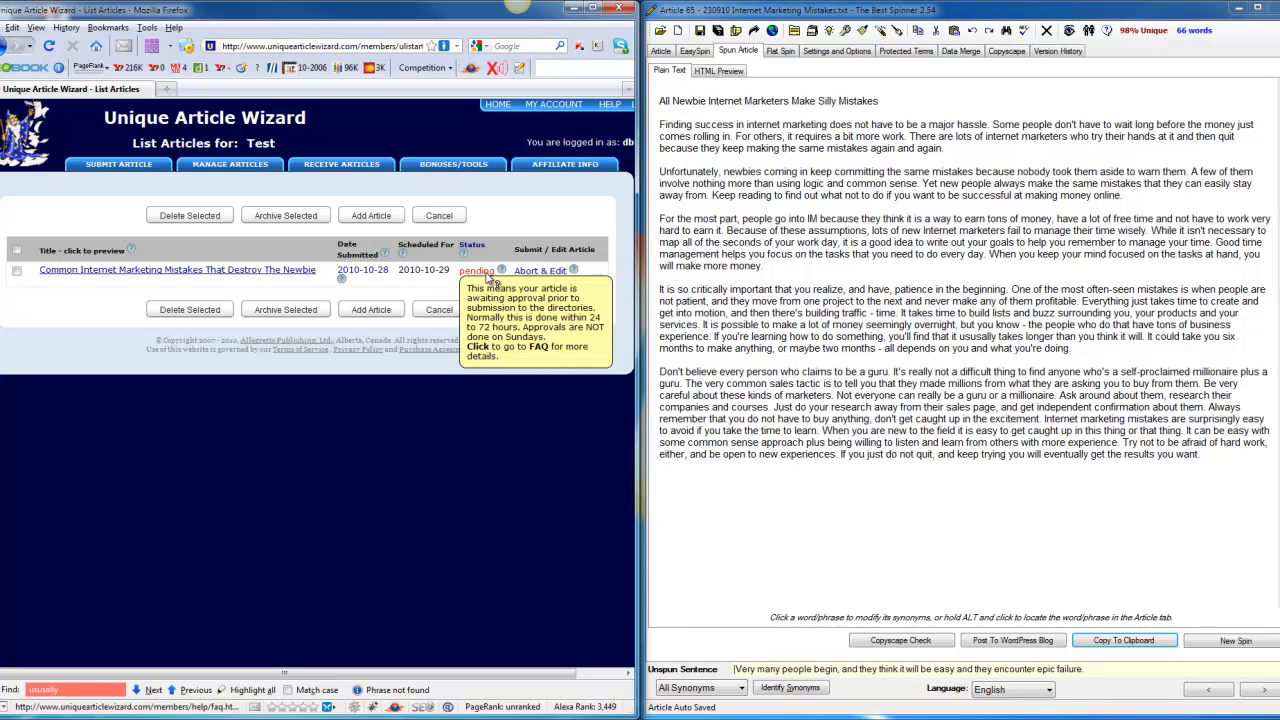
mouse_move(212, 292)
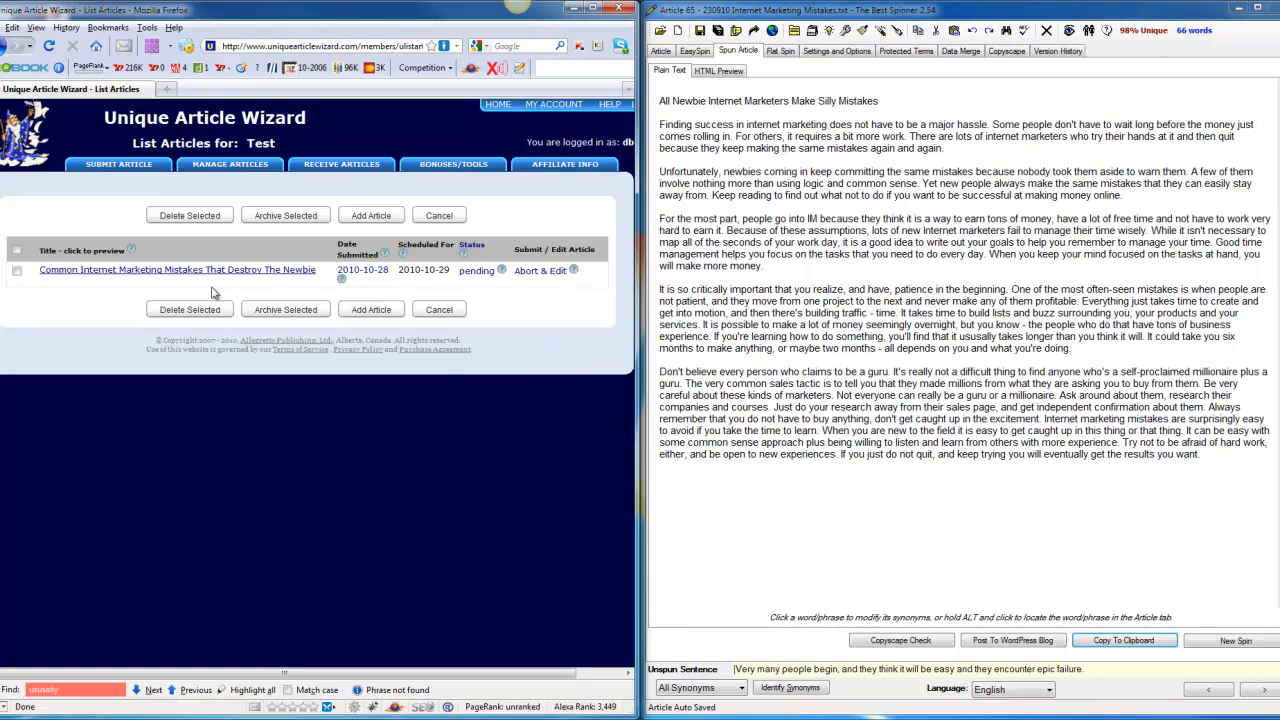
mouse_move(344, 288)
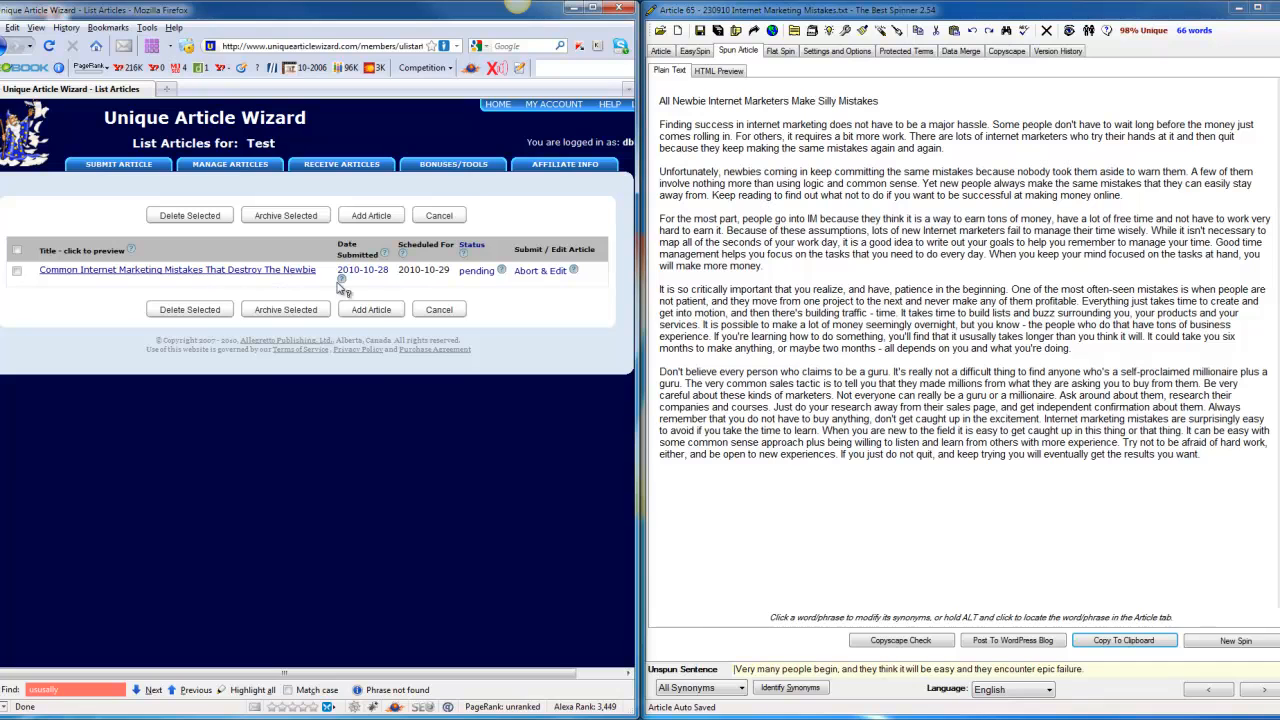
mouse_move(276, 292)
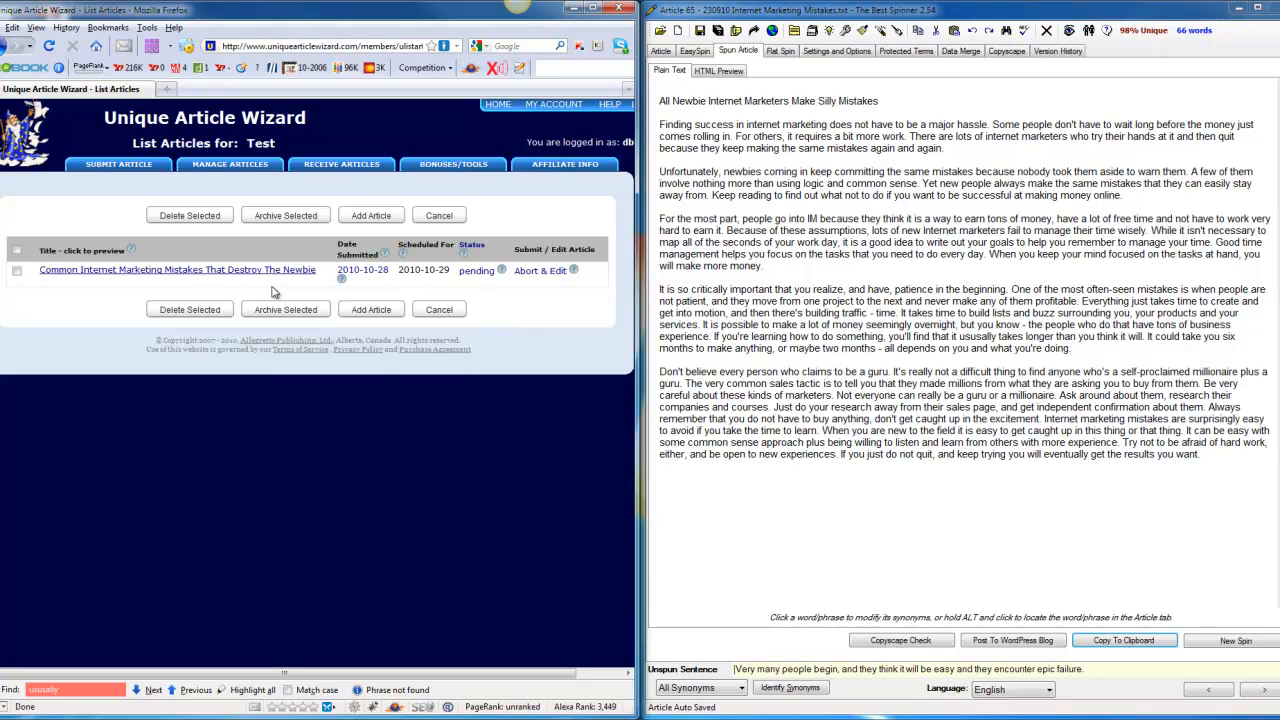
mouse_move(458, 292)
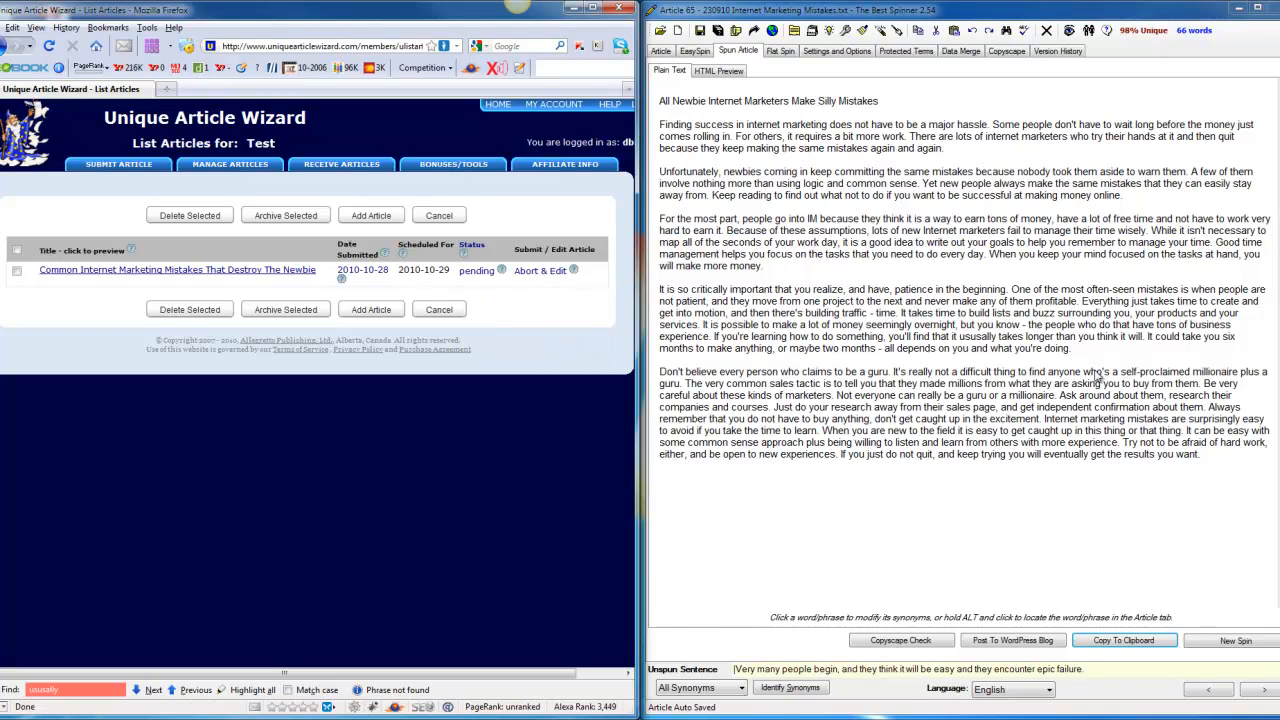
click(1238, 640)
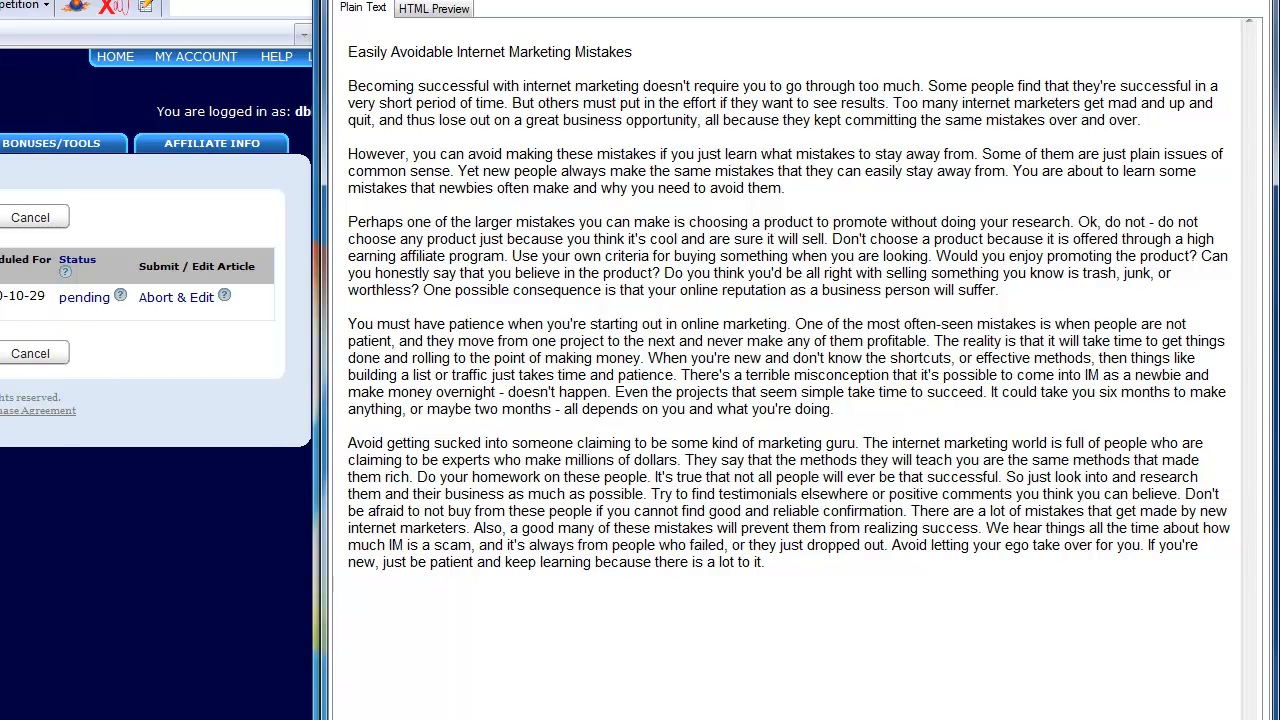
mouse_move(100, 304)
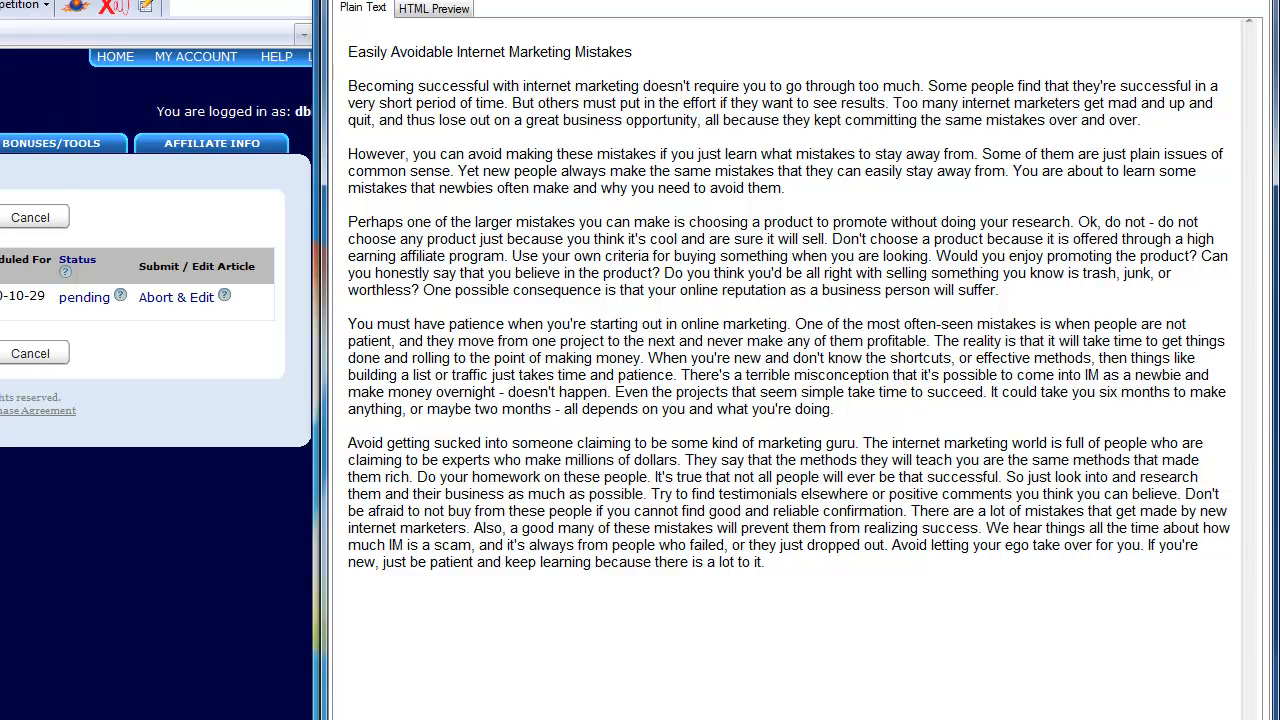
Select text in the 'Easily Avoidable Internet Marketing Mistakes' spin in The Best Spinner.
triple_click(760, 526)
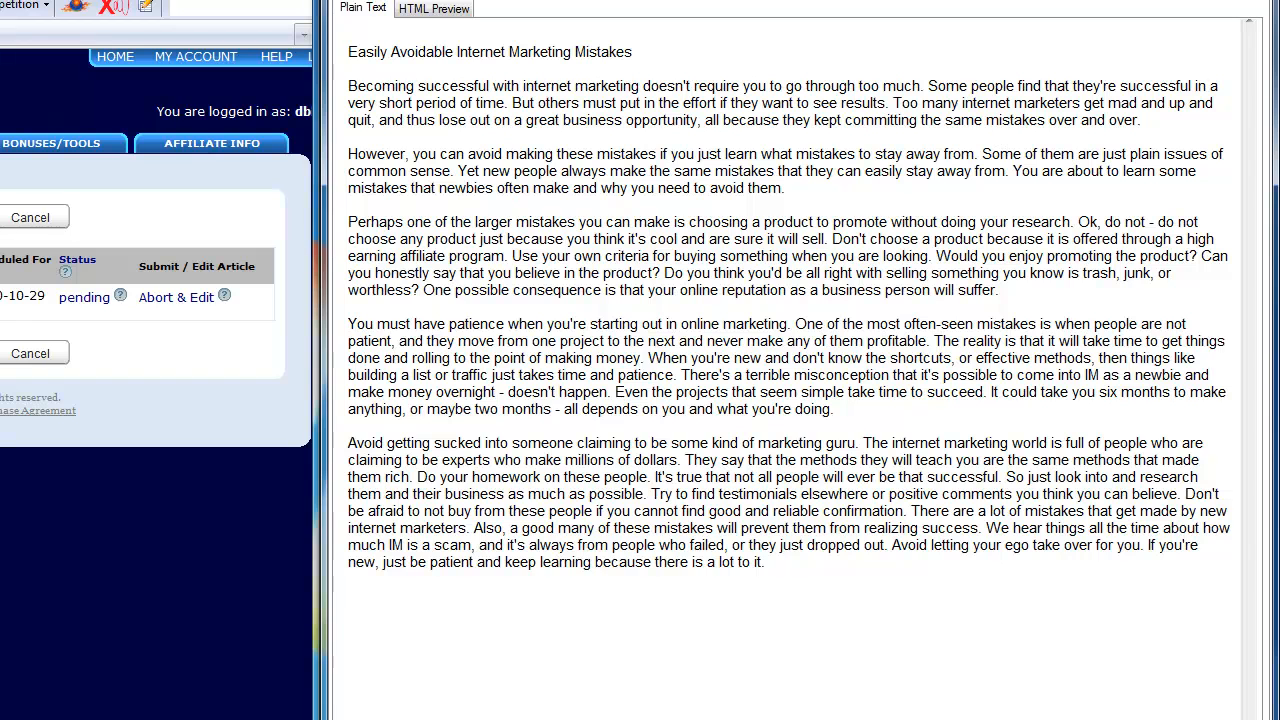
mouse_move(128, 352)
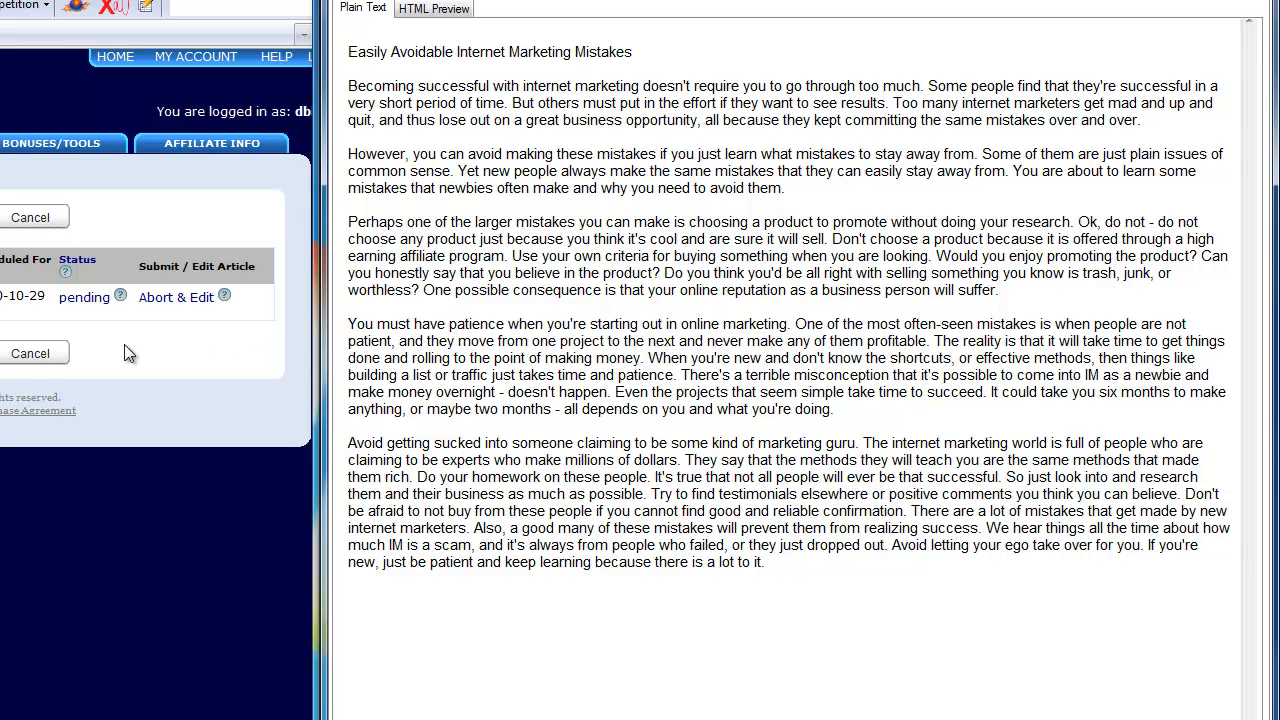